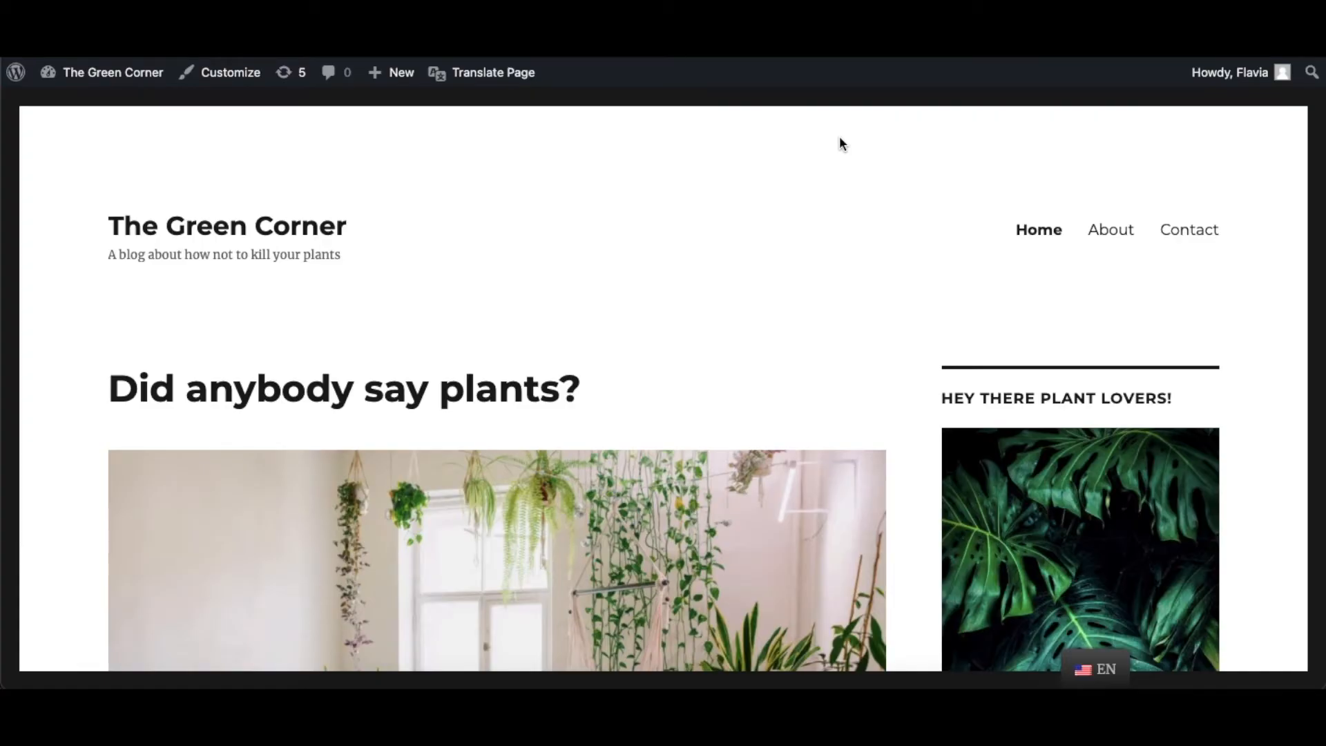
mouse_move(1111, 229)
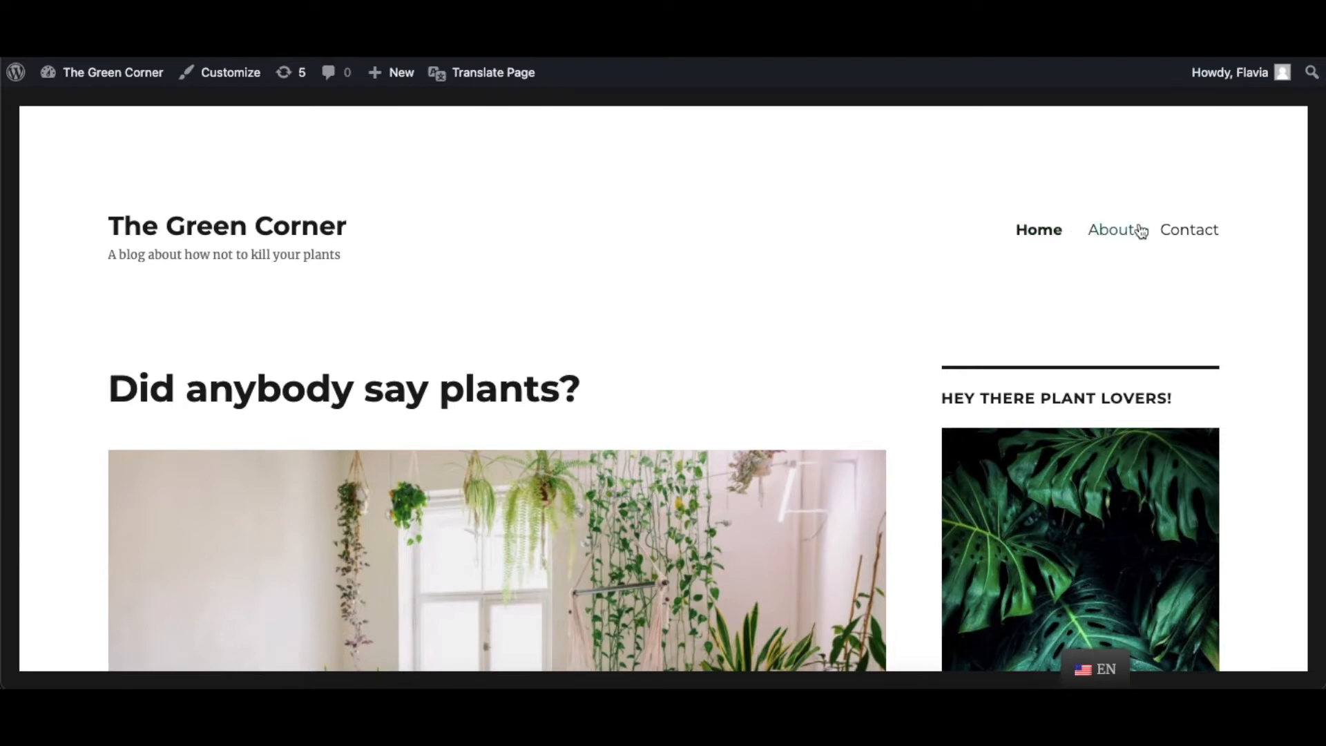
mouse_move(1042, 326)
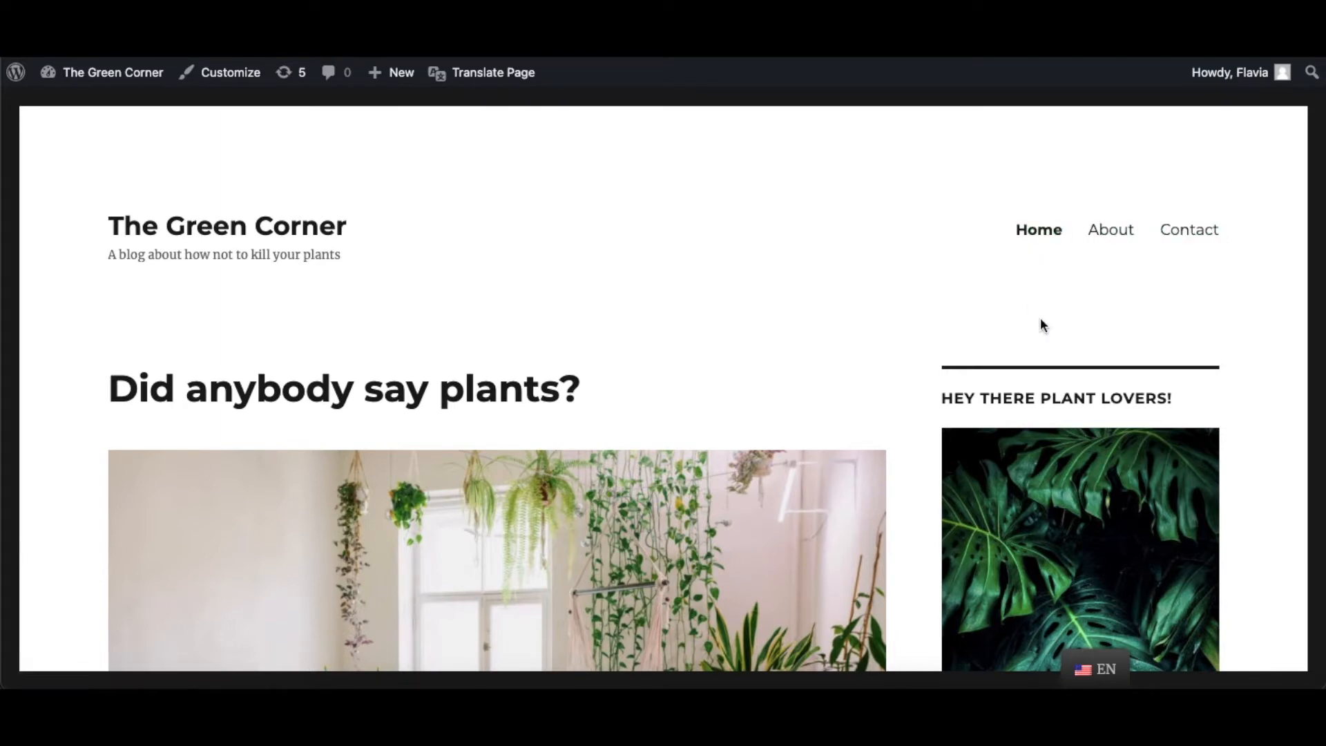
Preview the site in Romanian with the language switcher, then return to English
click(1095, 668)
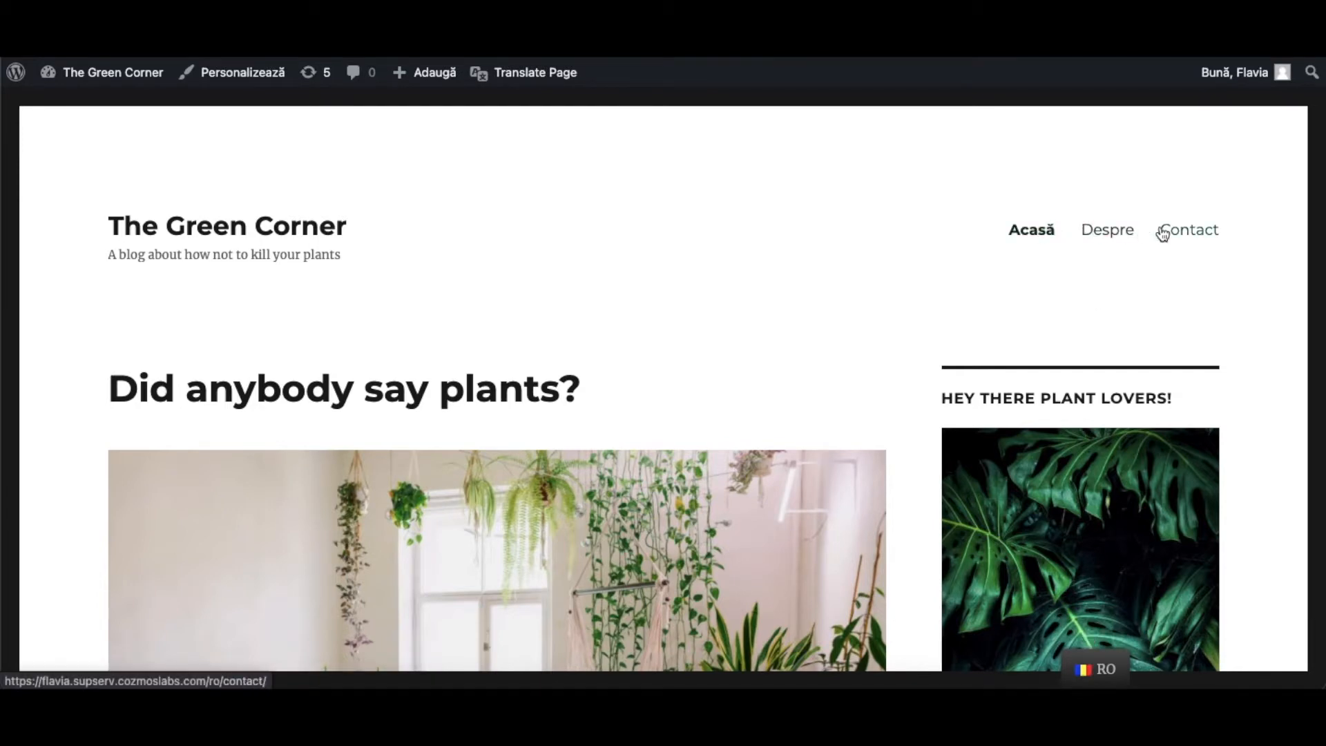
click(1096, 668)
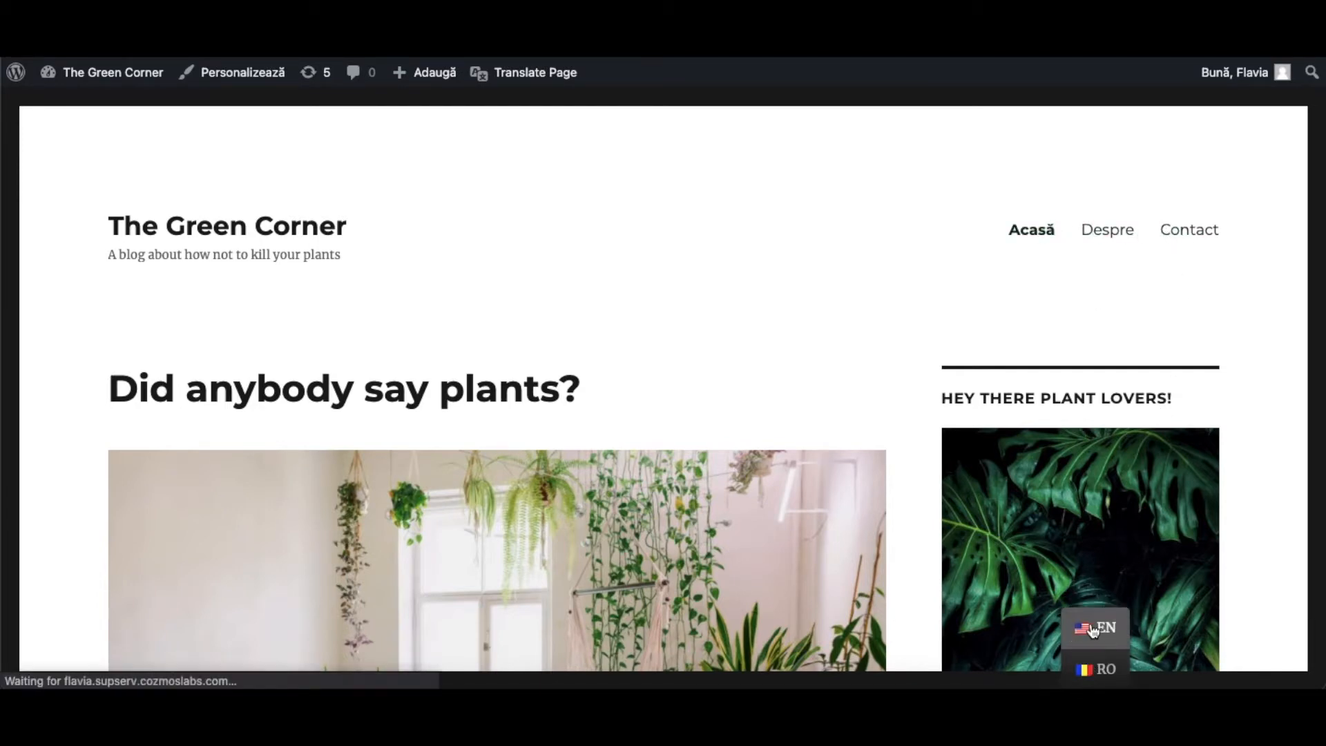
click(1107, 627)
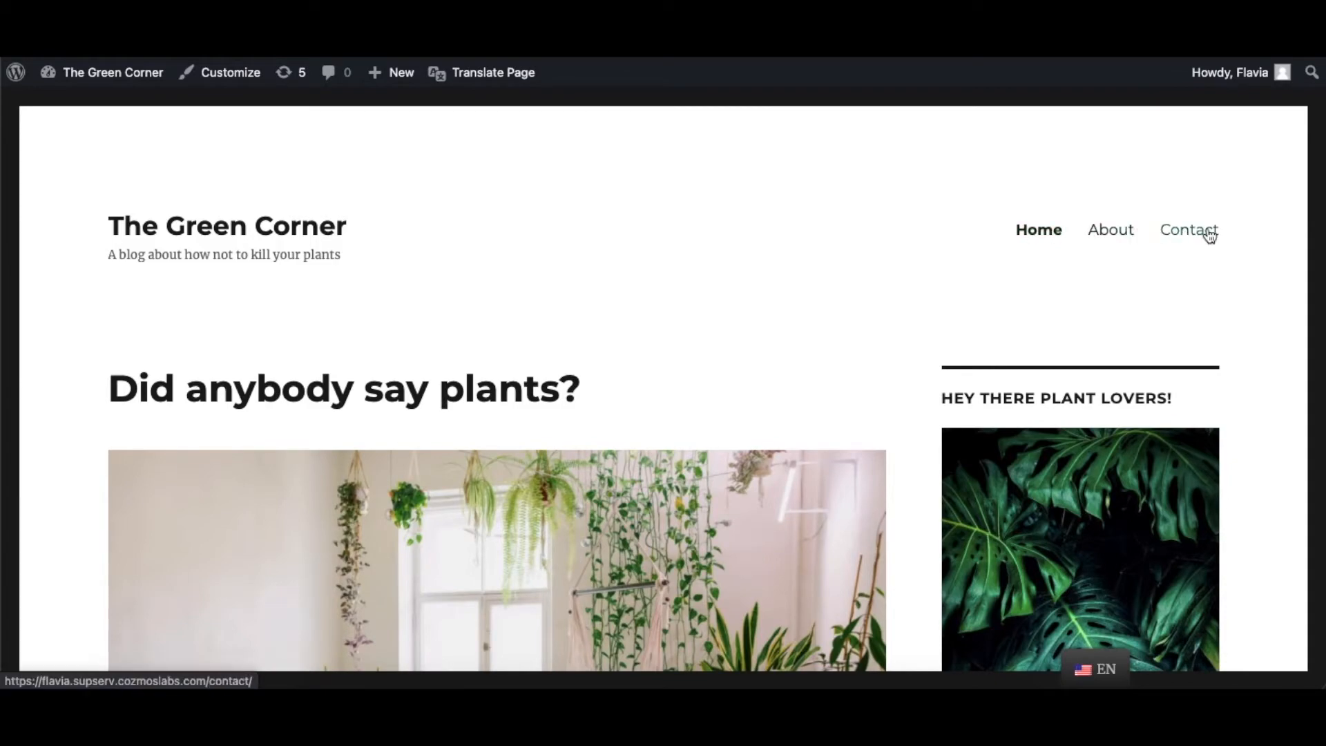
mouse_move(1230, 178)
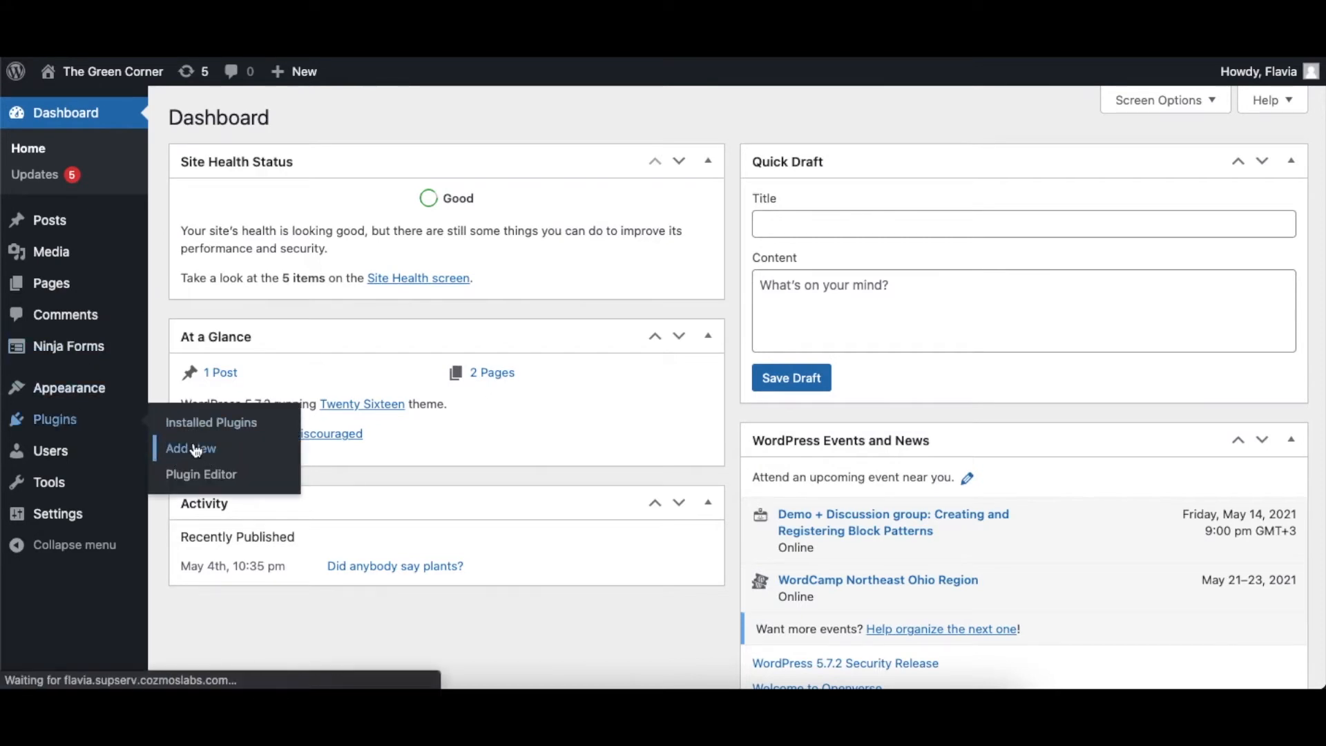
Install and activate TranslatePress from the plugin directory
click(189, 448)
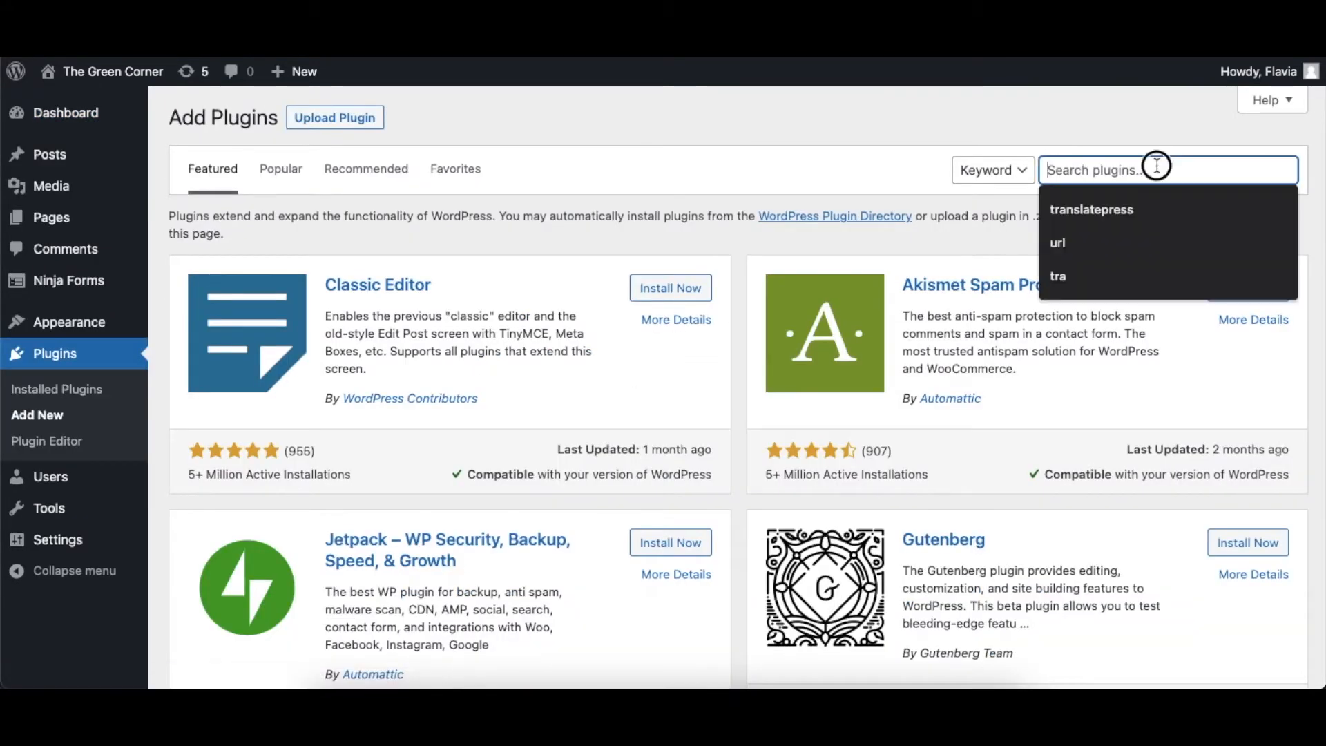
click(1092, 208)
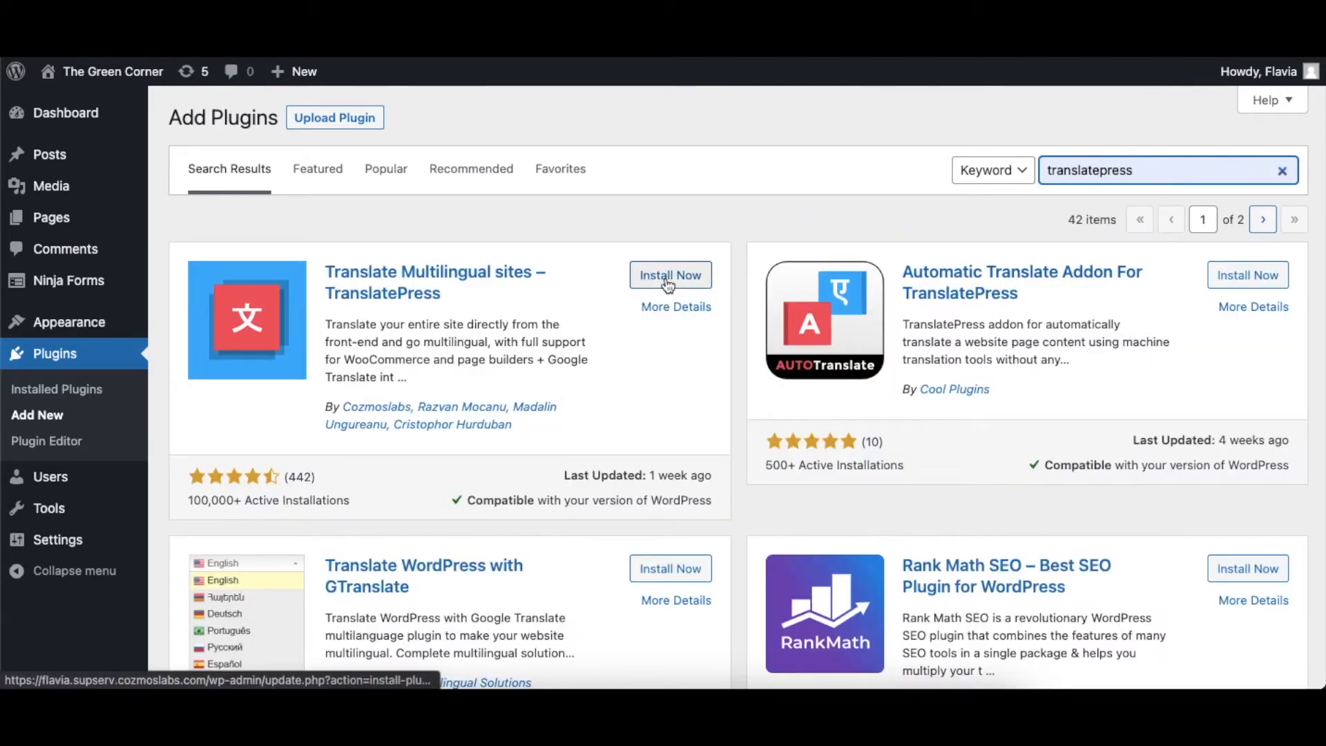
click(670, 275)
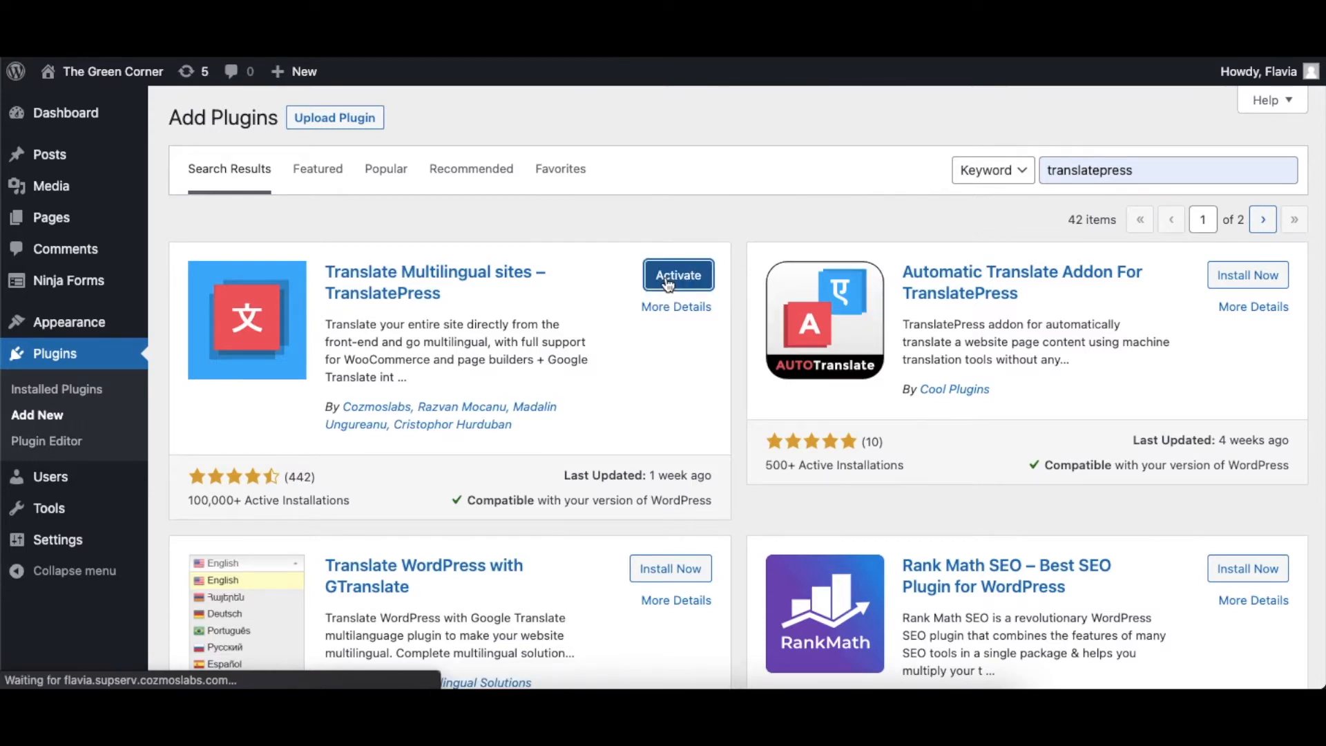
click(678, 275)
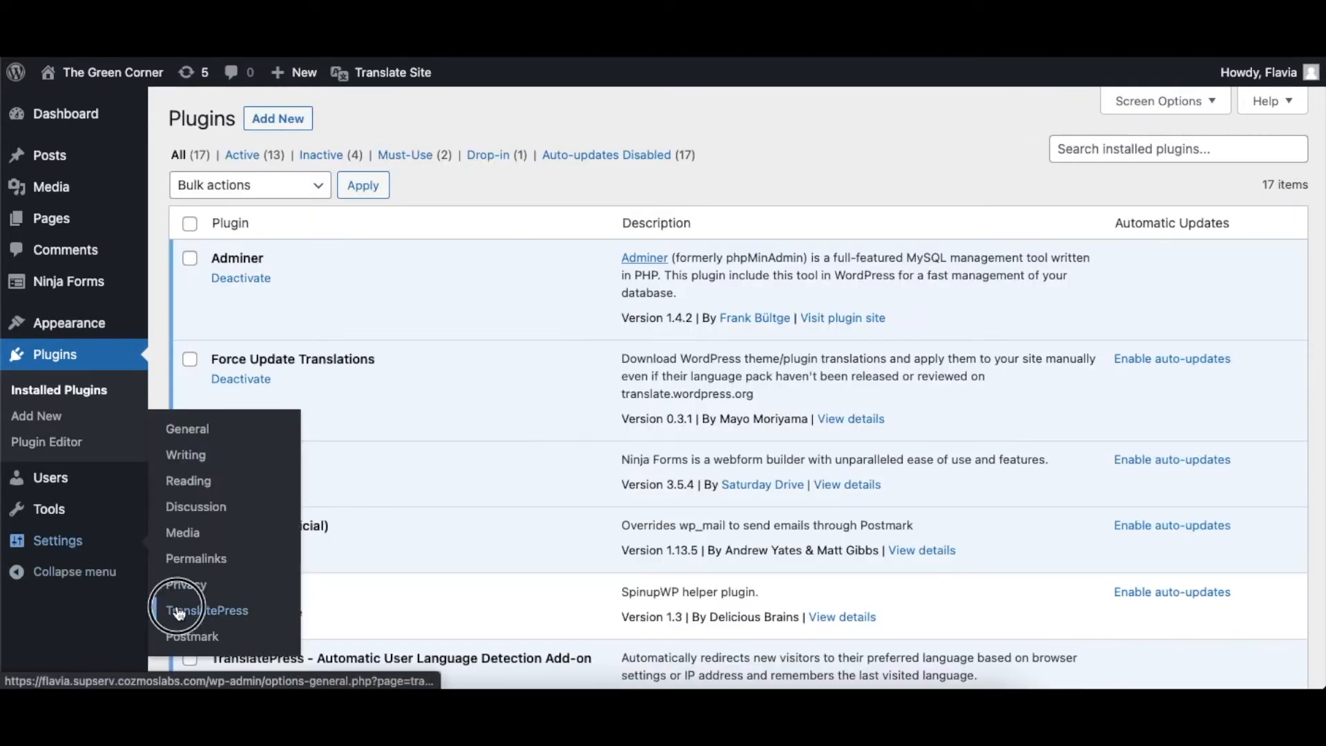
Add Romanian as a second site language in TranslatePress general settings
click(206, 609)
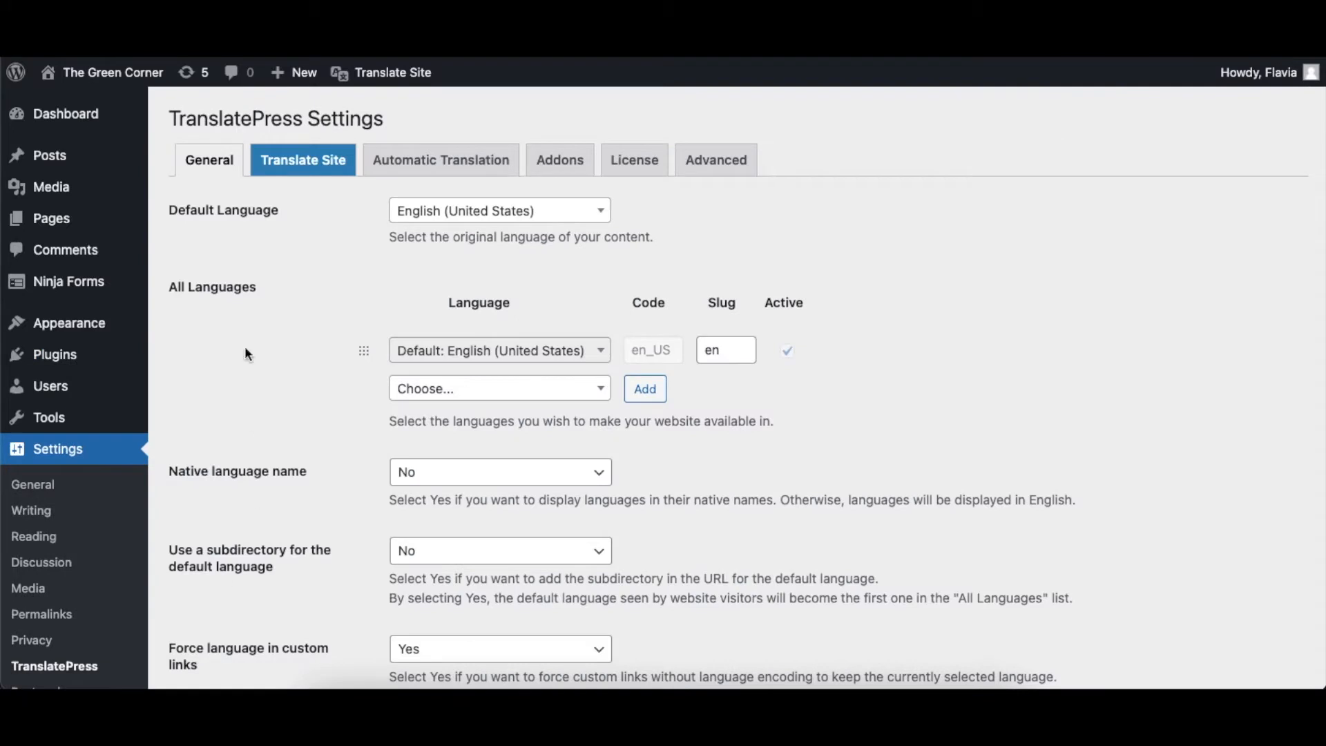
mouse_move(210, 184)
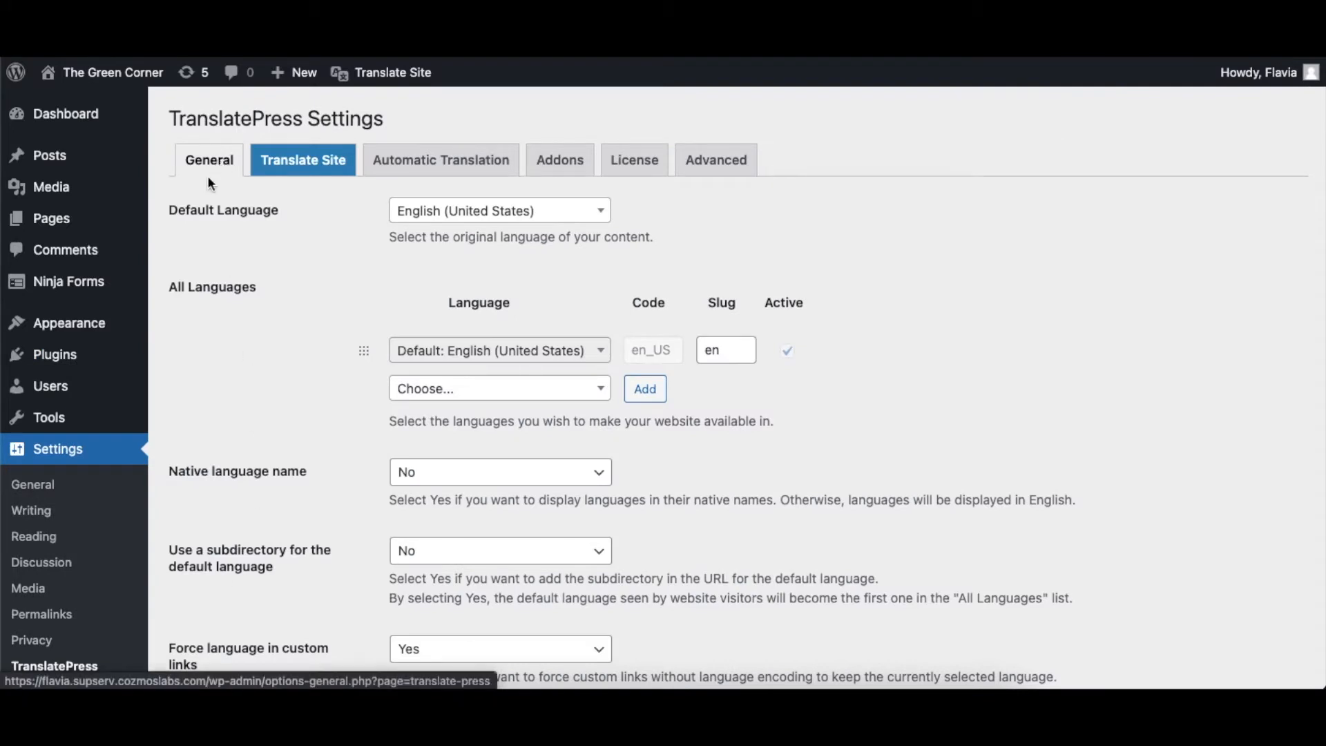
click(499, 210)
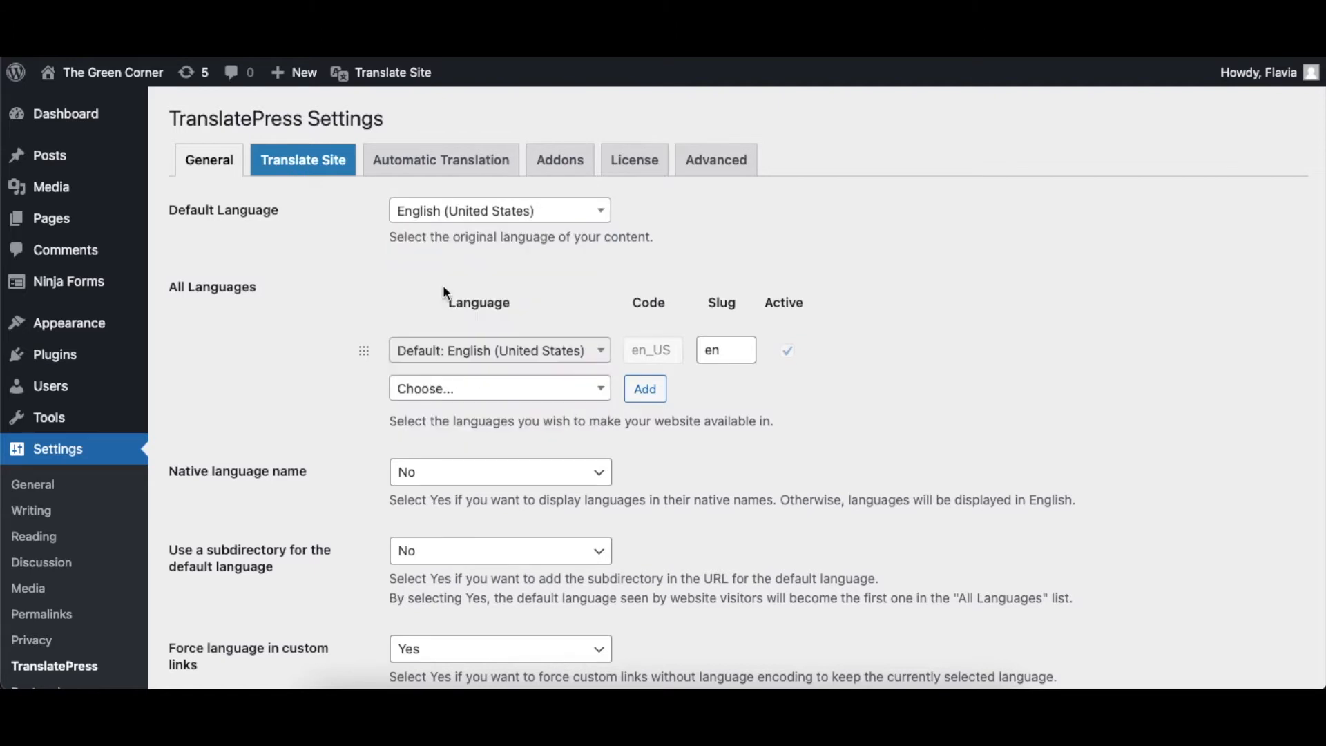
click(499, 388)
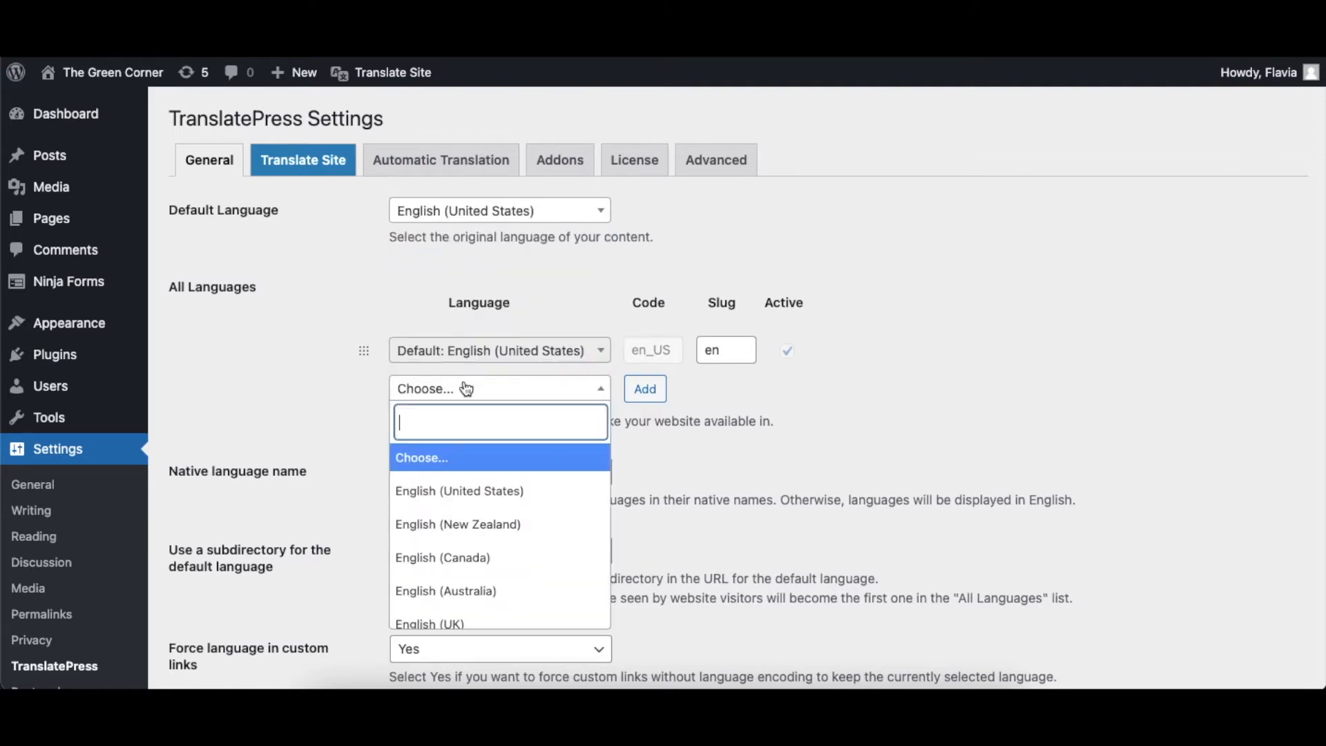
text(rom)
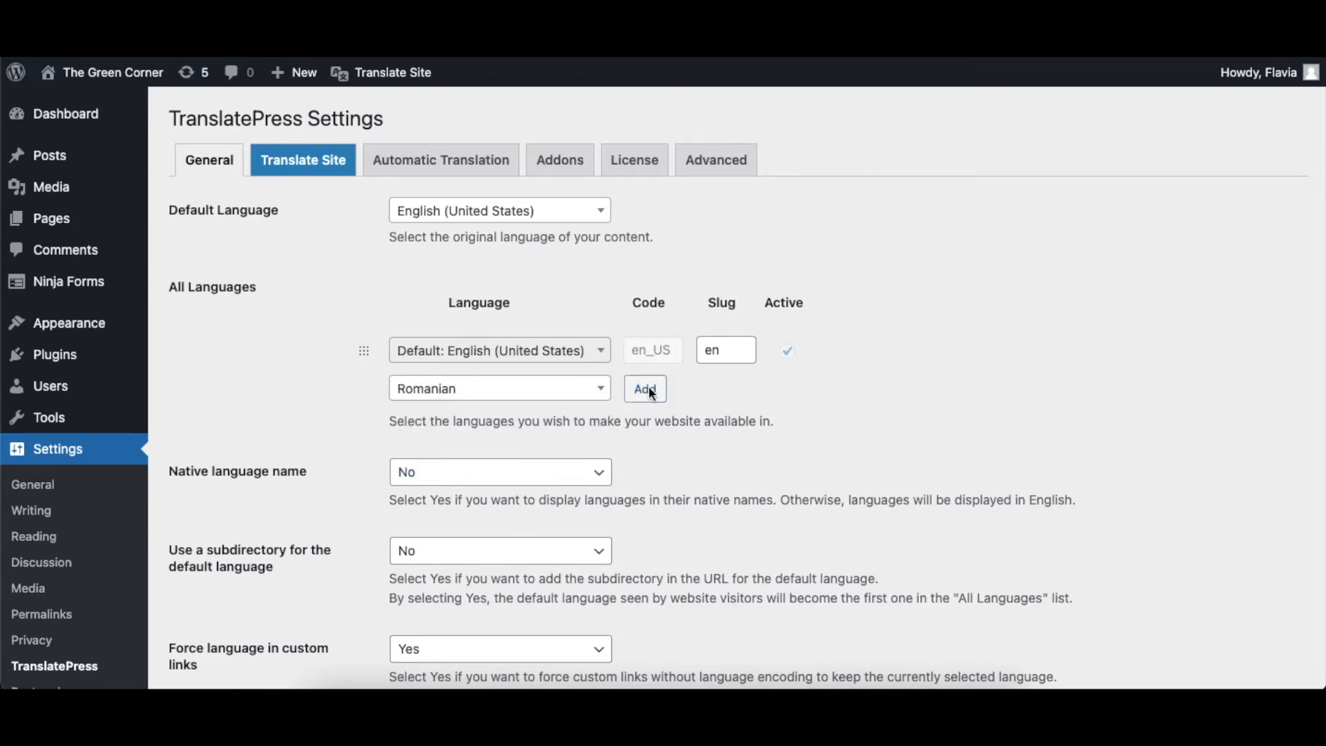
click(645, 388)
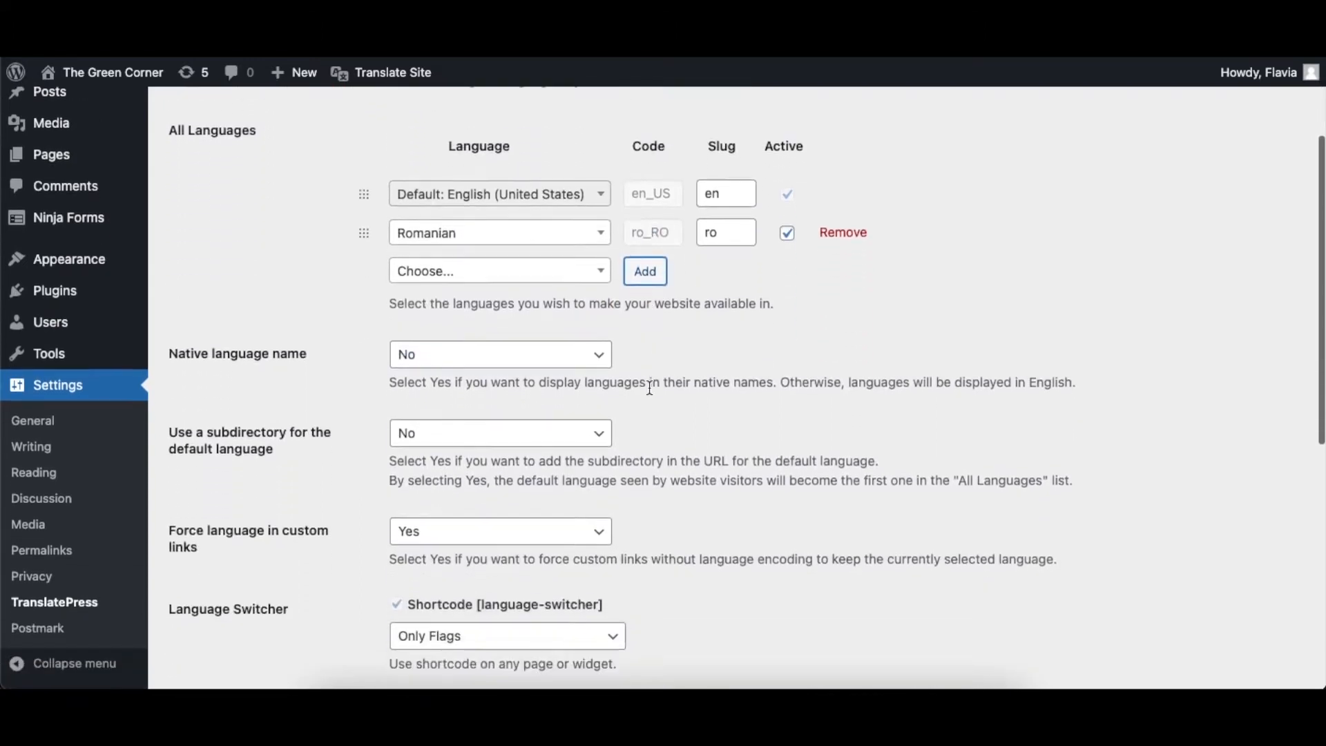
Save the new language settings
scroll(down, 3)
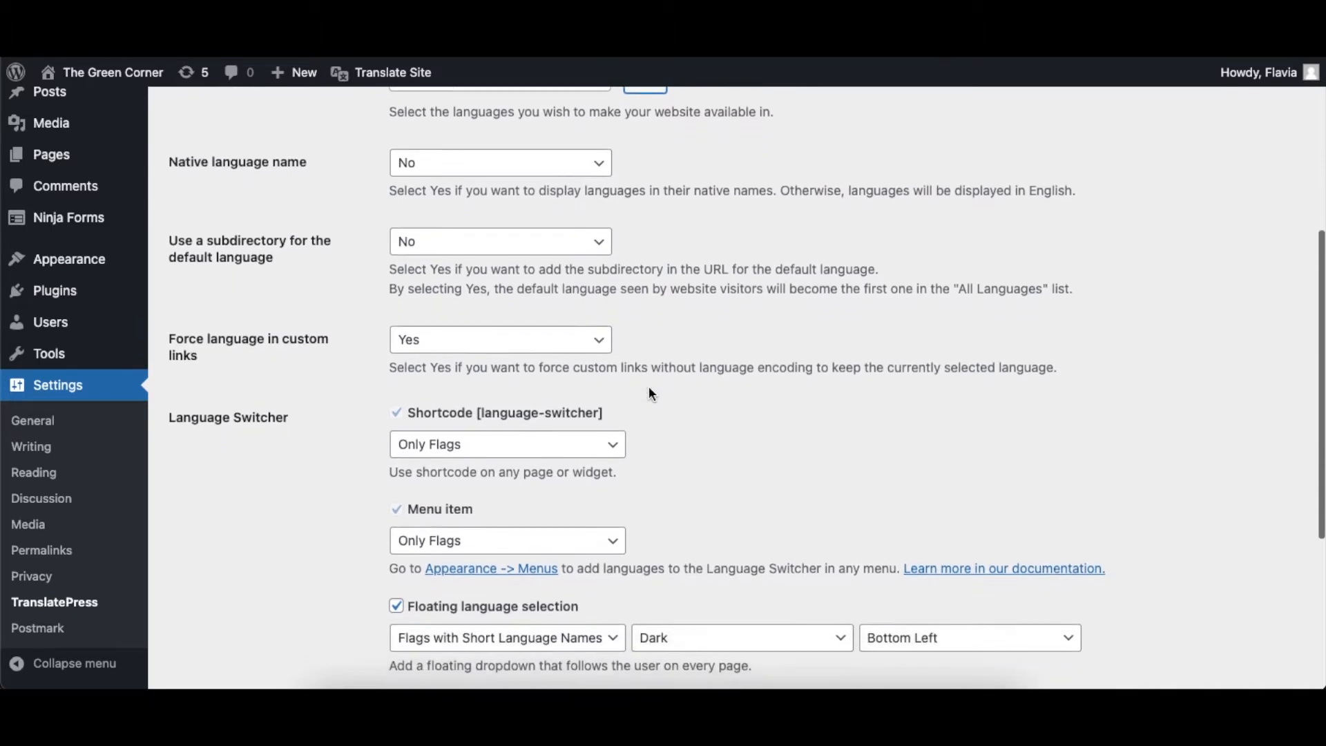
scroll(down, 3)
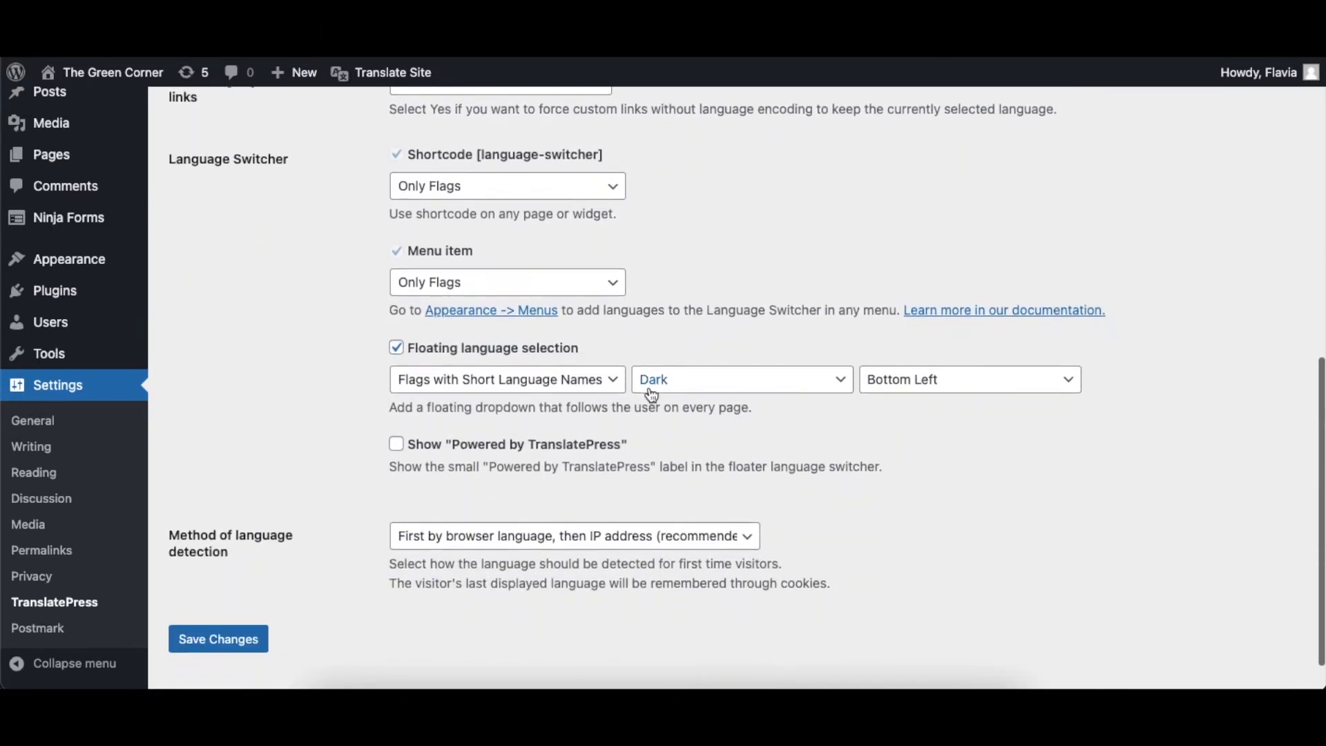
scroll(down, 3)
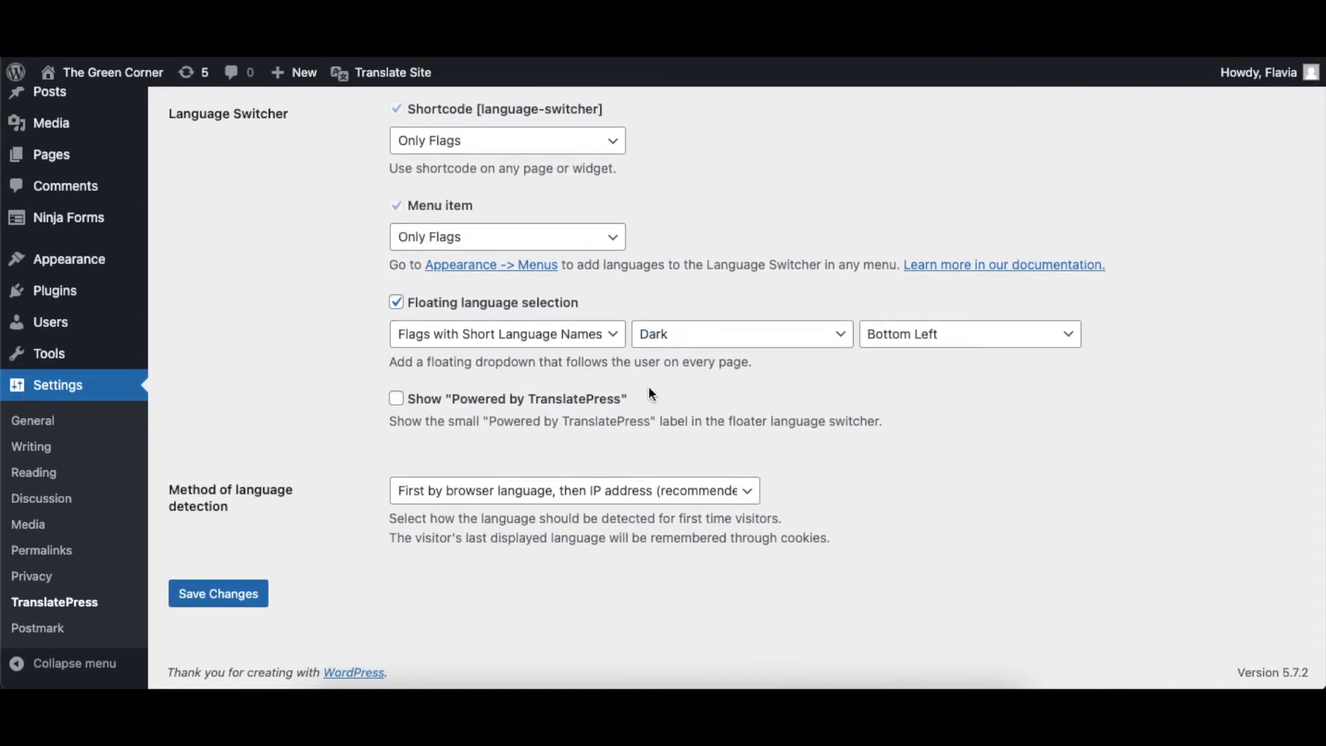
click(217, 593)
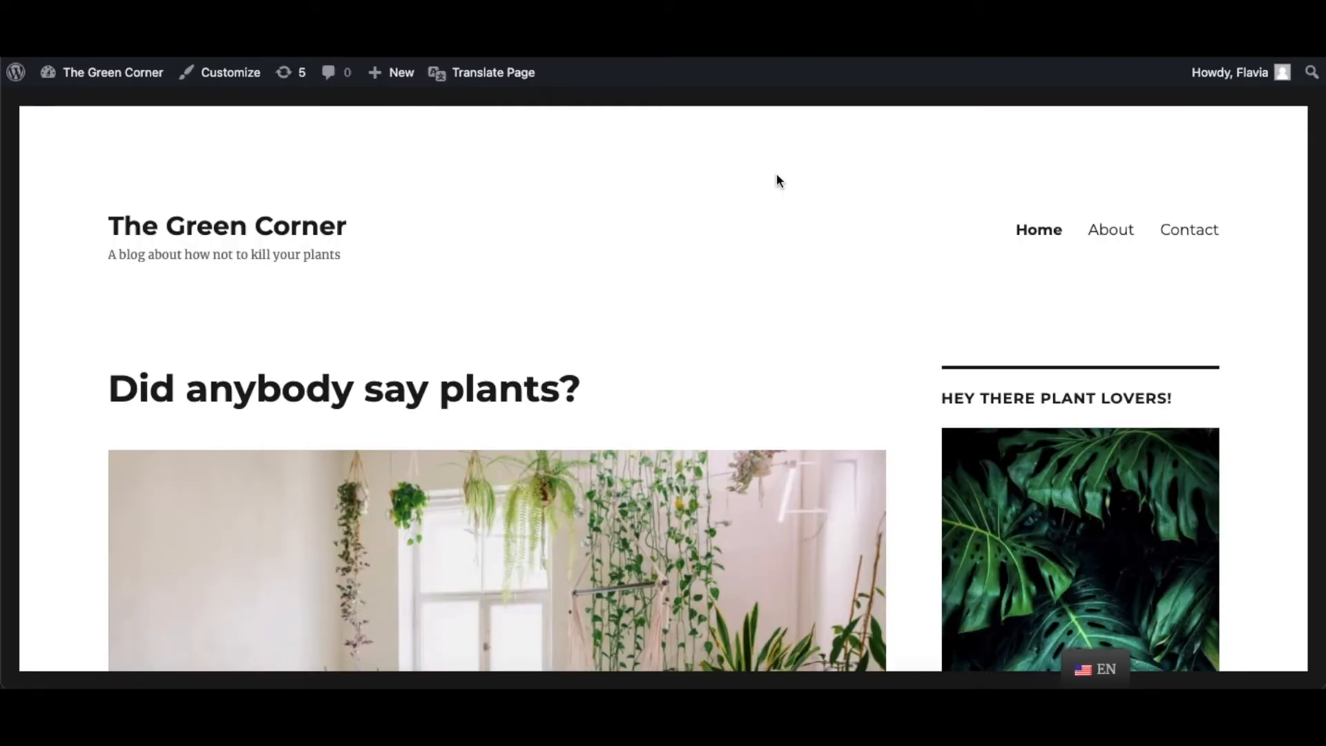
mouse_move(1189, 229)
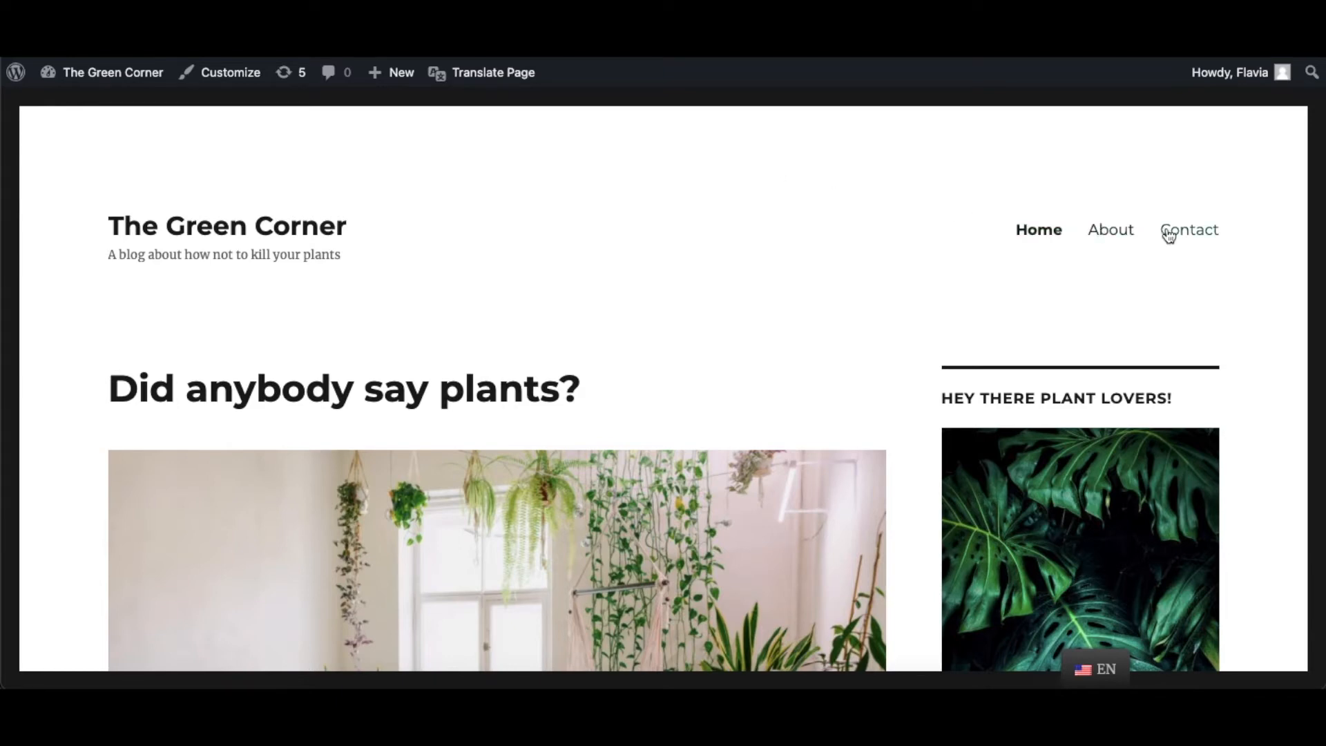
mouse_move(816, 178)
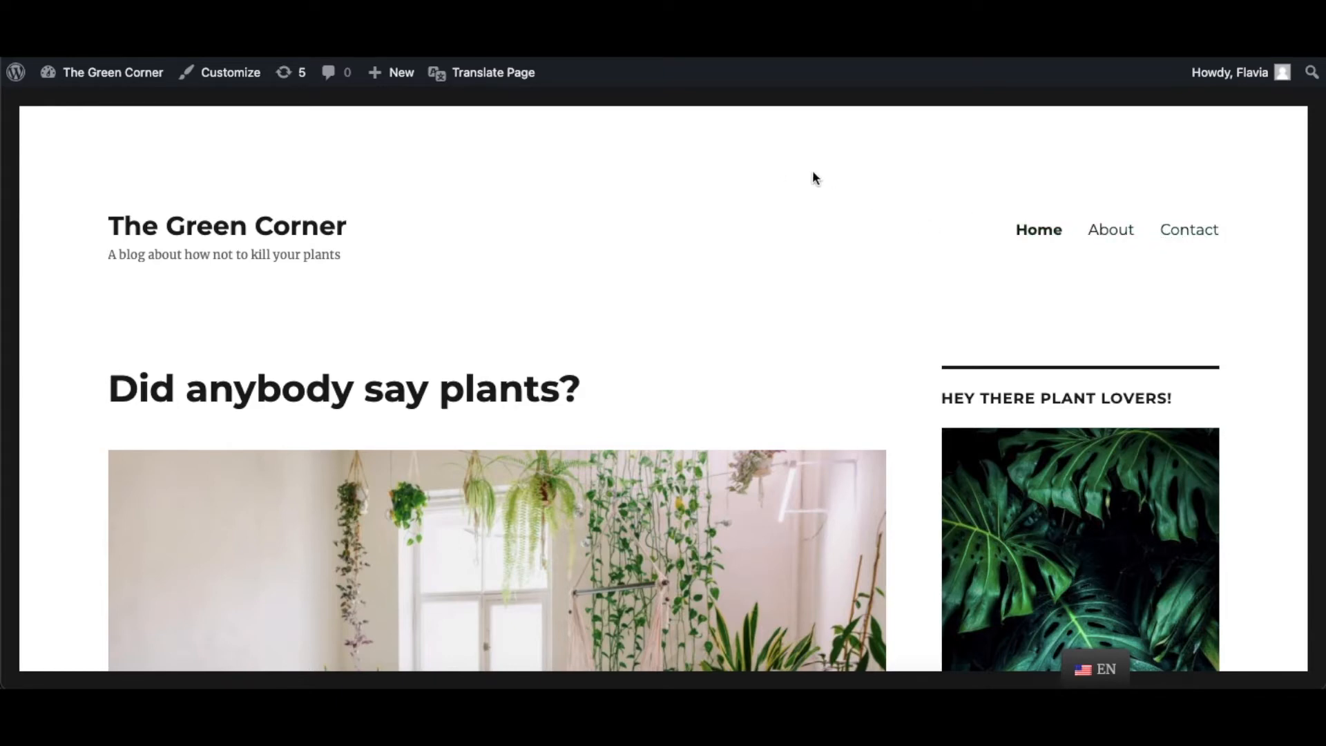
Launch the front-end translation editor on the home page from the admin bar
click(481, 73)
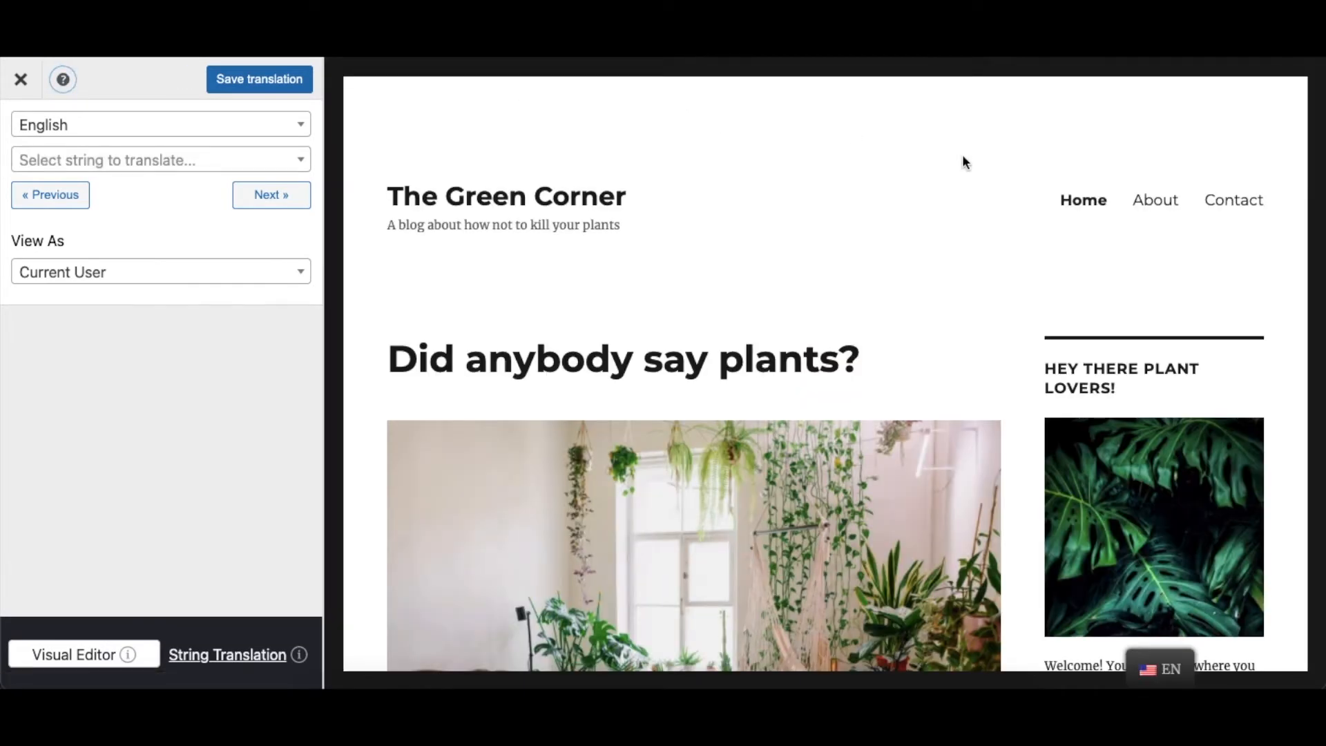
mouse_move(1084, 201)
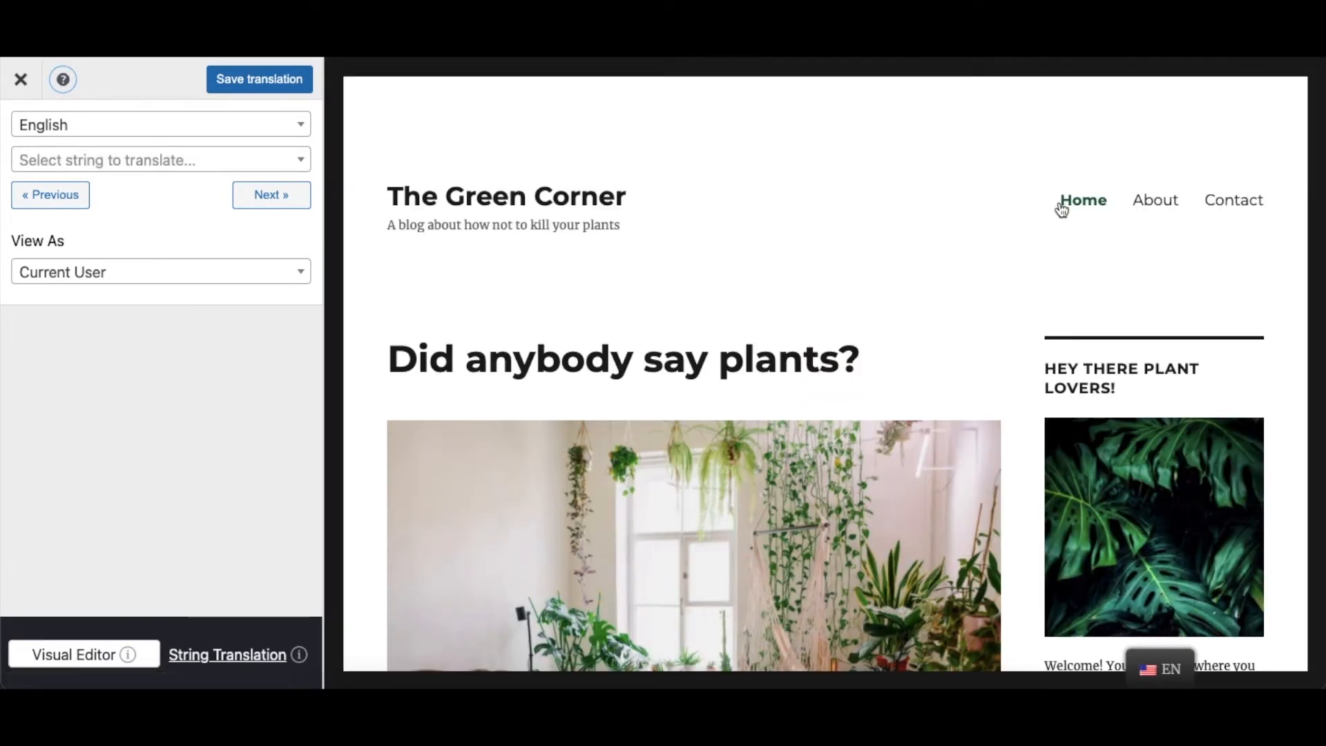
Translate the Home menu item as Acasă and save it
click(1049, 200)
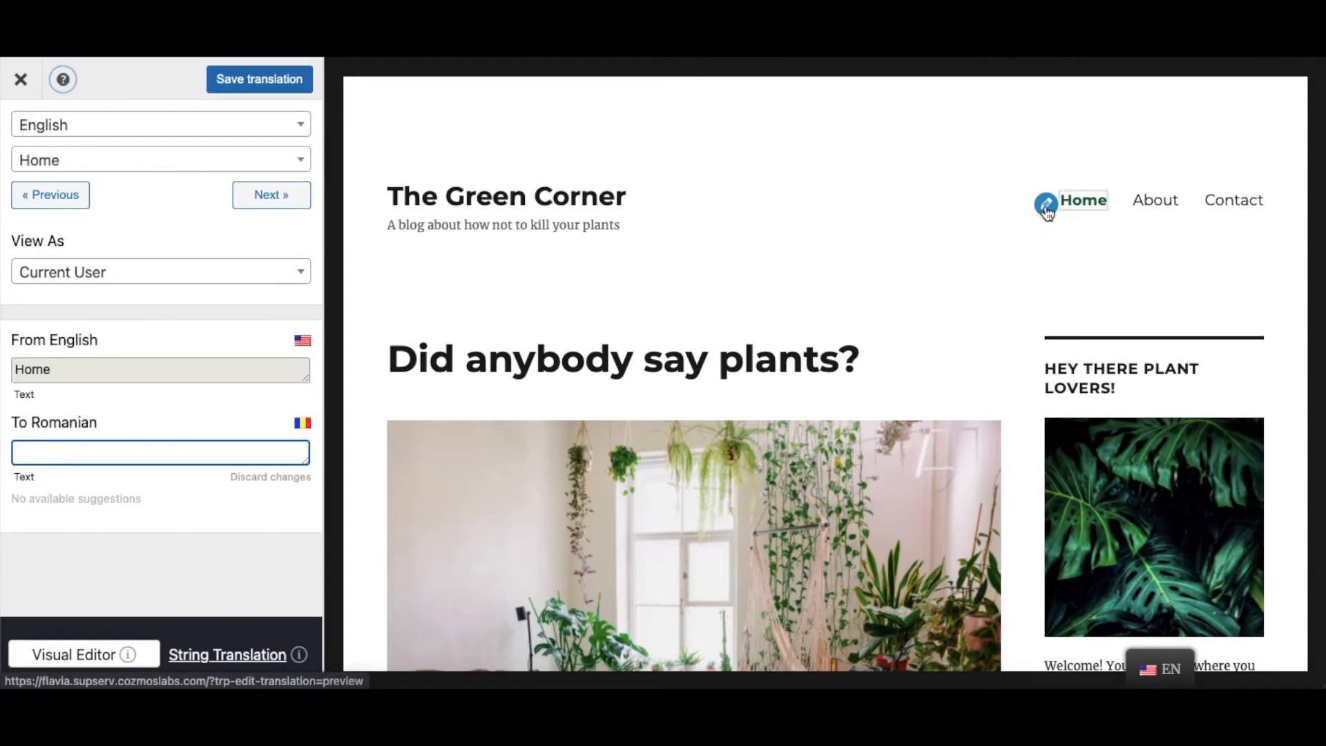
text(Acasă)
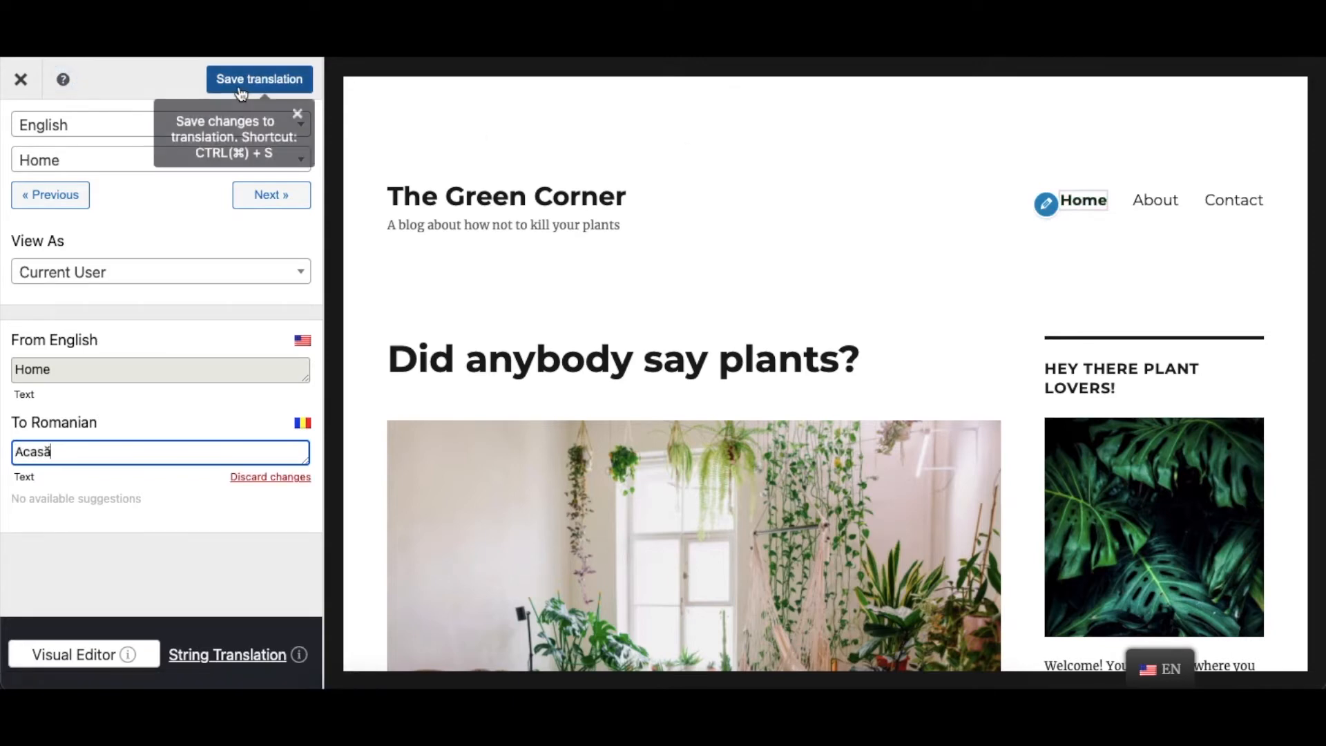
click(259, 79)
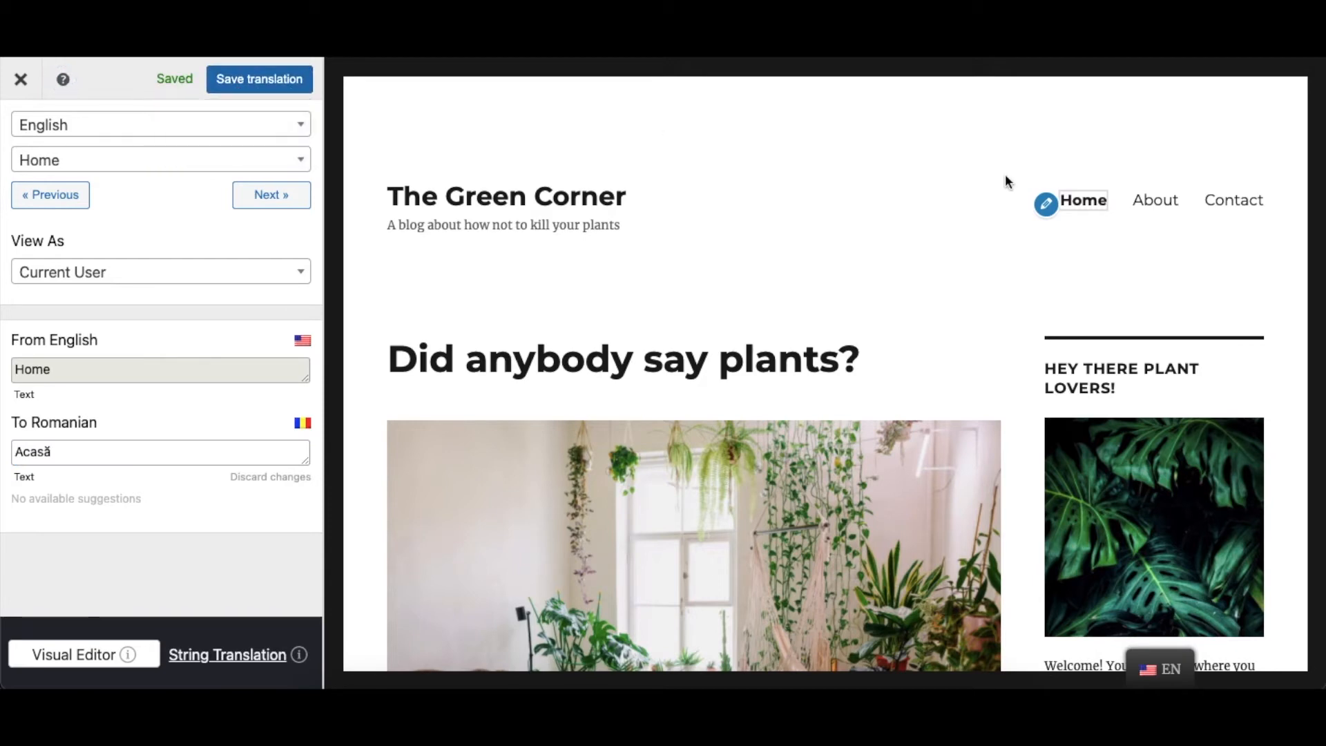
Translate About as Despre and Contact as Contact, then close the editor
click(1119, 203)
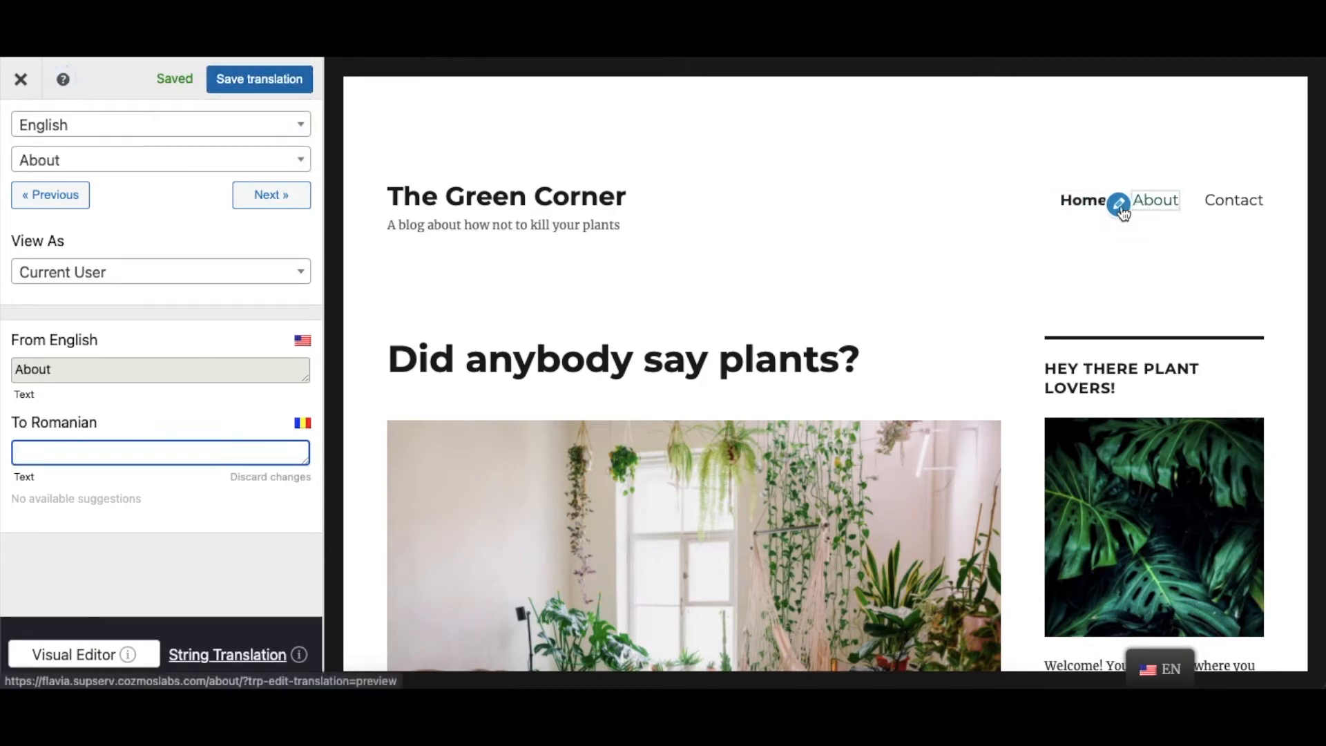
text(Despre)
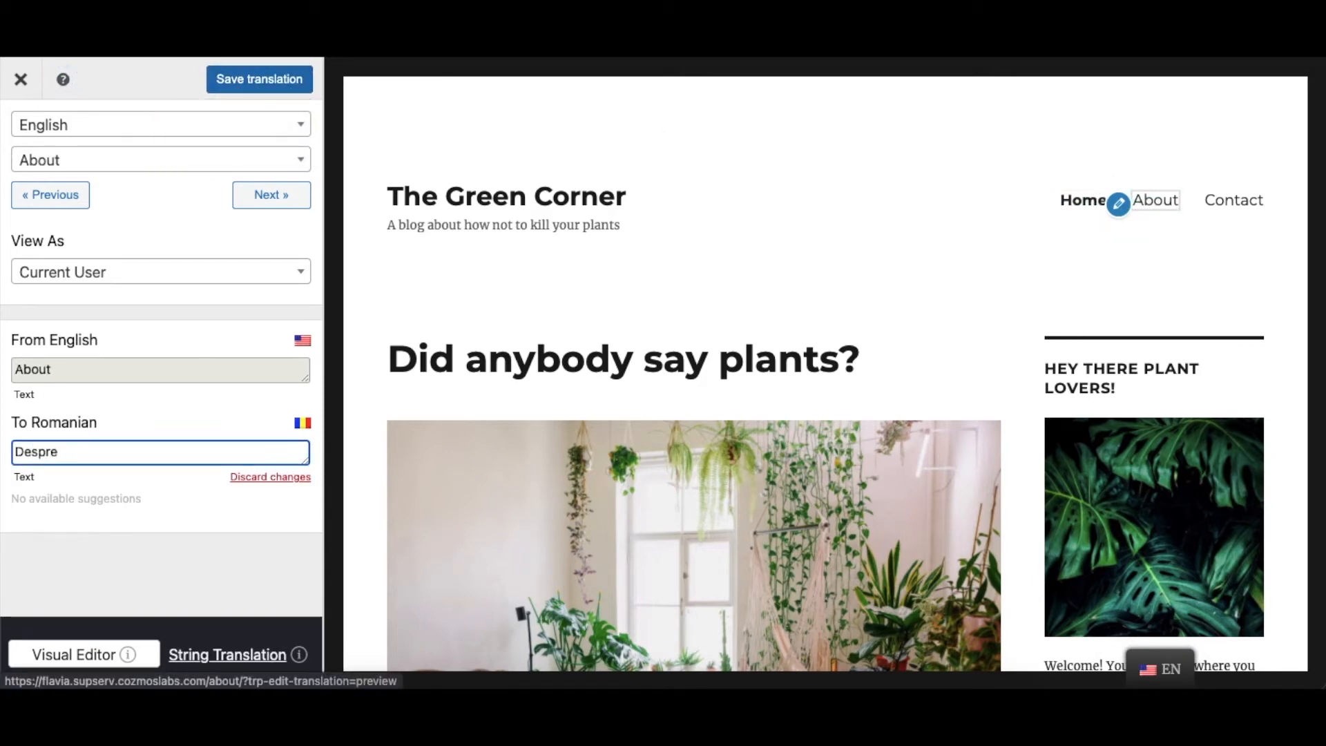
click(258, 78)
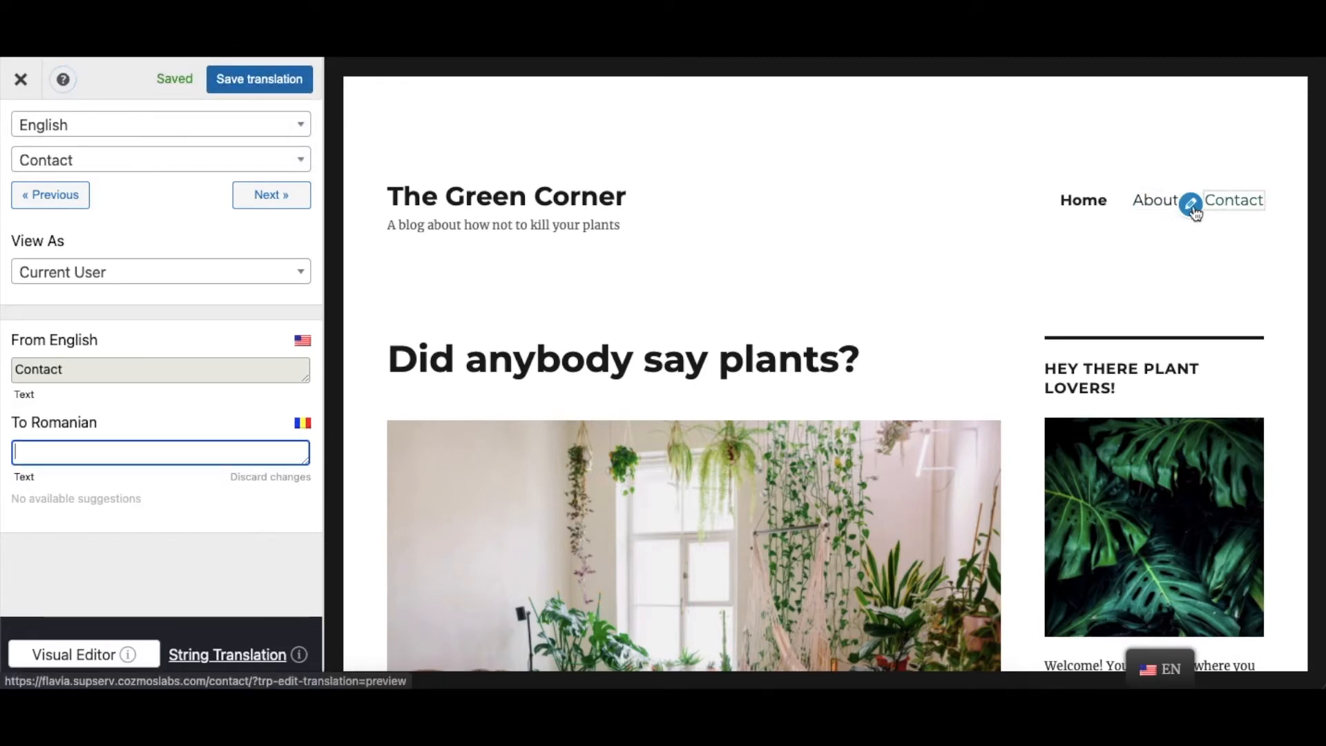
text(Contact)
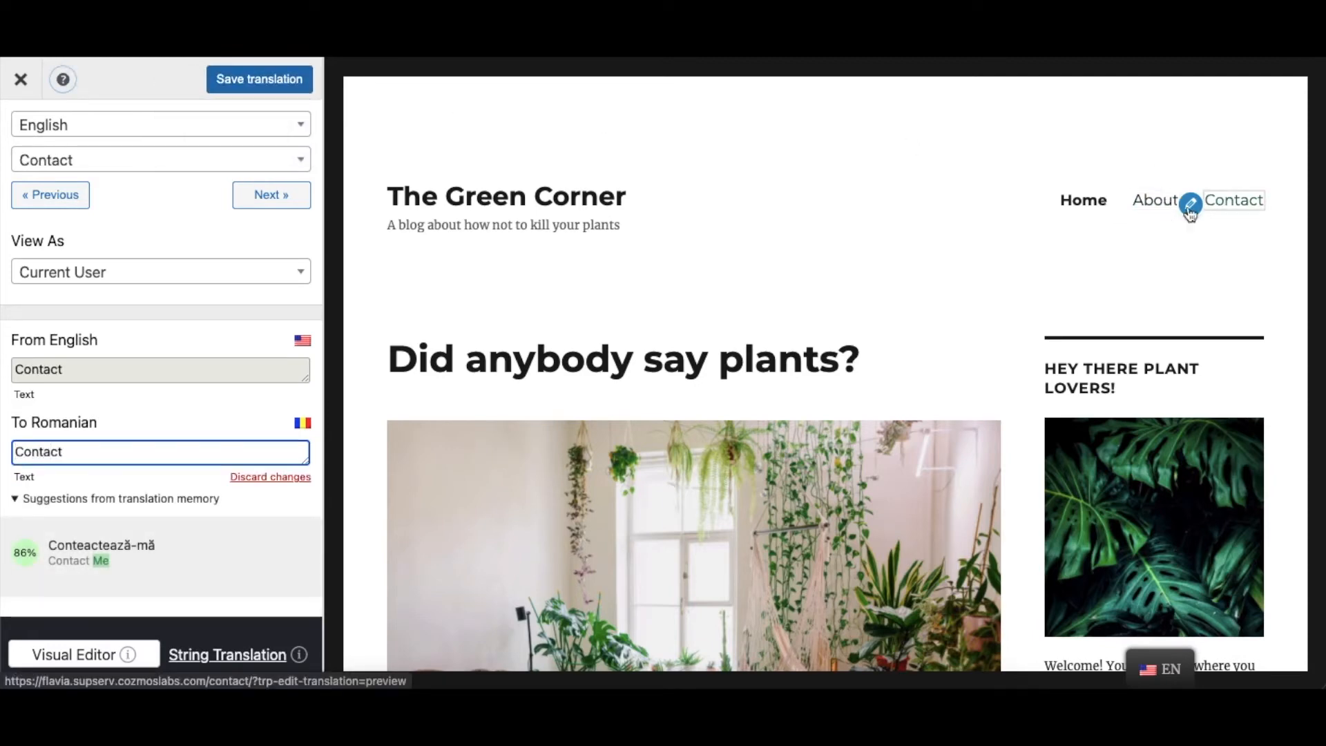
click(20, 78)
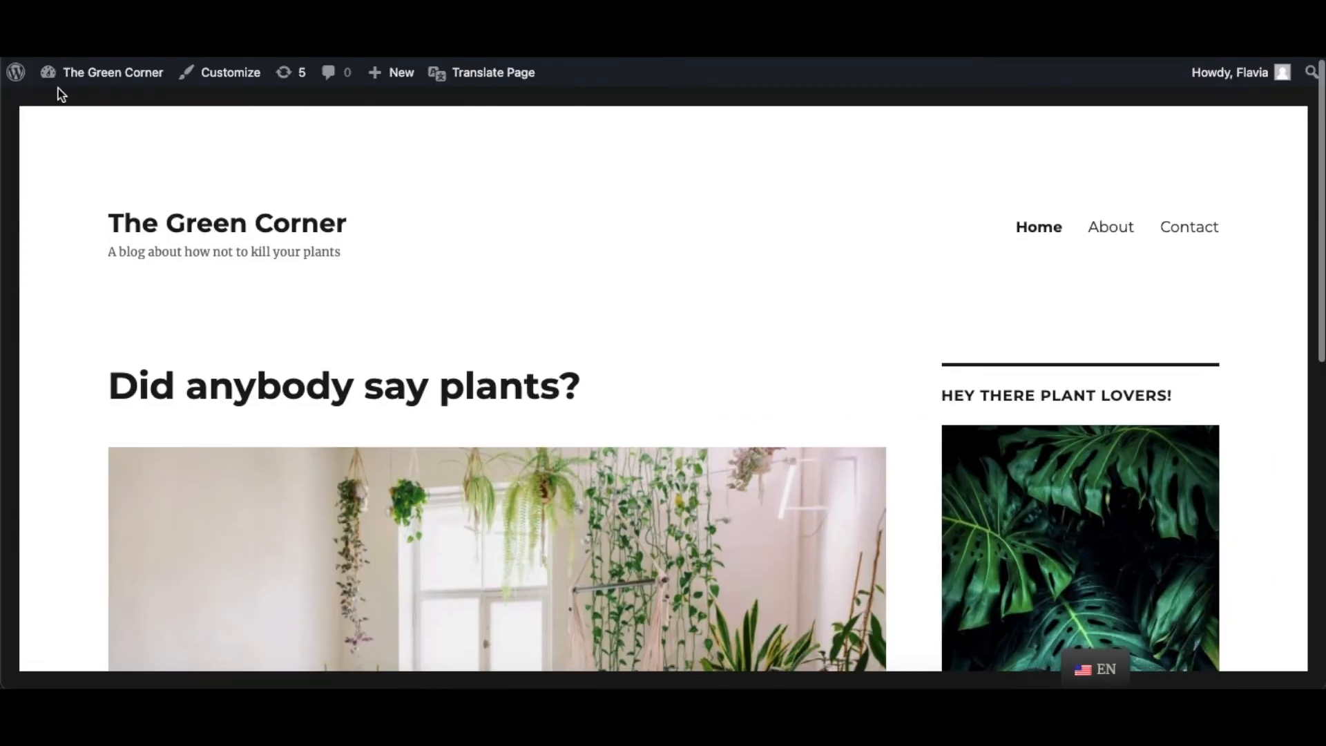
Switch the site to Romanian to see the translated menu, then back to English
click(1096, 668)
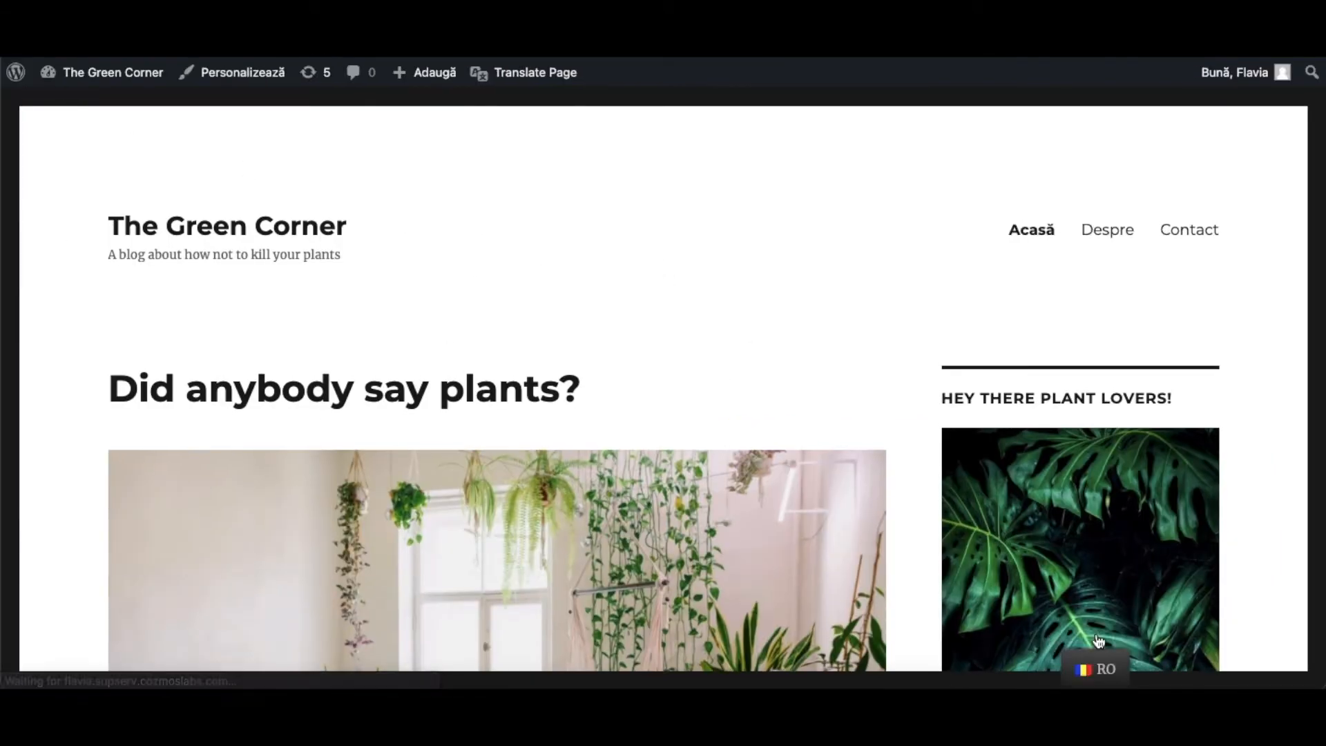
mouse_move(1190, 230)
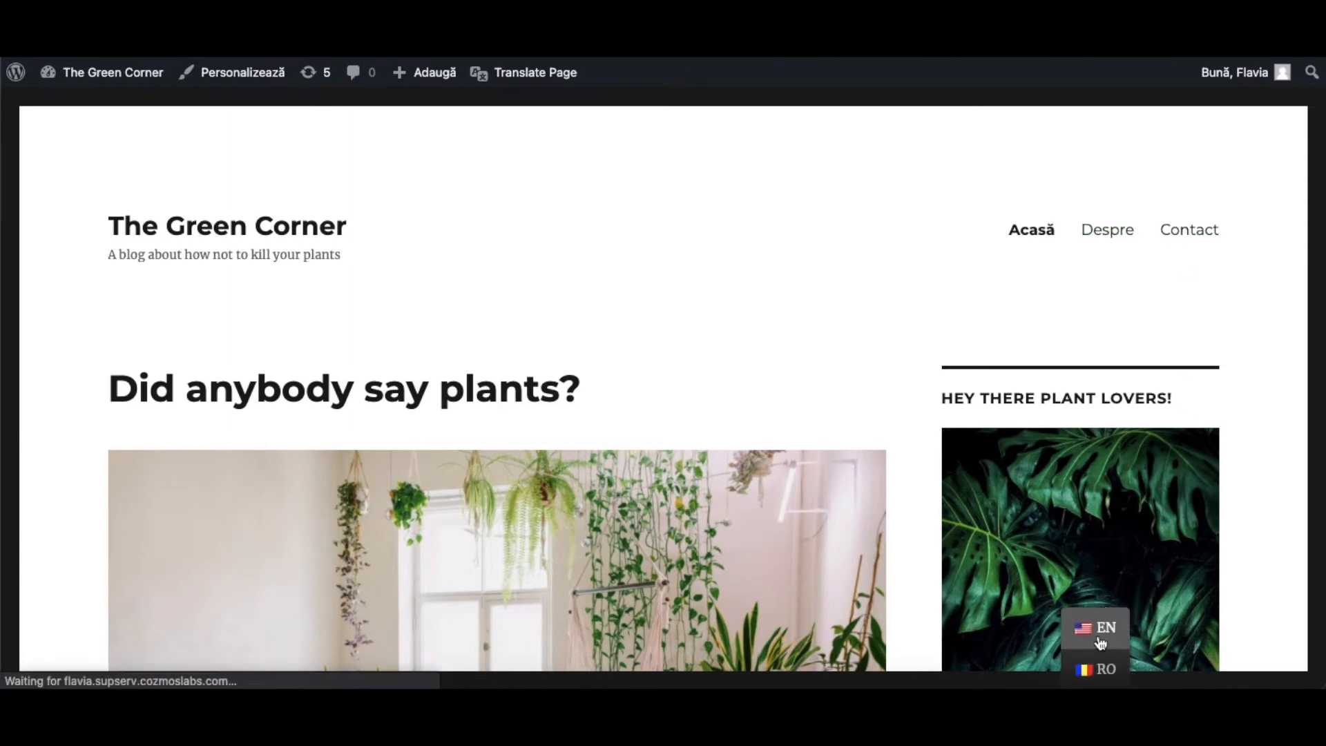
click(1096, 627)
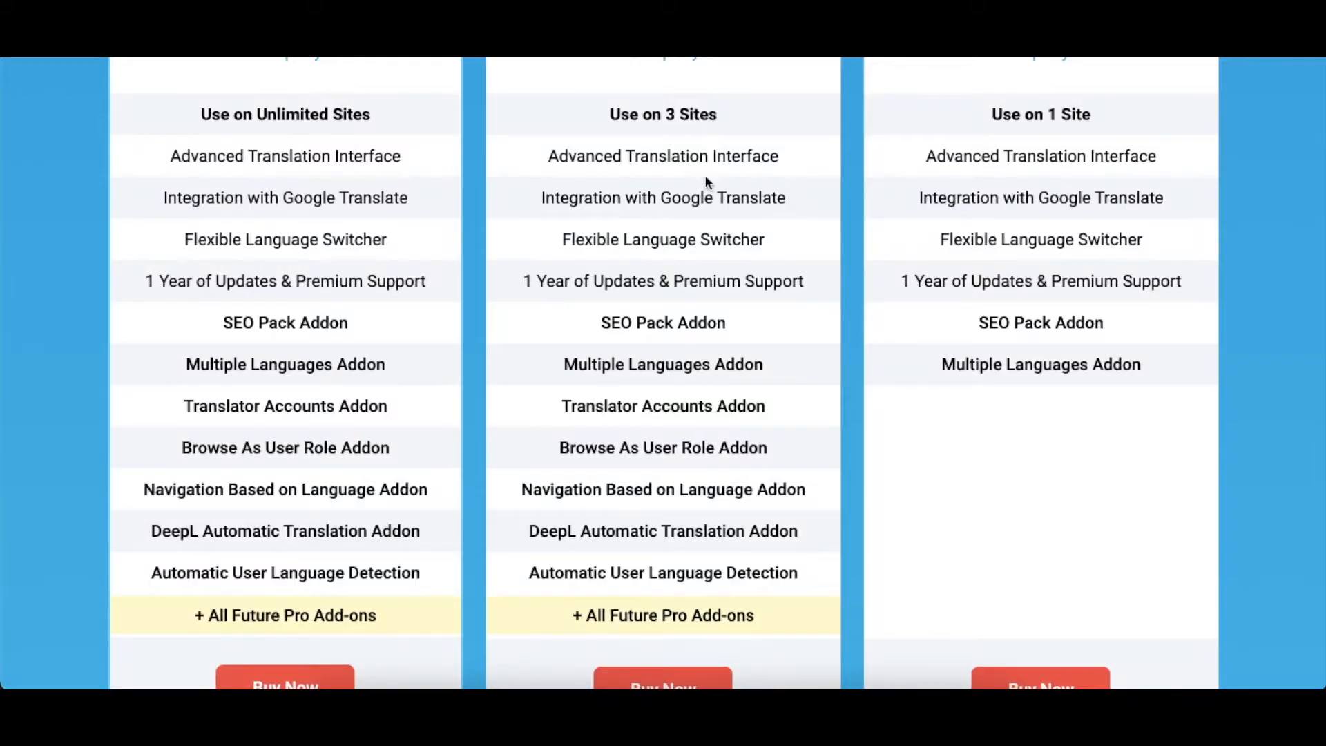
mouse_move(663, 447)
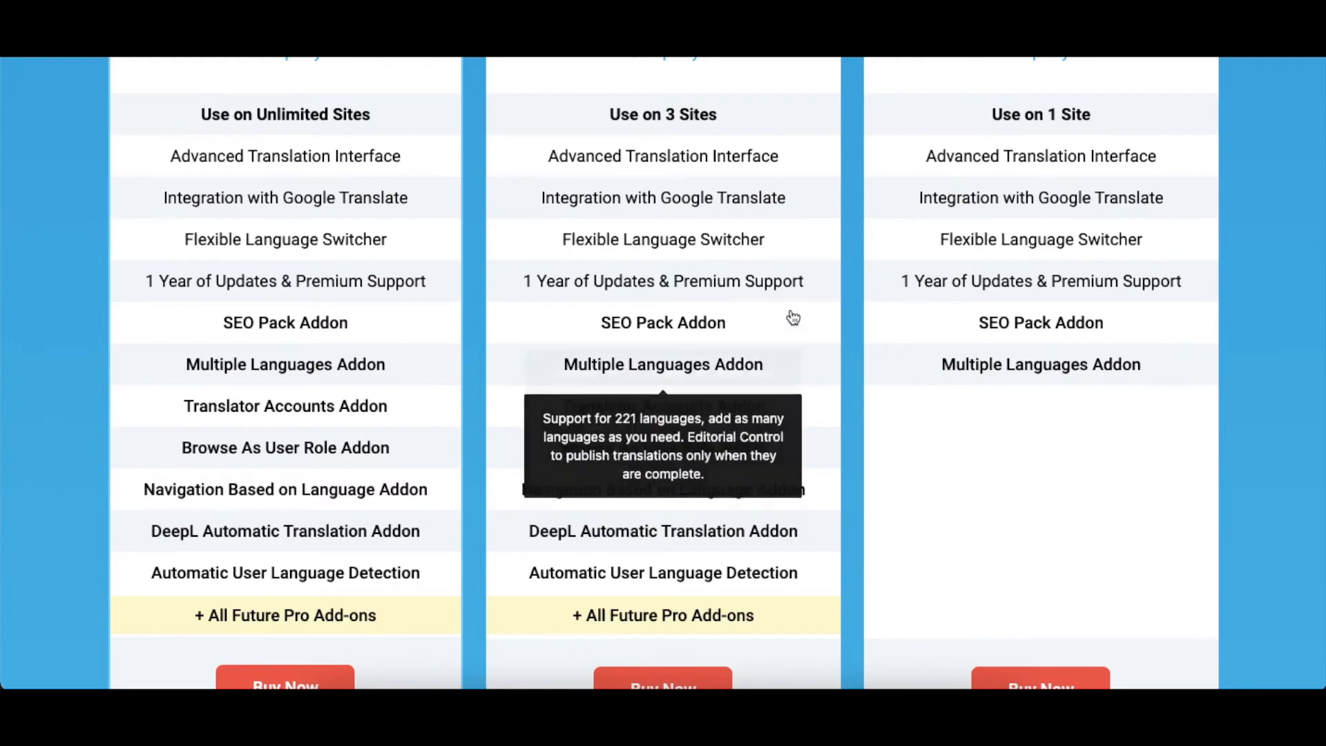
mouse_move(758, 472)
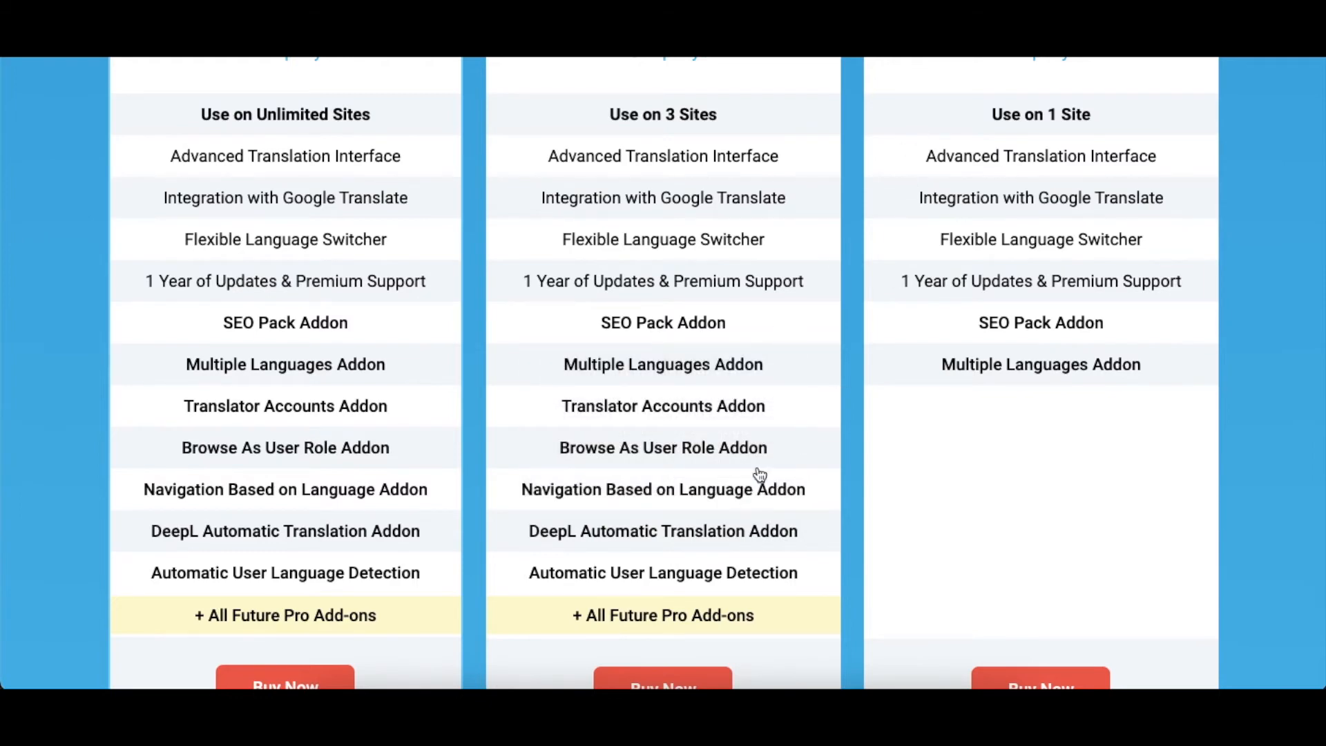
mouse_move(729, 494)
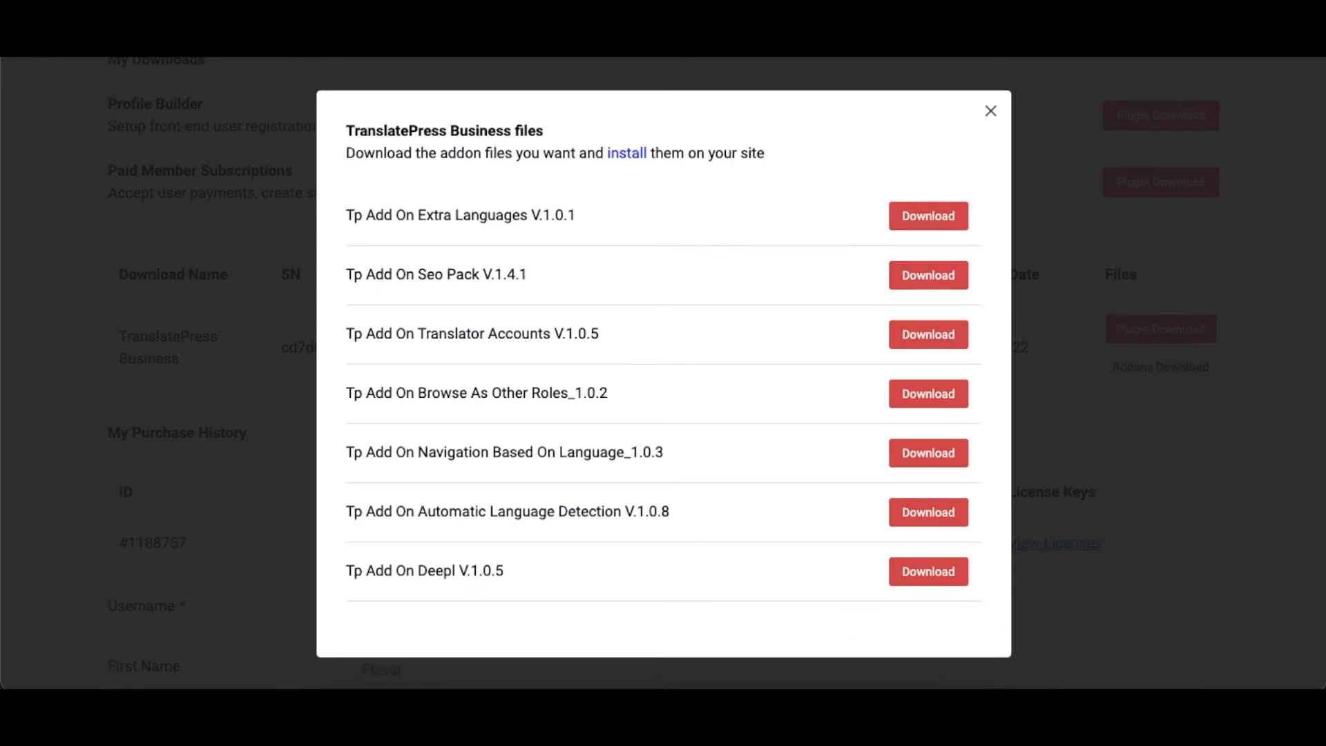
mouse_move(920, 424)
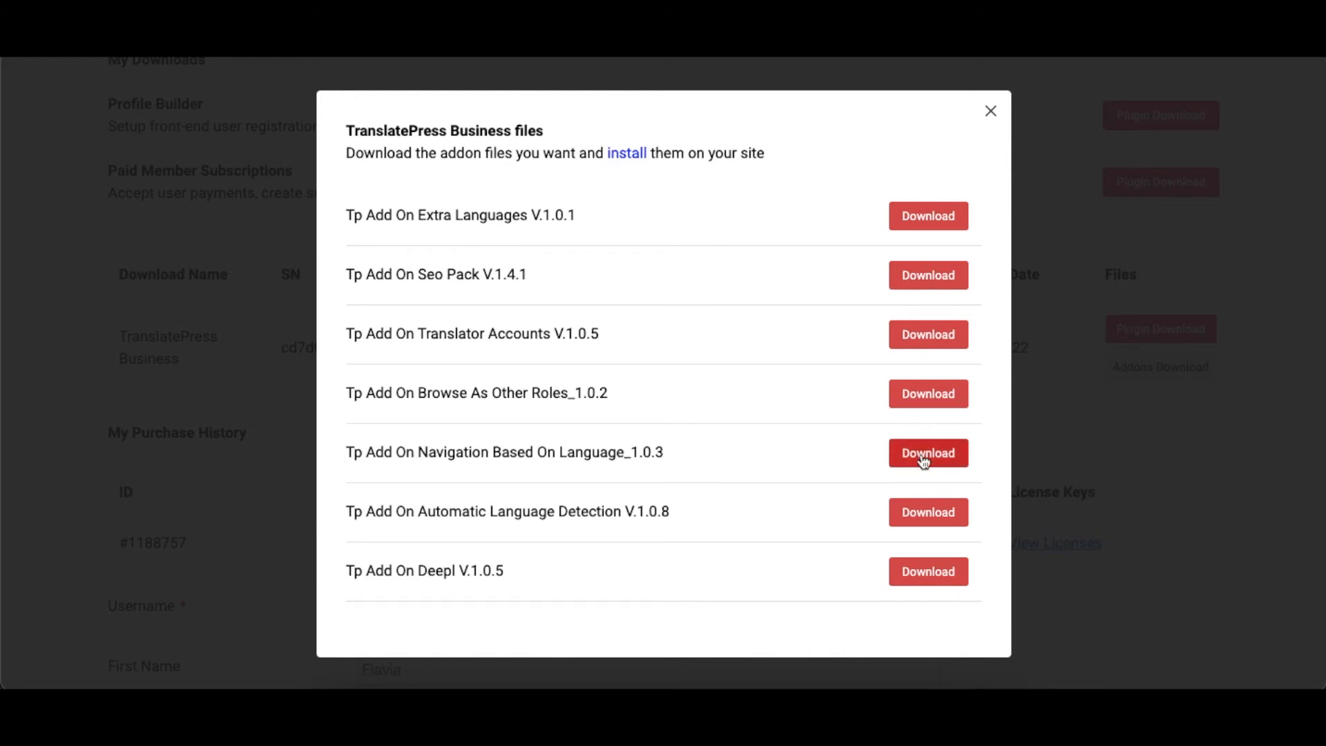
Upload the tp-add-on-navigation zip, install it and activate the add-on
click(991, 110)
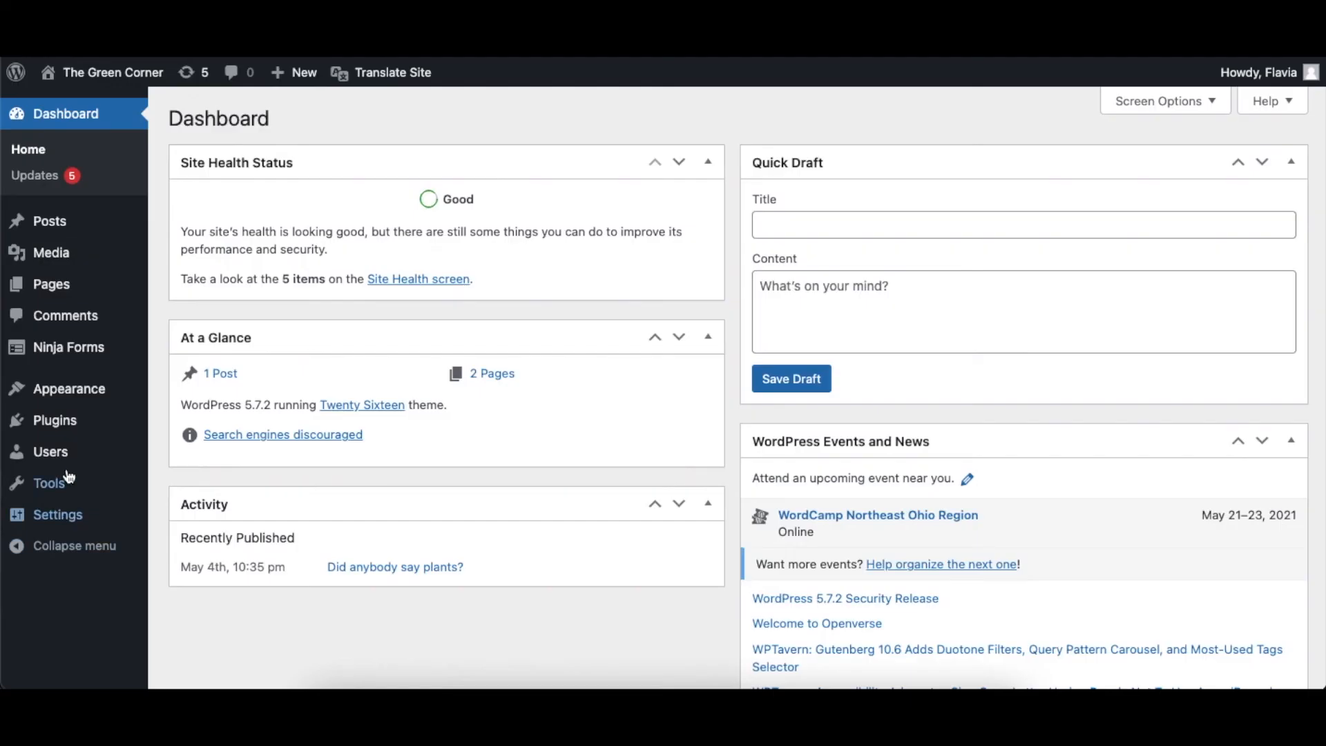
mouse_move(52, 453)
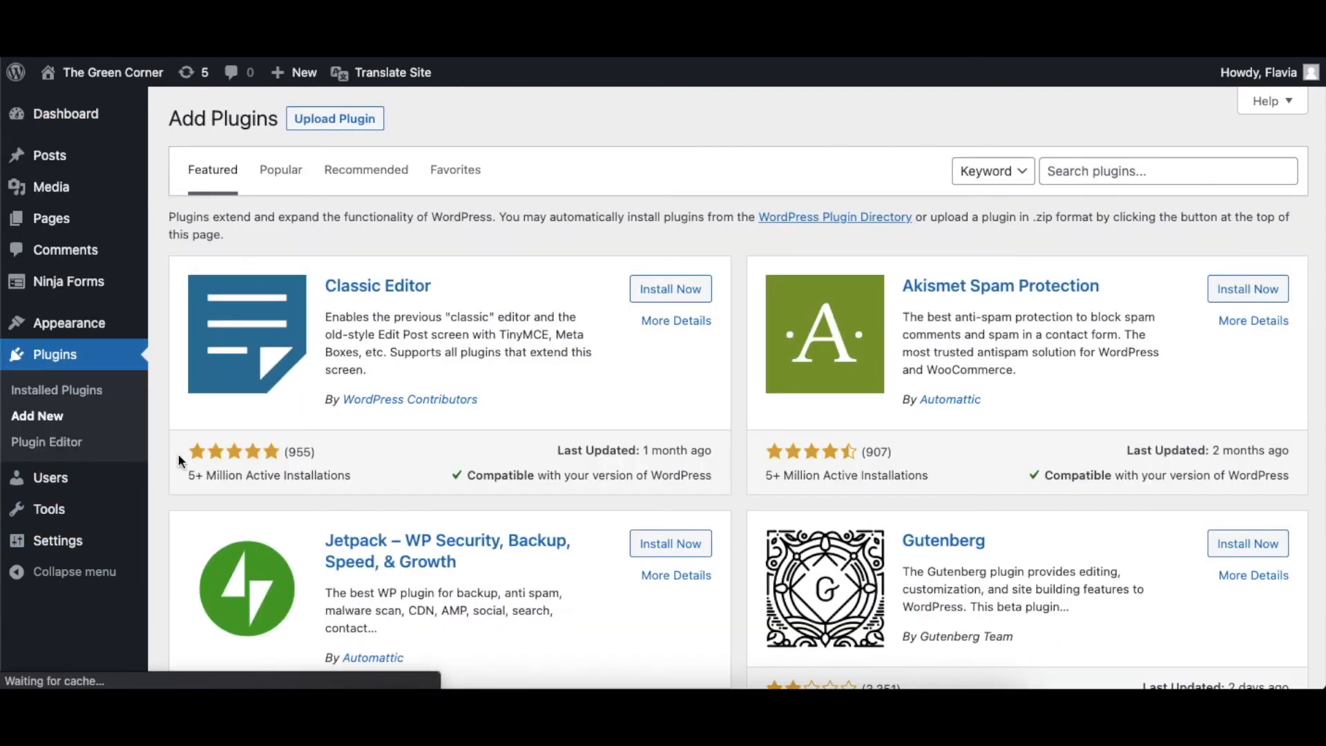
click(334, 118)
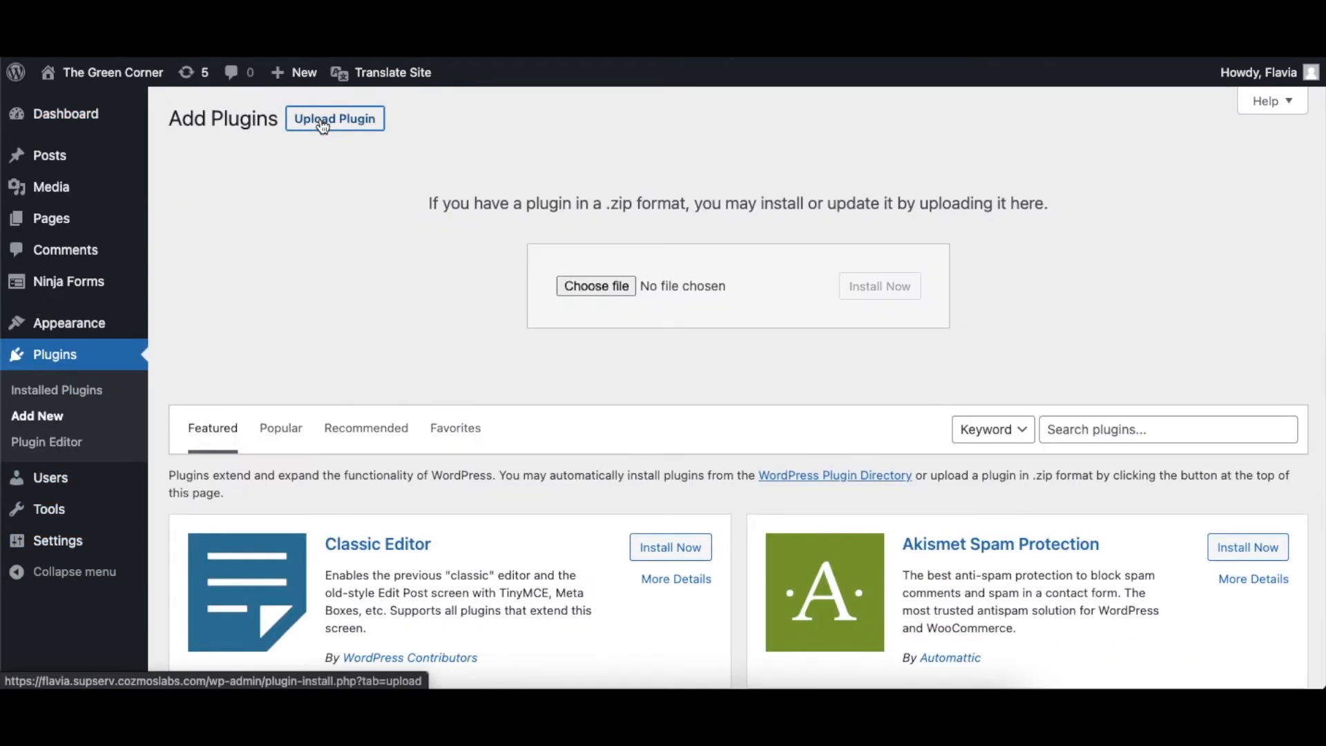
click(596, 286)
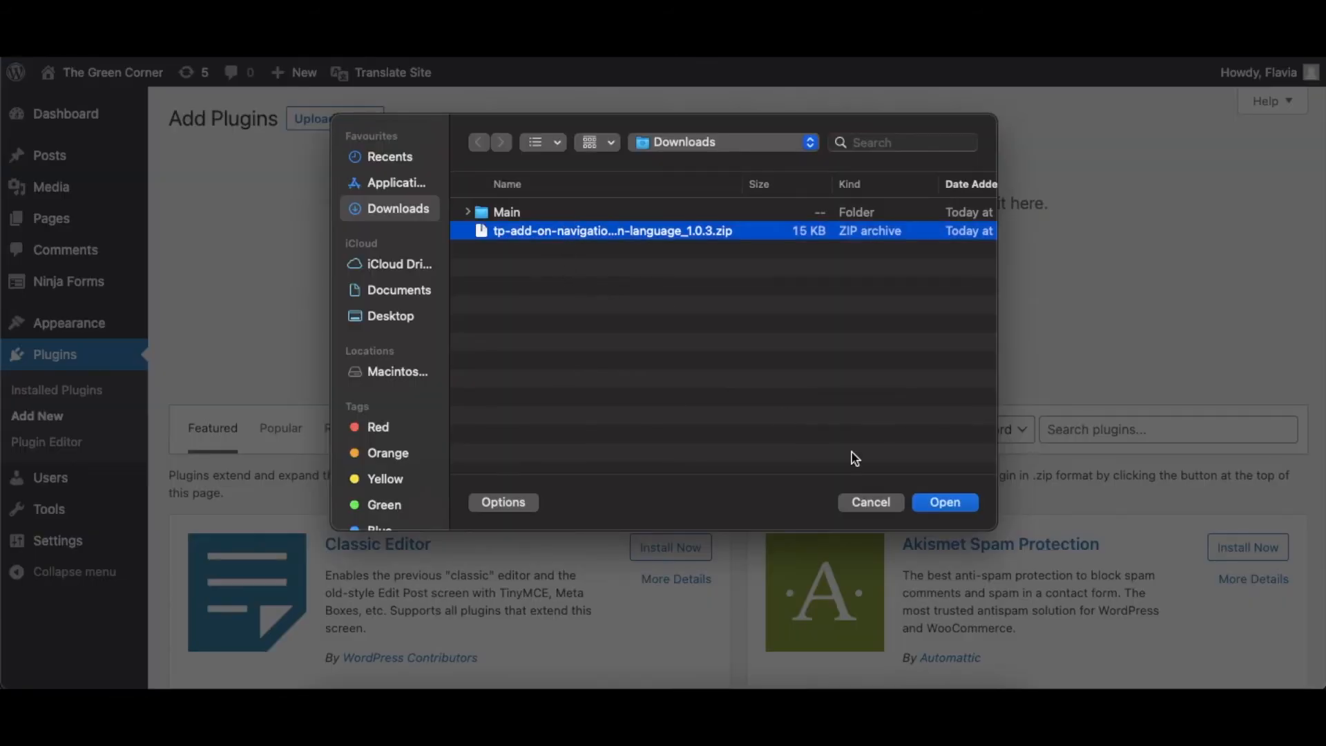
click(944, 502)
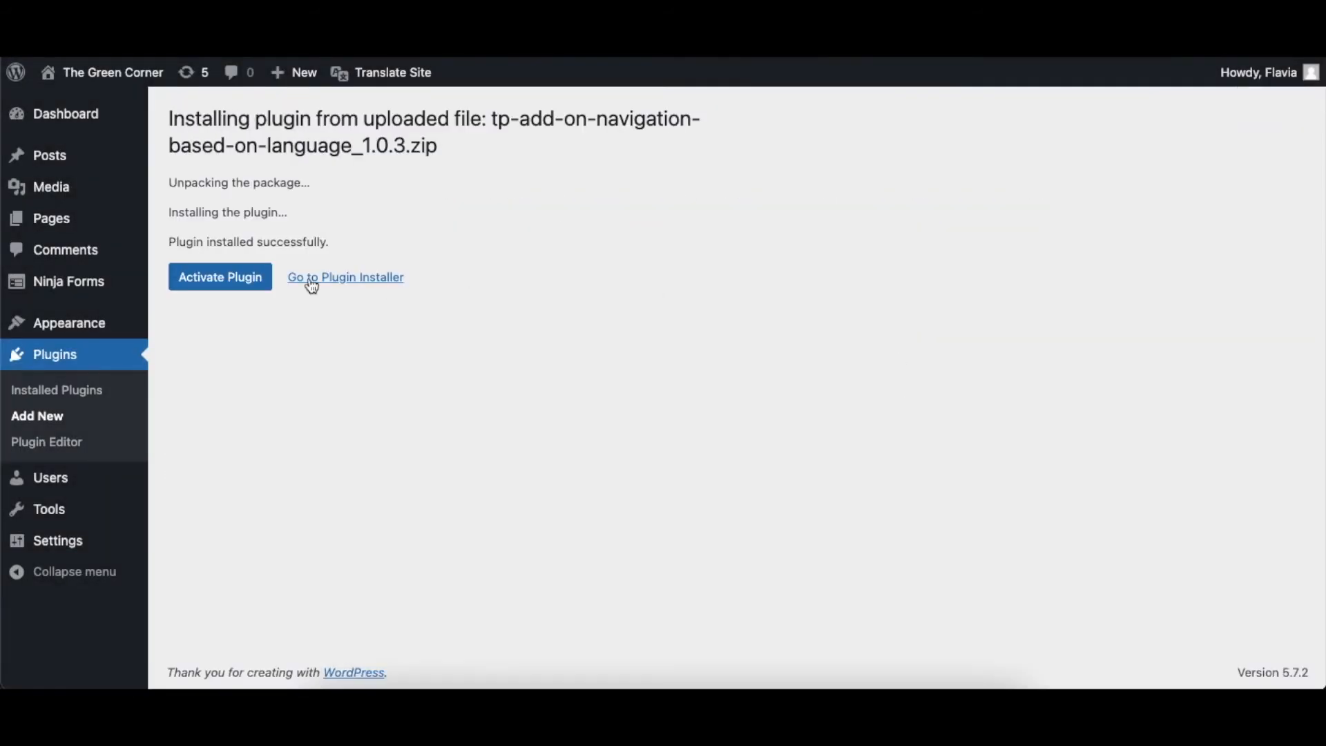
click(345, 277)
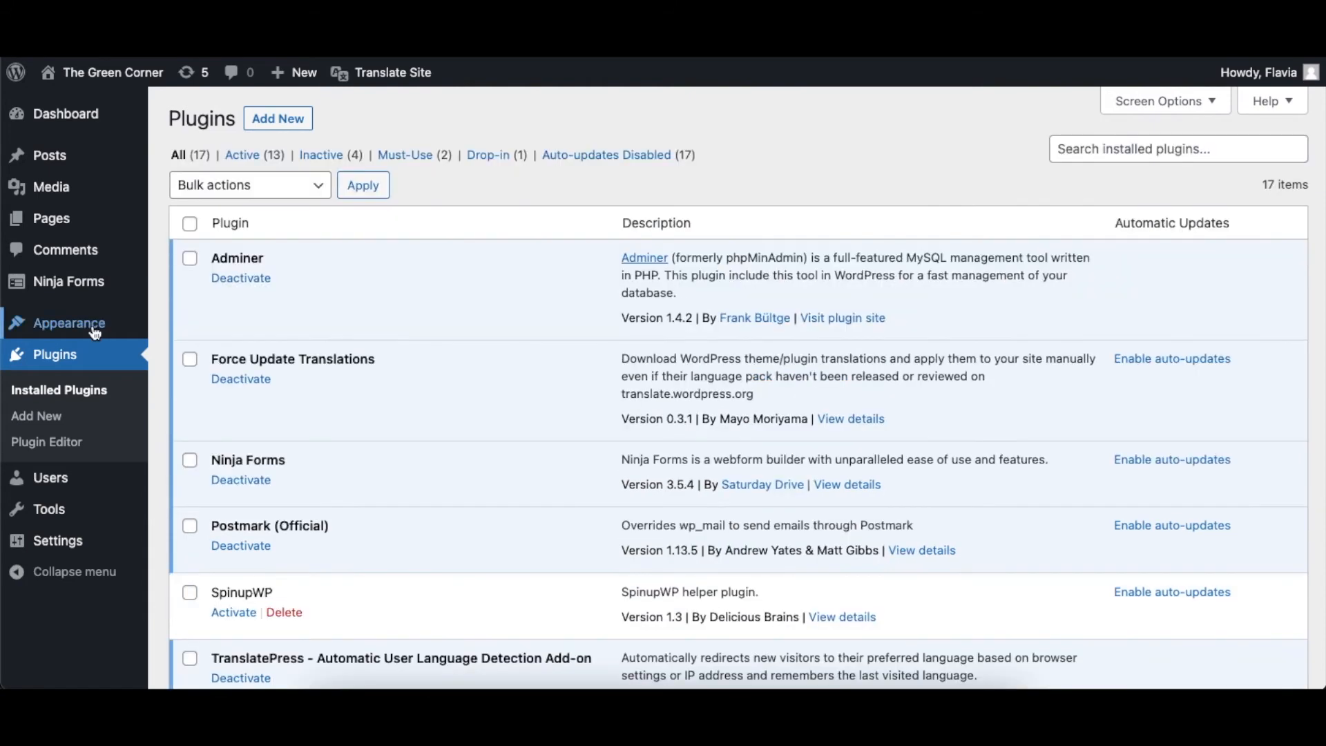
Limit the Contact menu item to English only in the menus editor
click(69, 323)
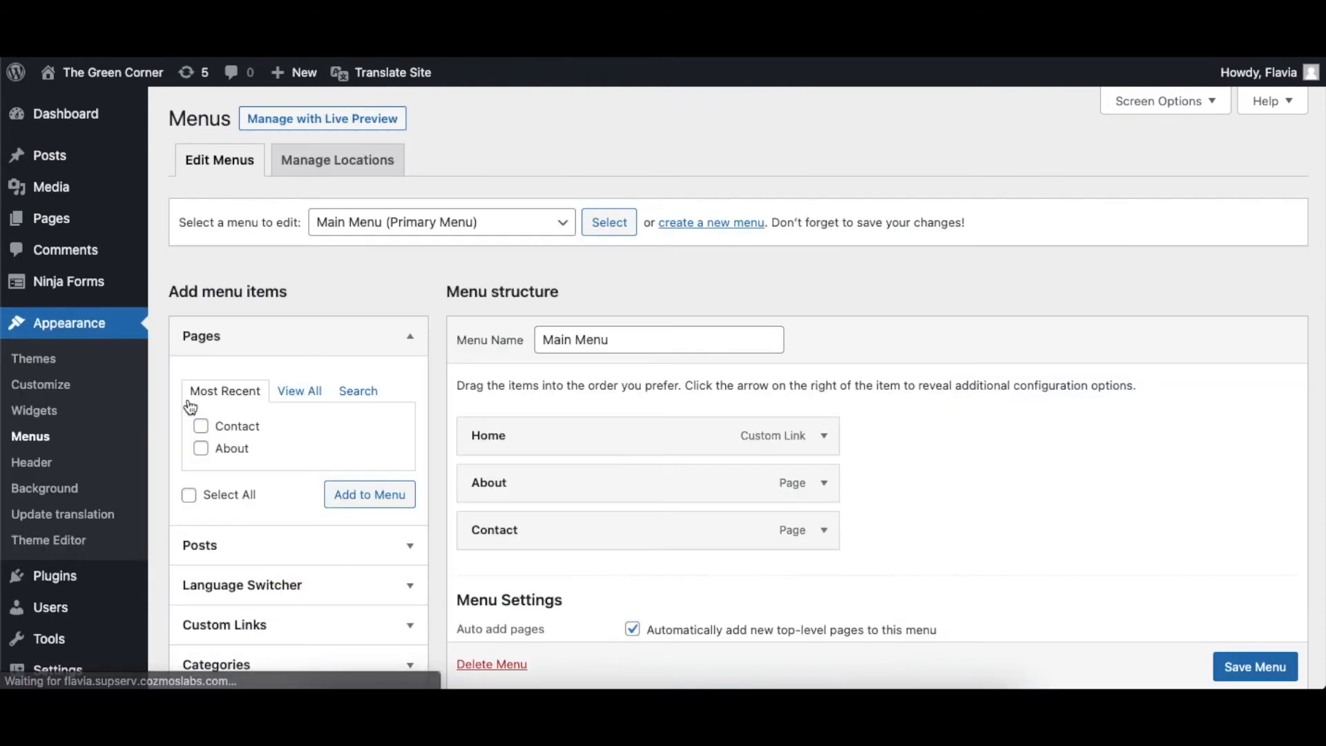
mouse_move(753, 521)
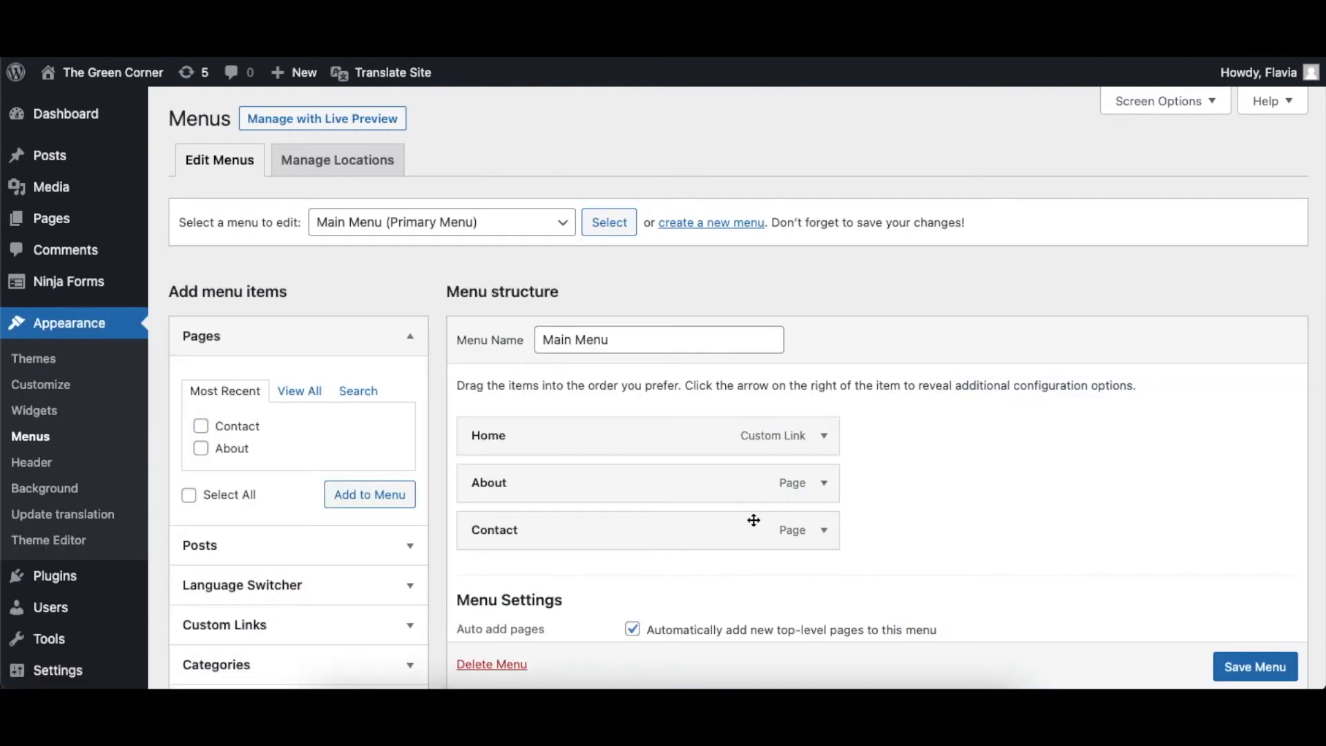
click(821, 529)
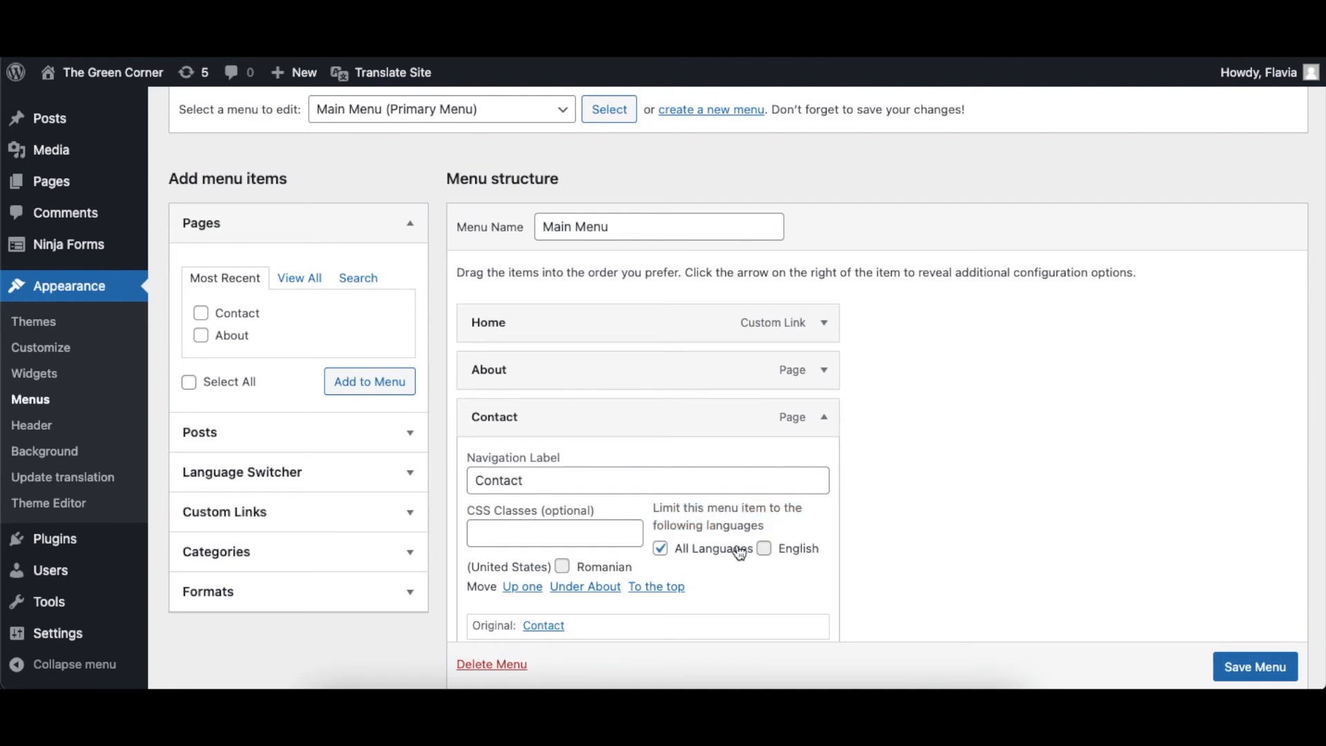
click(764, 549)
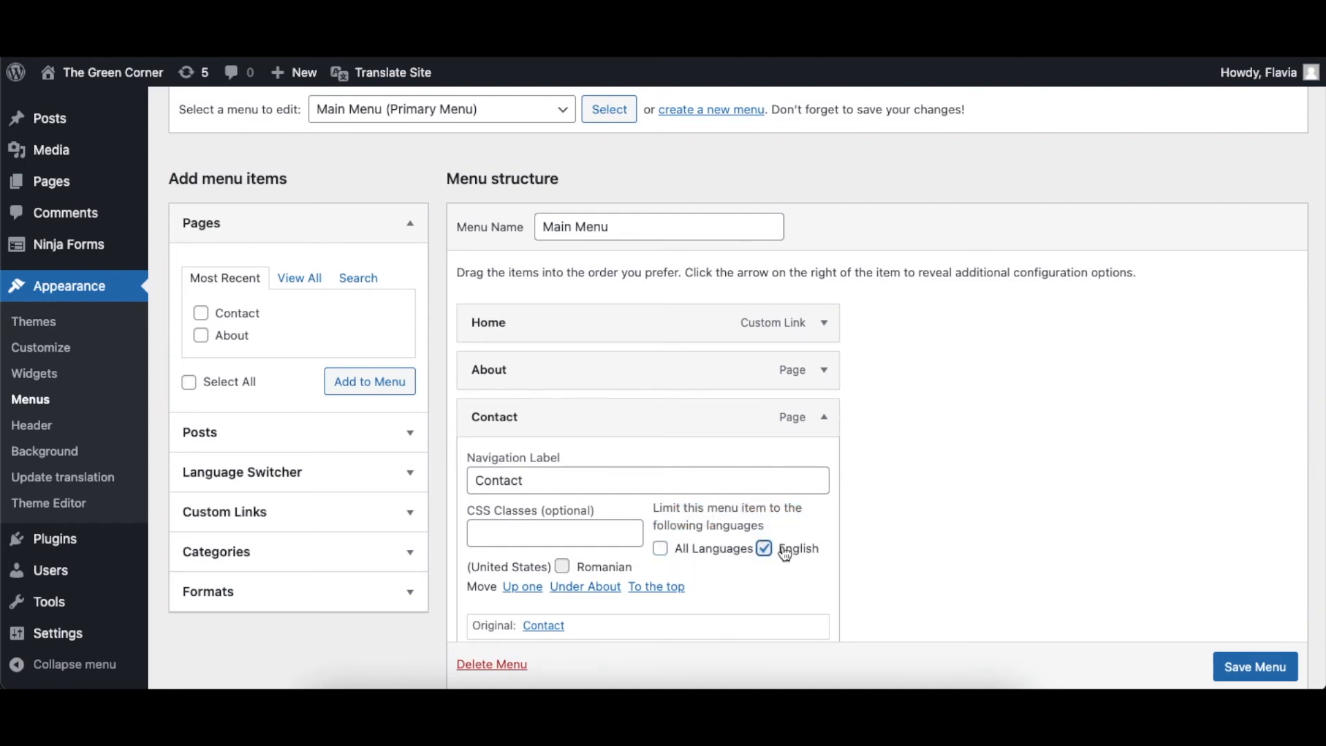
Save the updated Main Menu
scroll(down, 3)
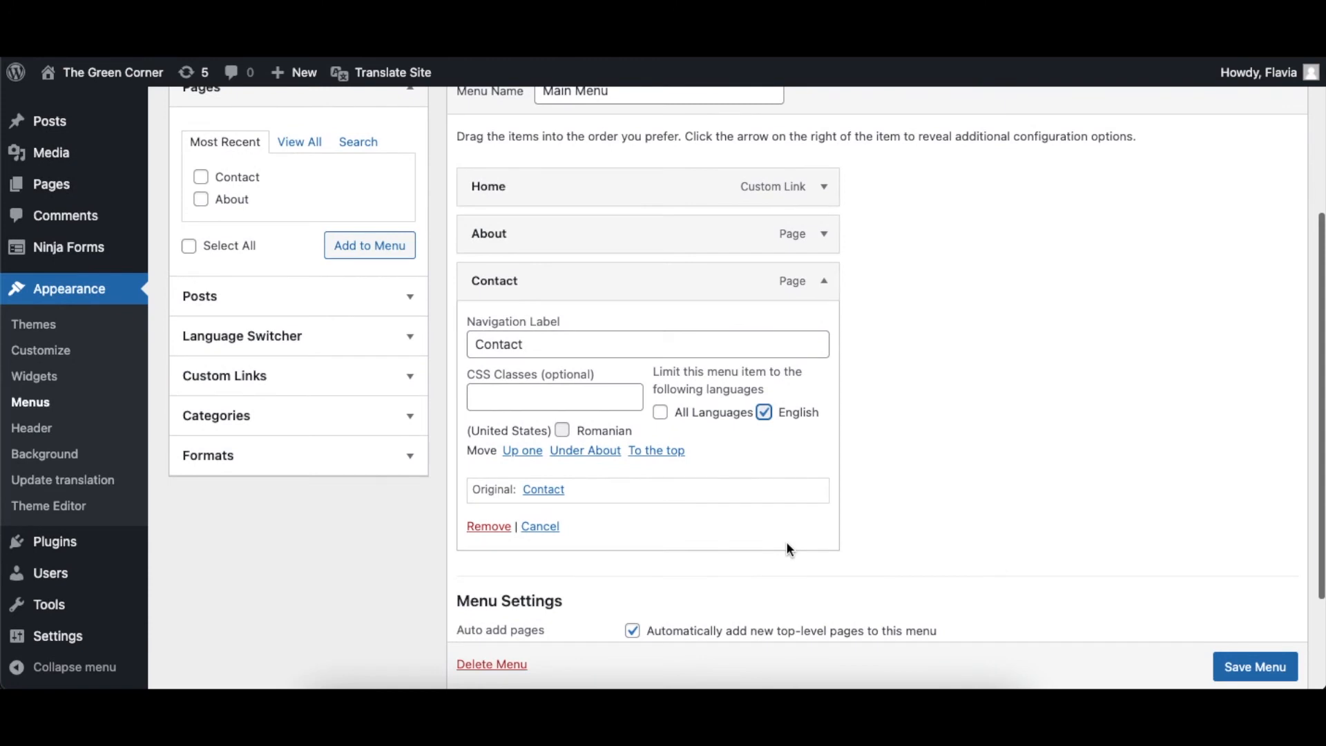
scroll(down, 3)
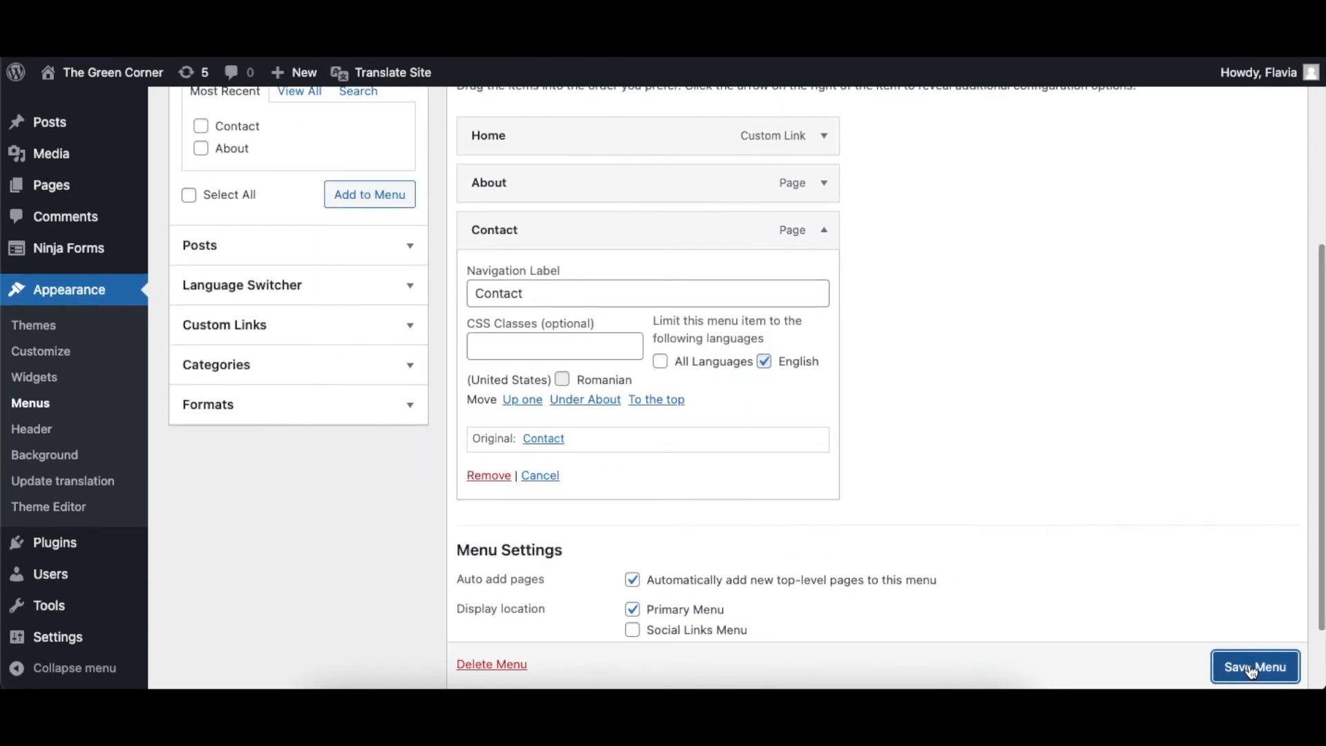
click(1256, 666)
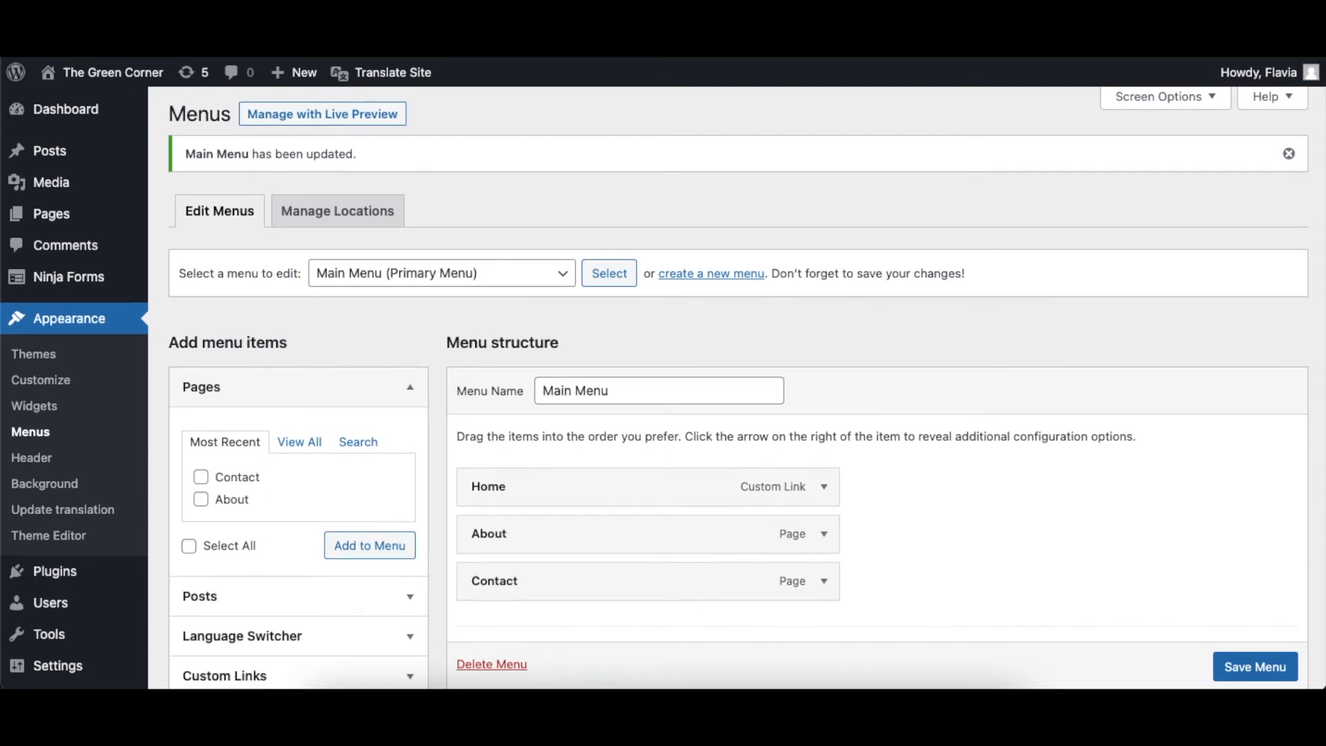
View the Romanian menu without Contact on the live site, then return to English
click(112, 72)
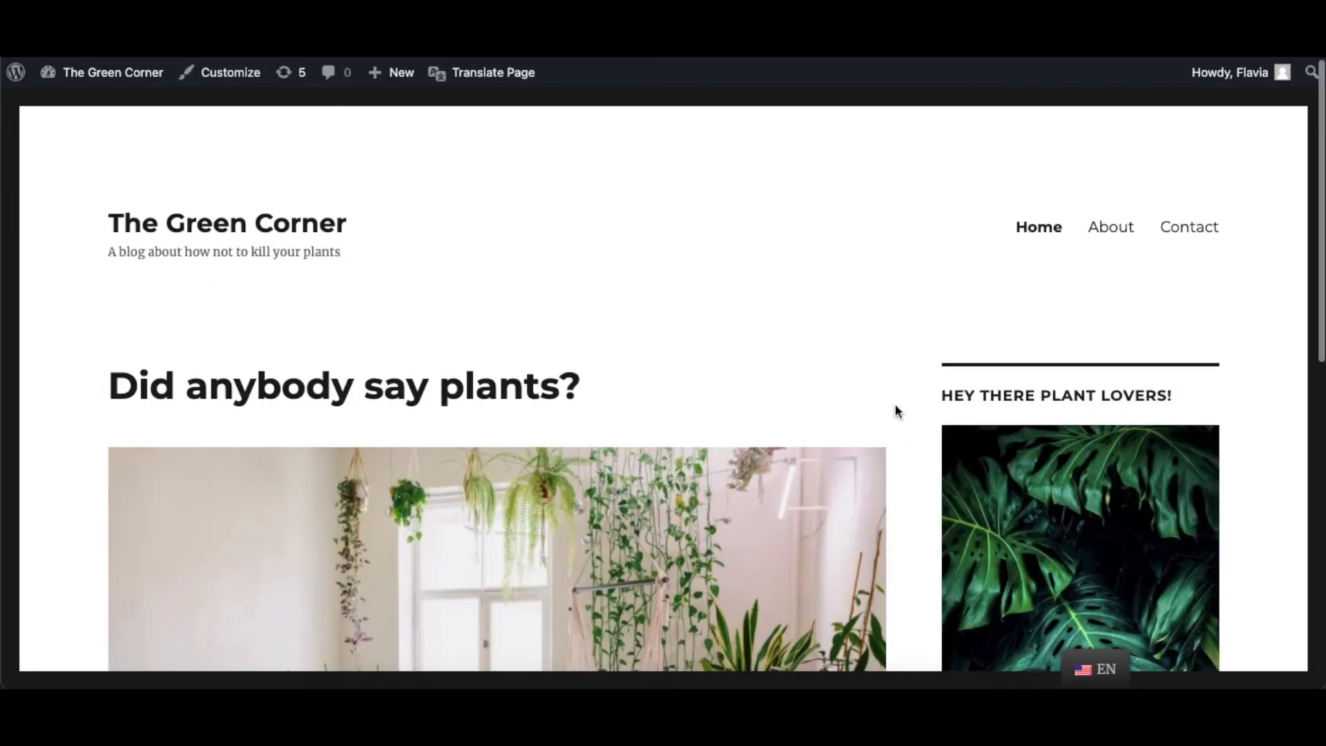
click(1094, 669)
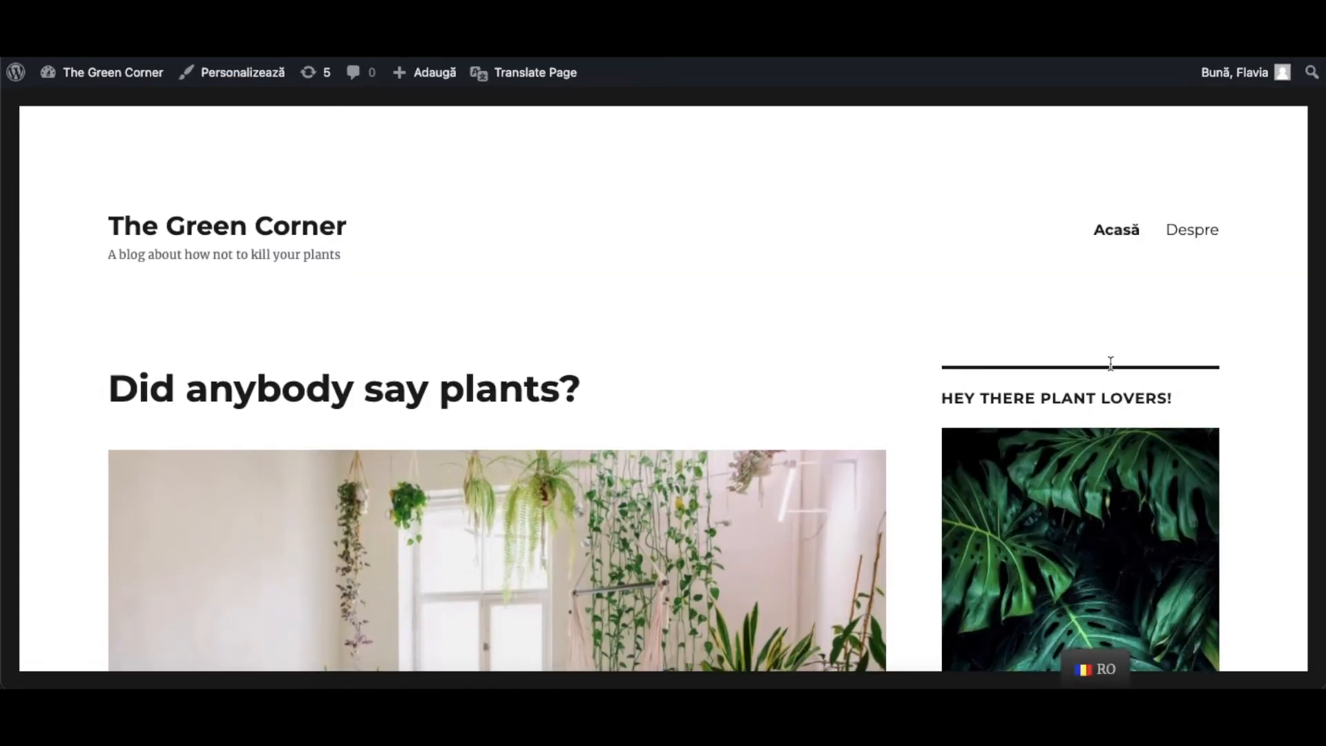
mouse_move(1117, 229)
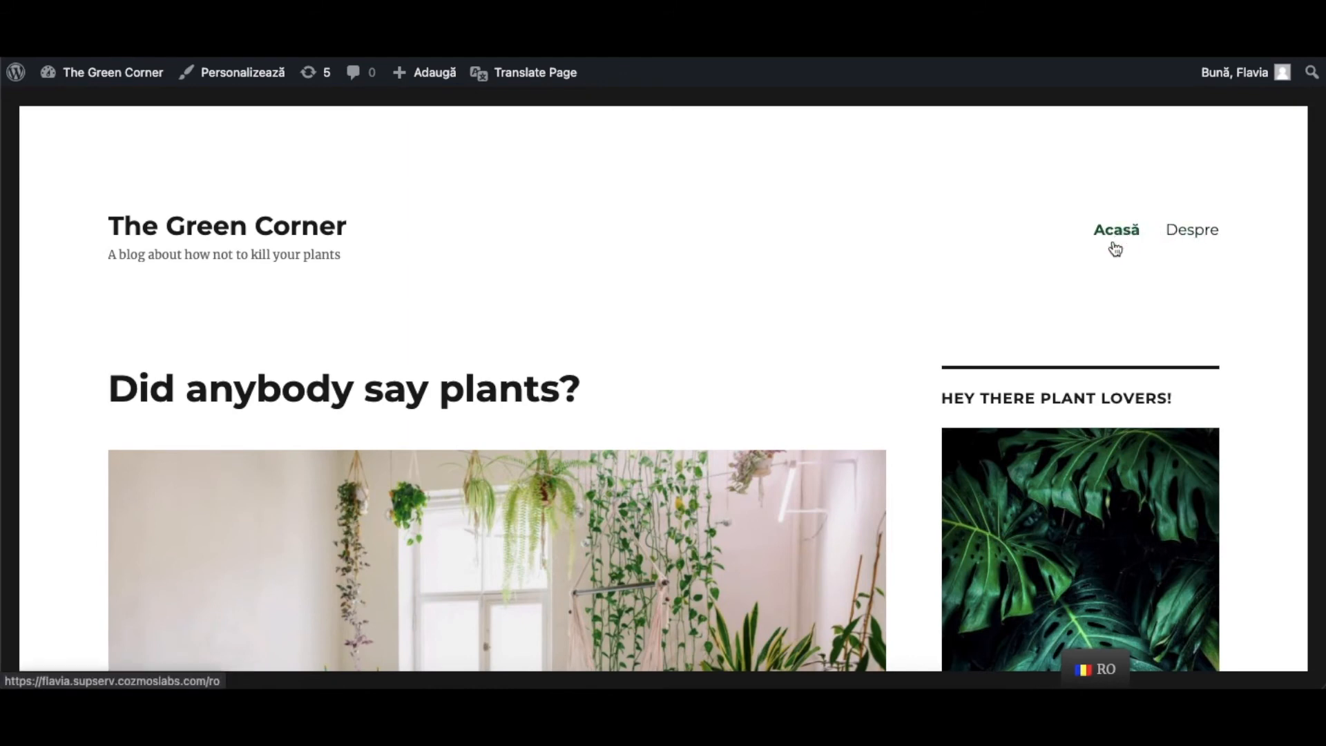
click(1094, 668)
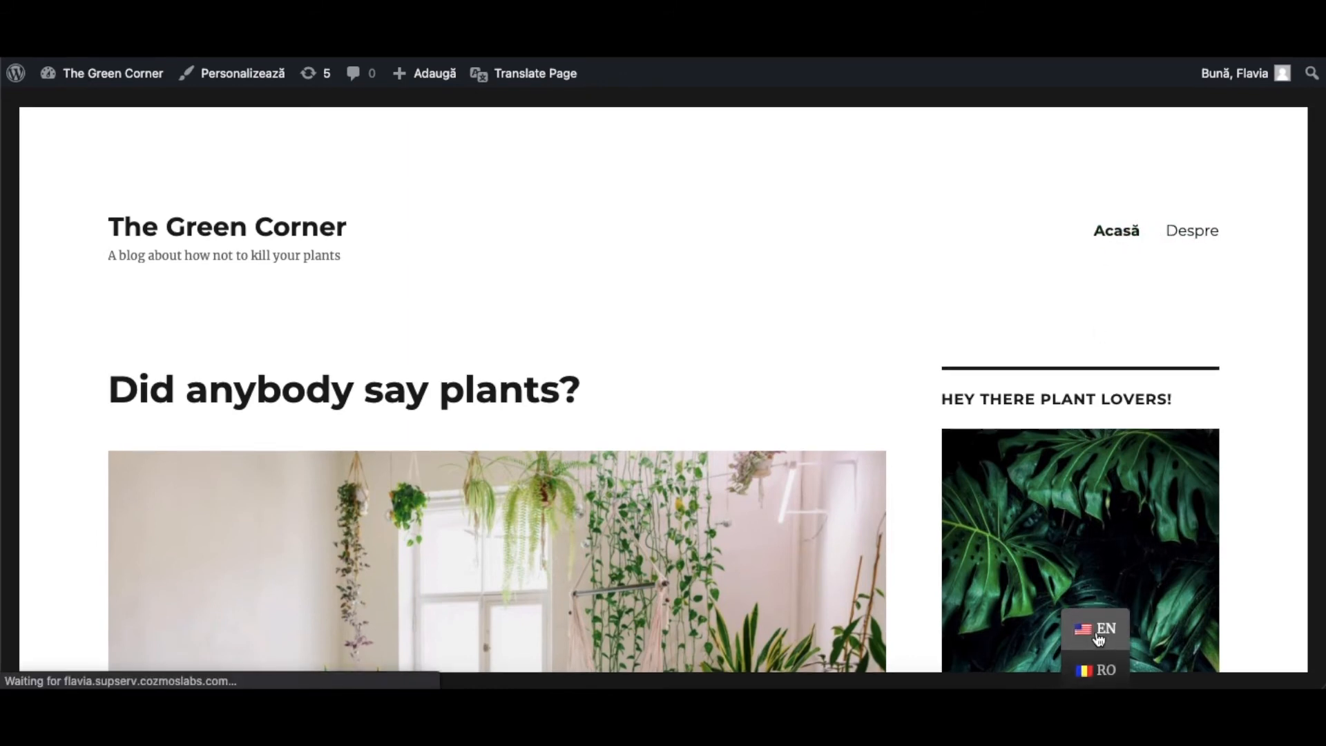
click(1096, 629)
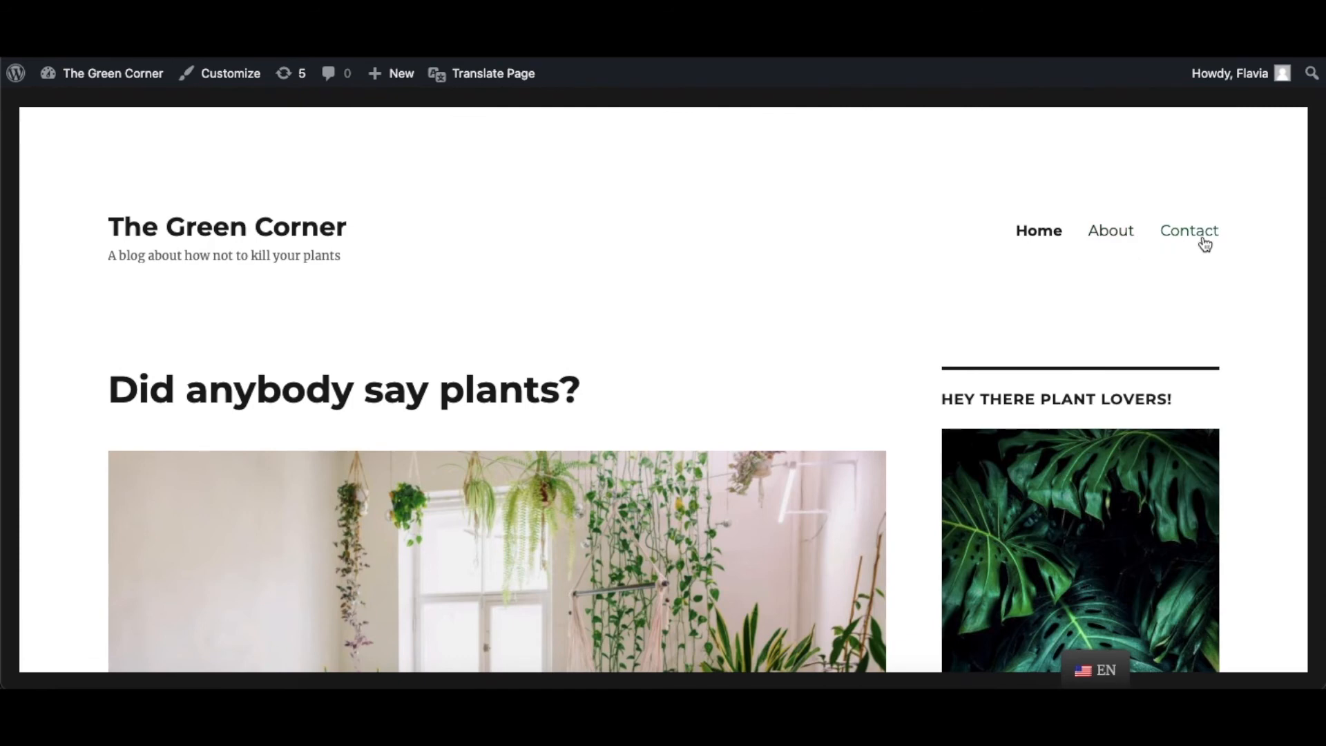
mouse_move(903, 197)
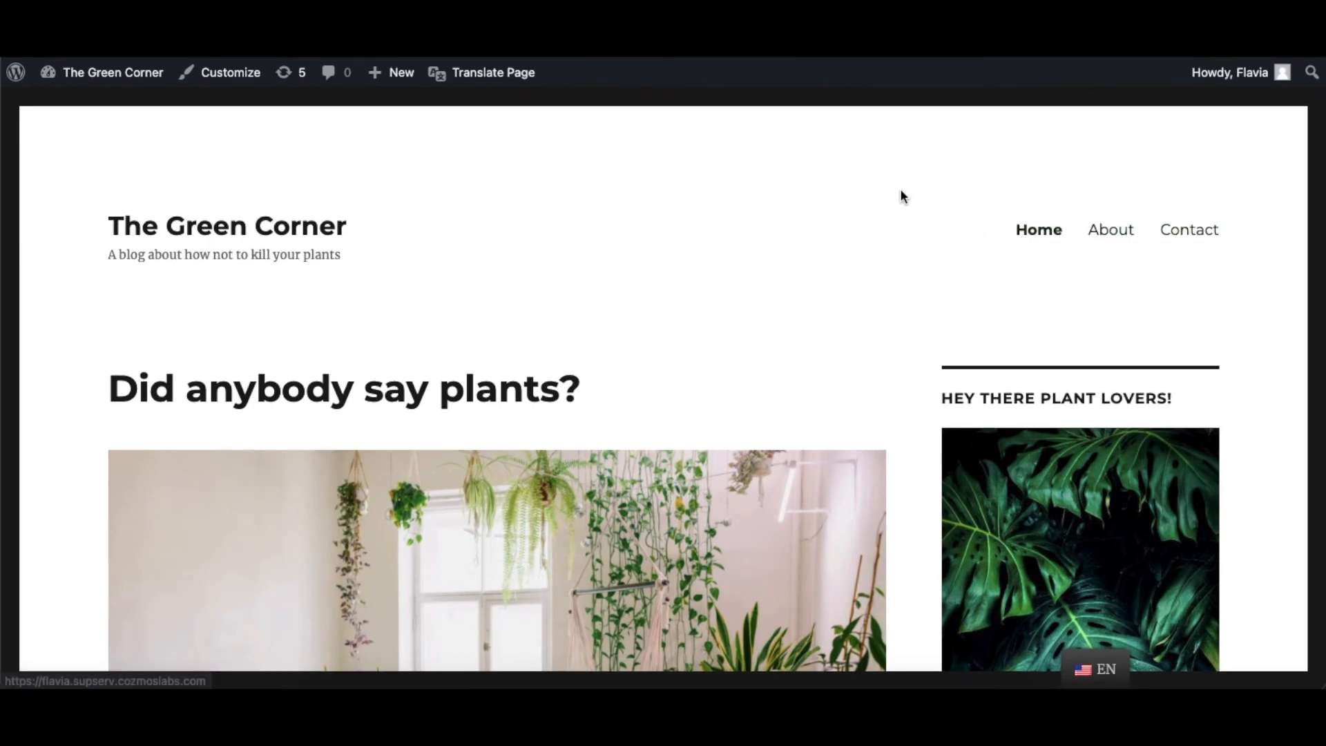
mouse_move(842, 158)
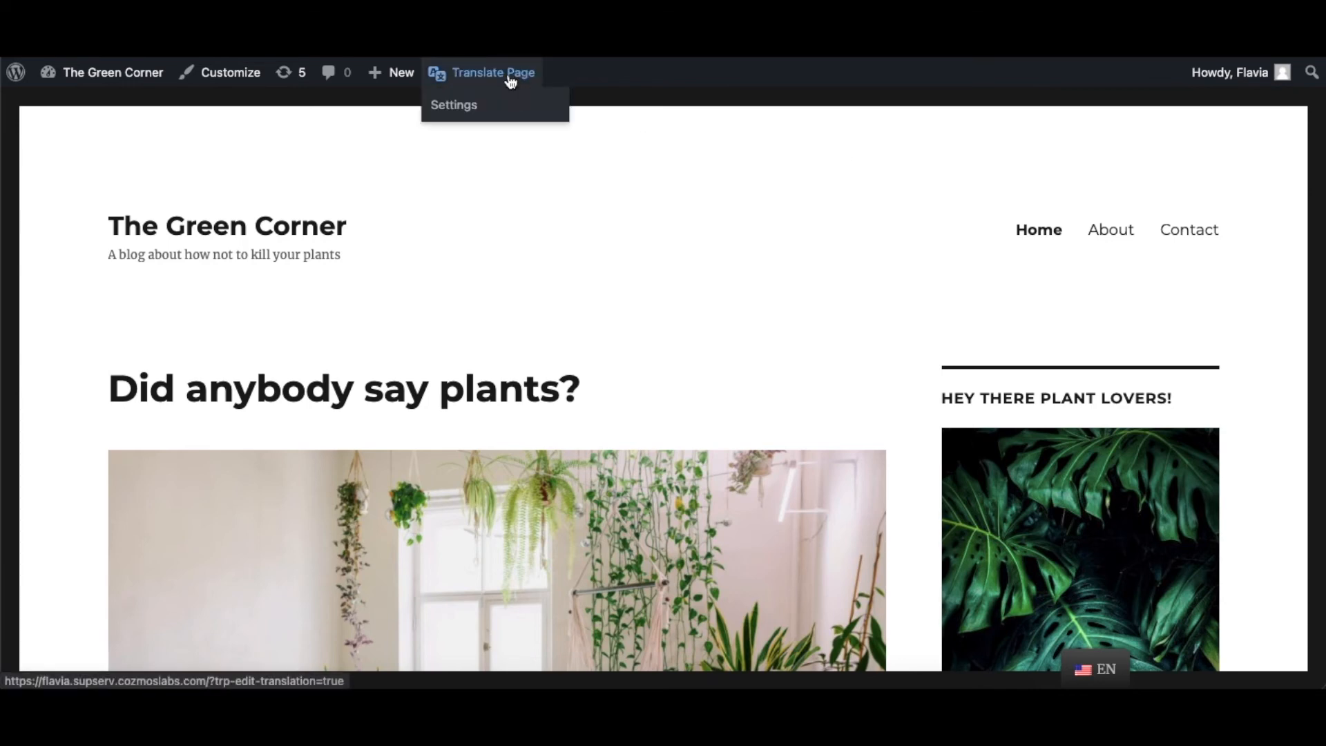
Enter Colțul verde as the Romanian translation of the site title The Green Corner
click(493, 72)
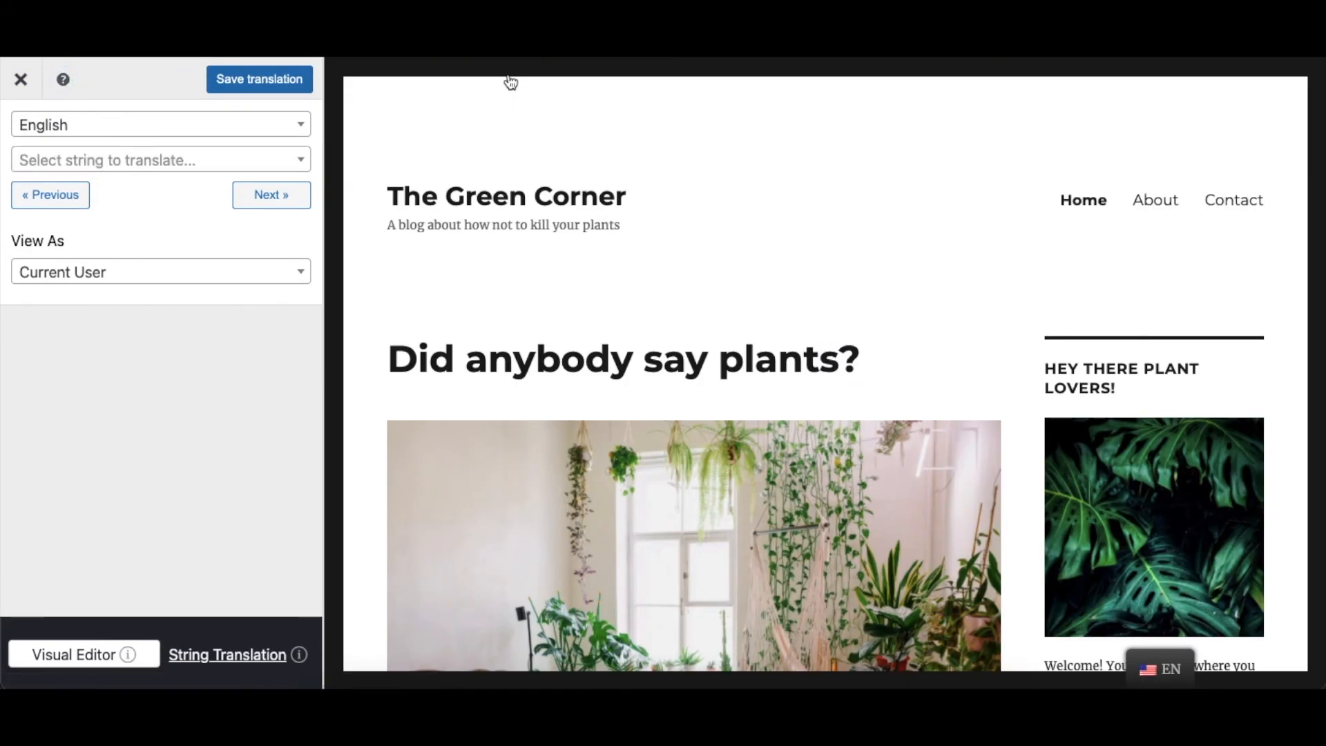
mouse_move(501, 82)
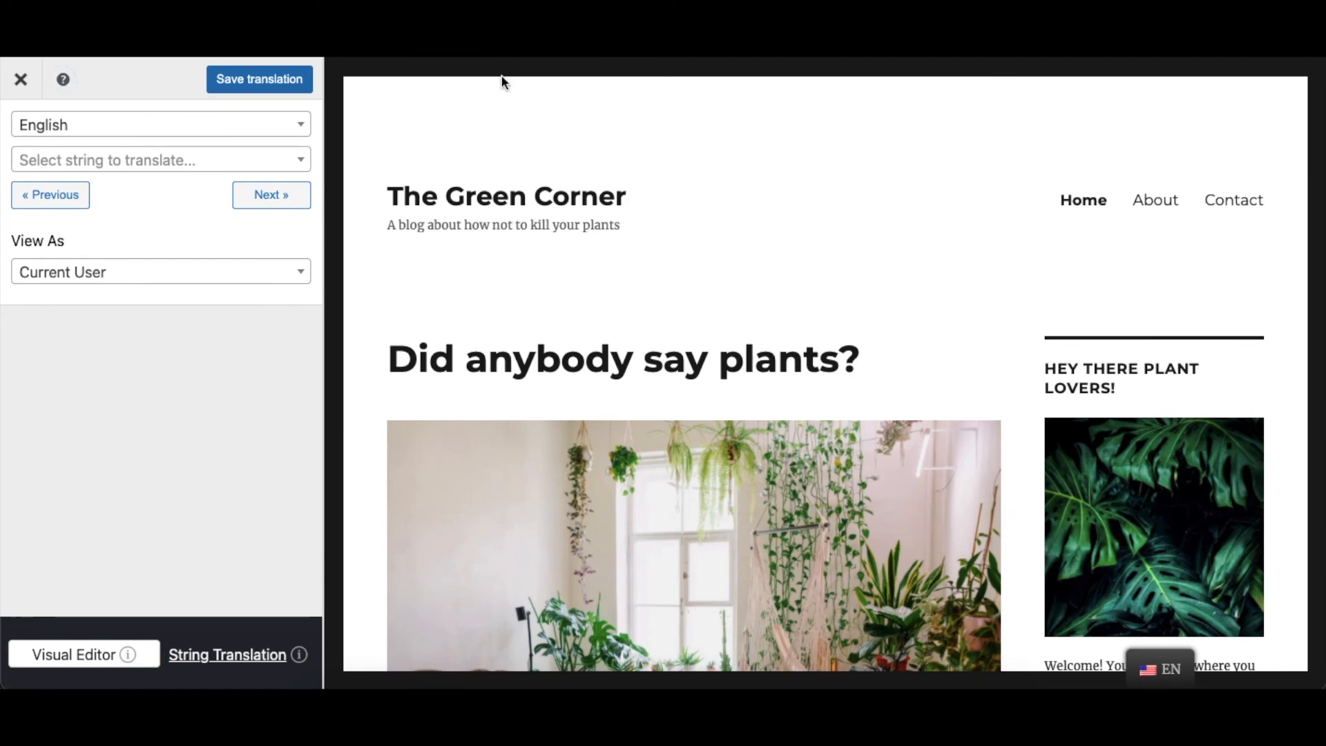
click(160, 160)
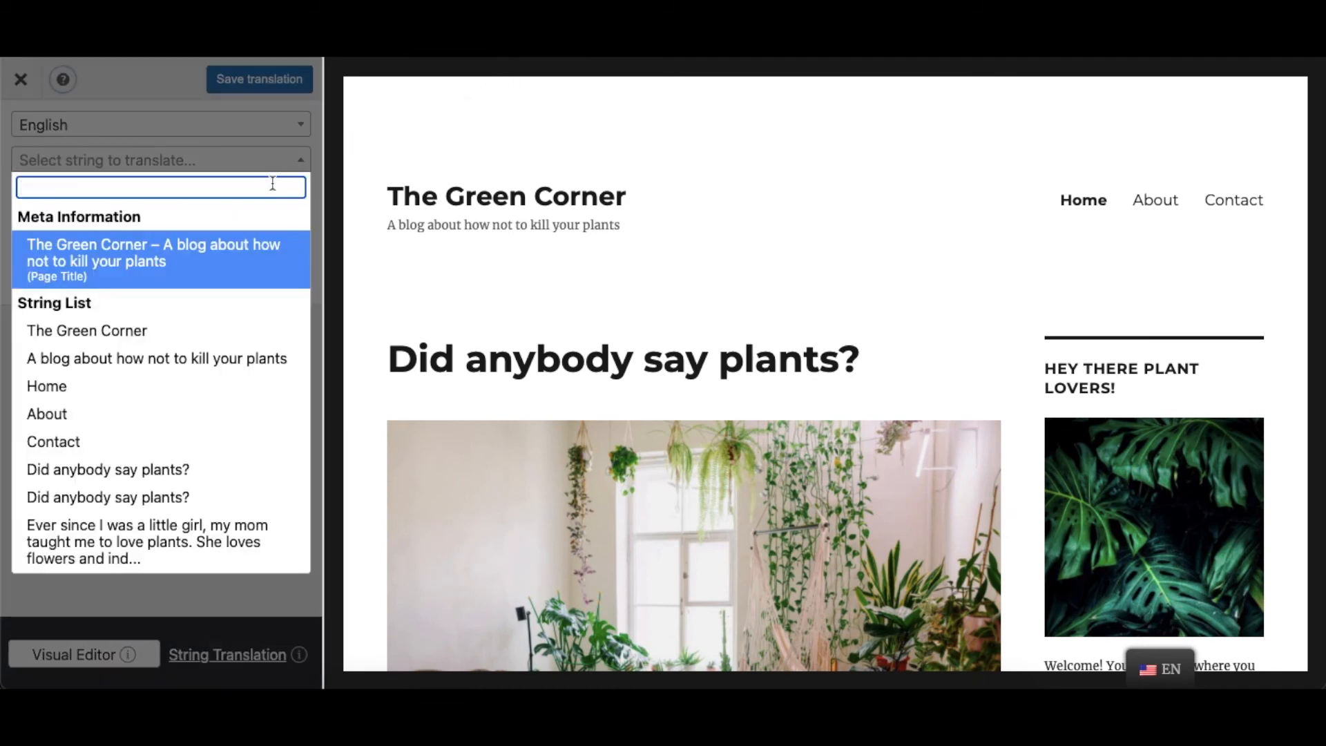
click(85, 331)
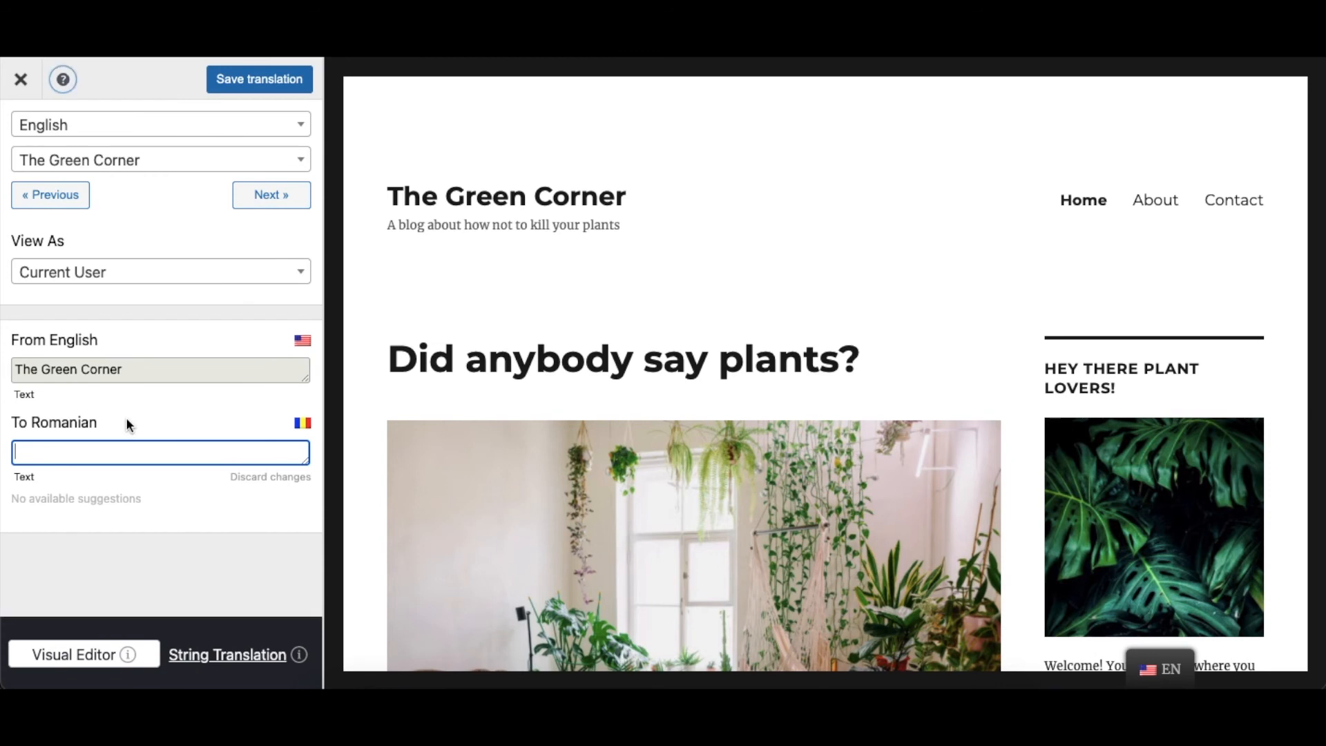
text(Colțul)
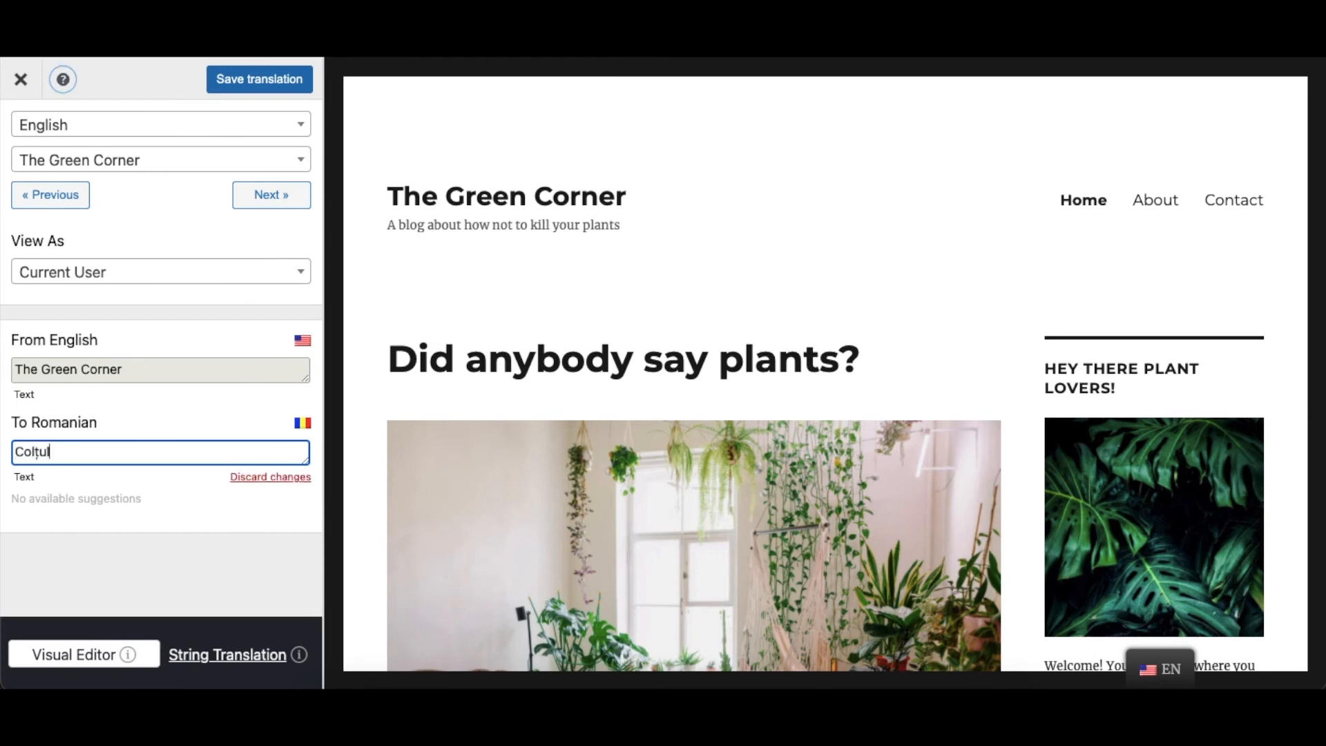
text(verde)
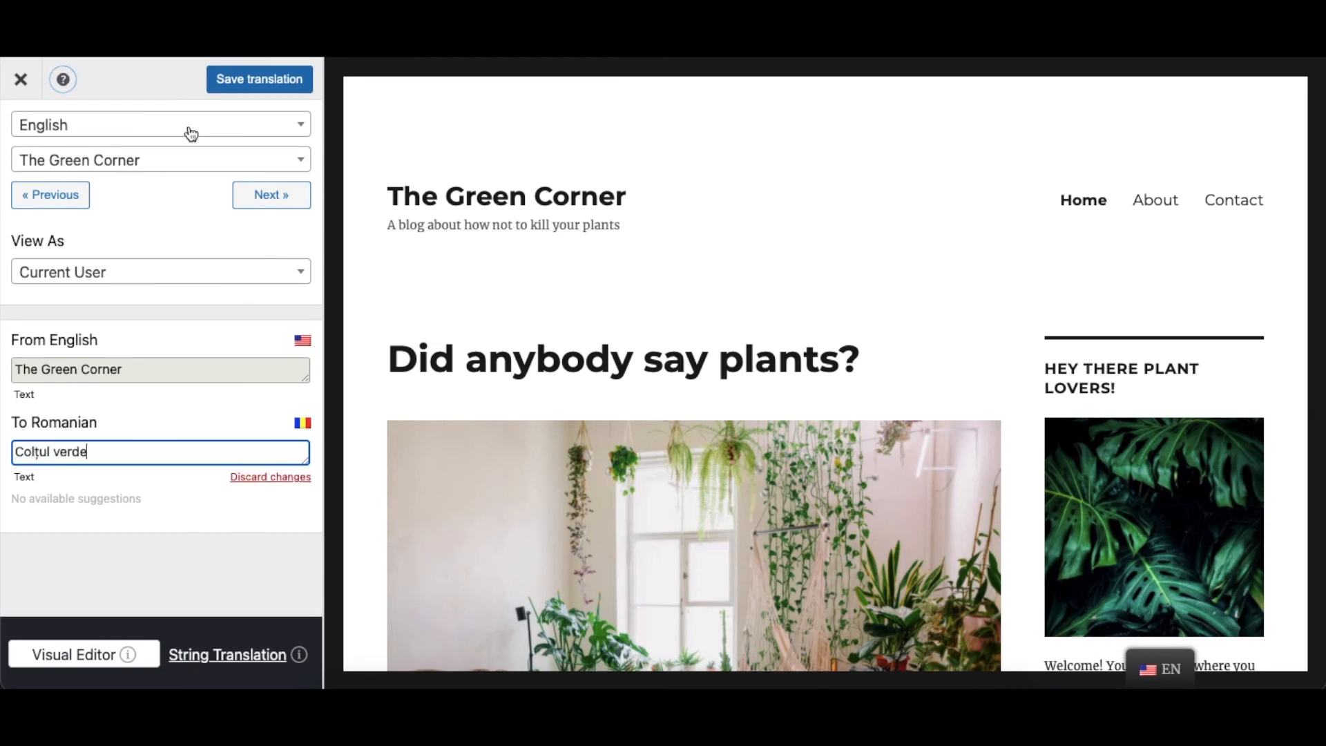
Save the site title translation and leave the editor
click(258, 79)
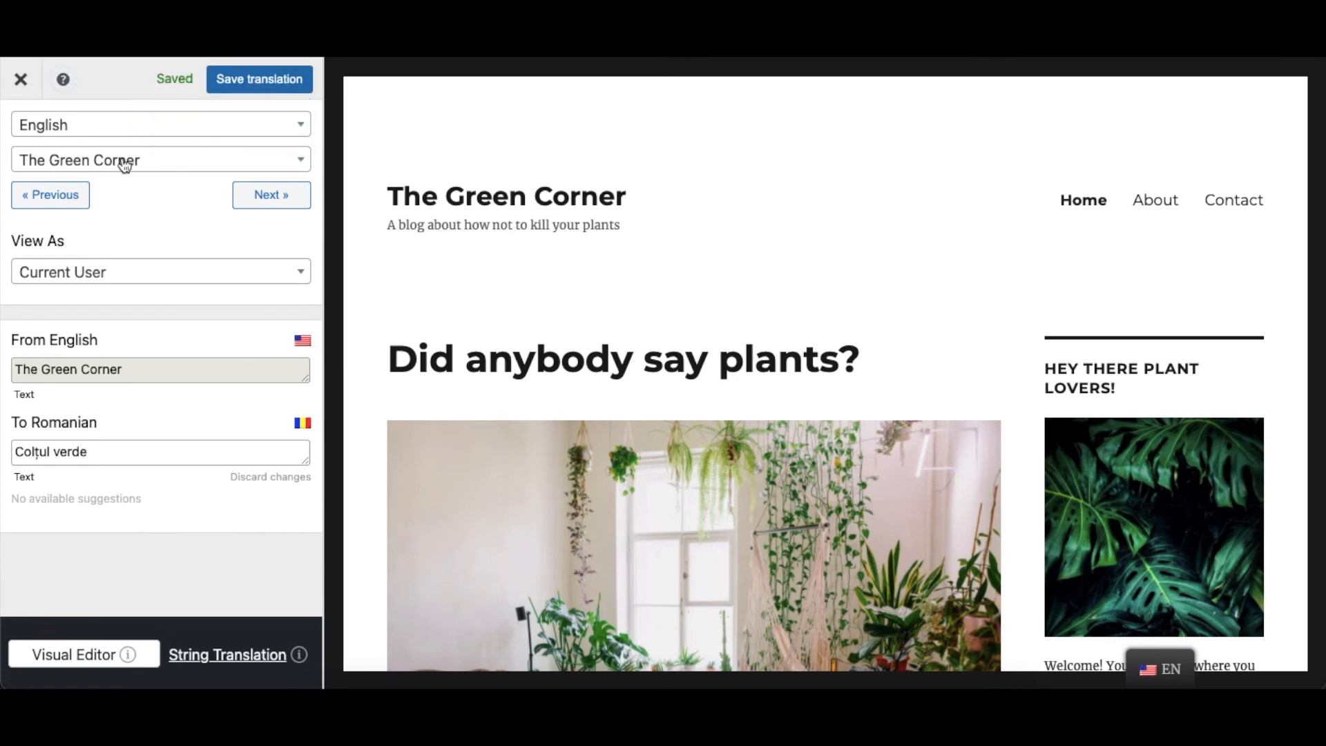
click(271, 195)
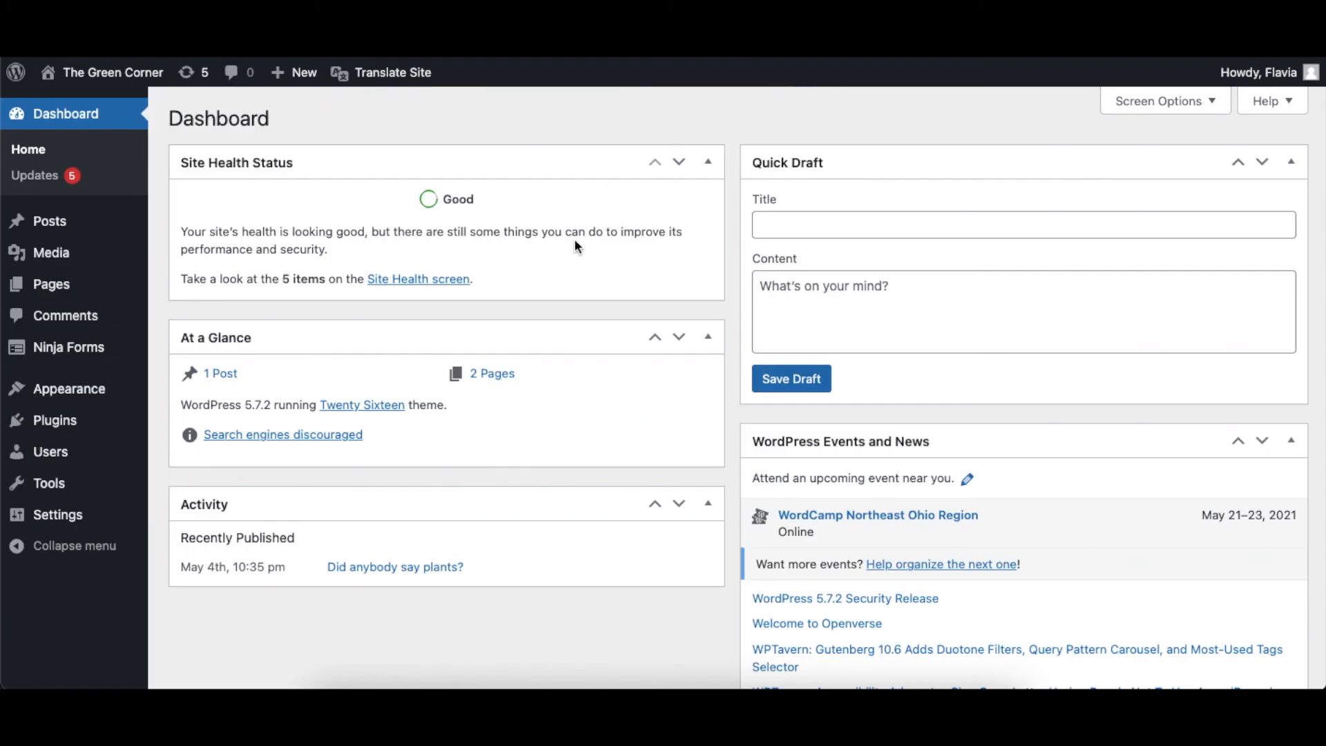
Enable automatic translation in TranslatePress settings
click(58, 514)
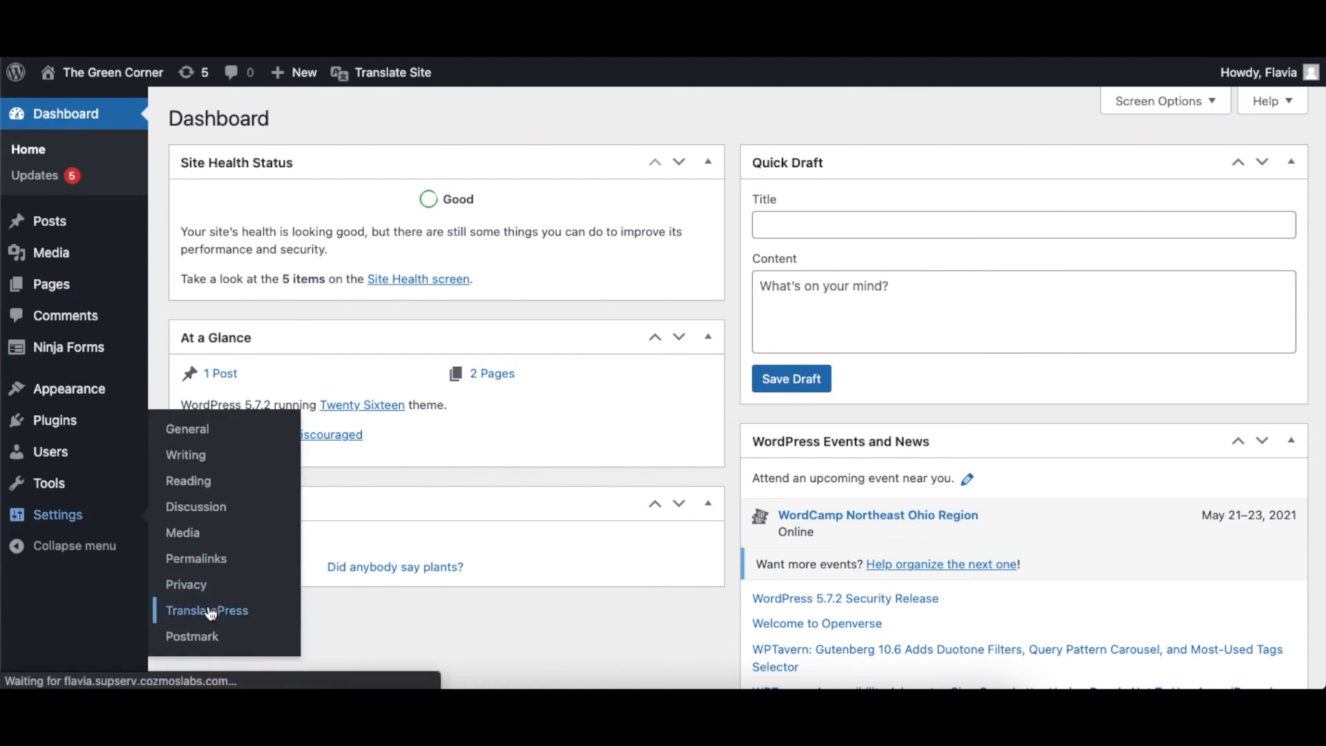
click(206, 609)
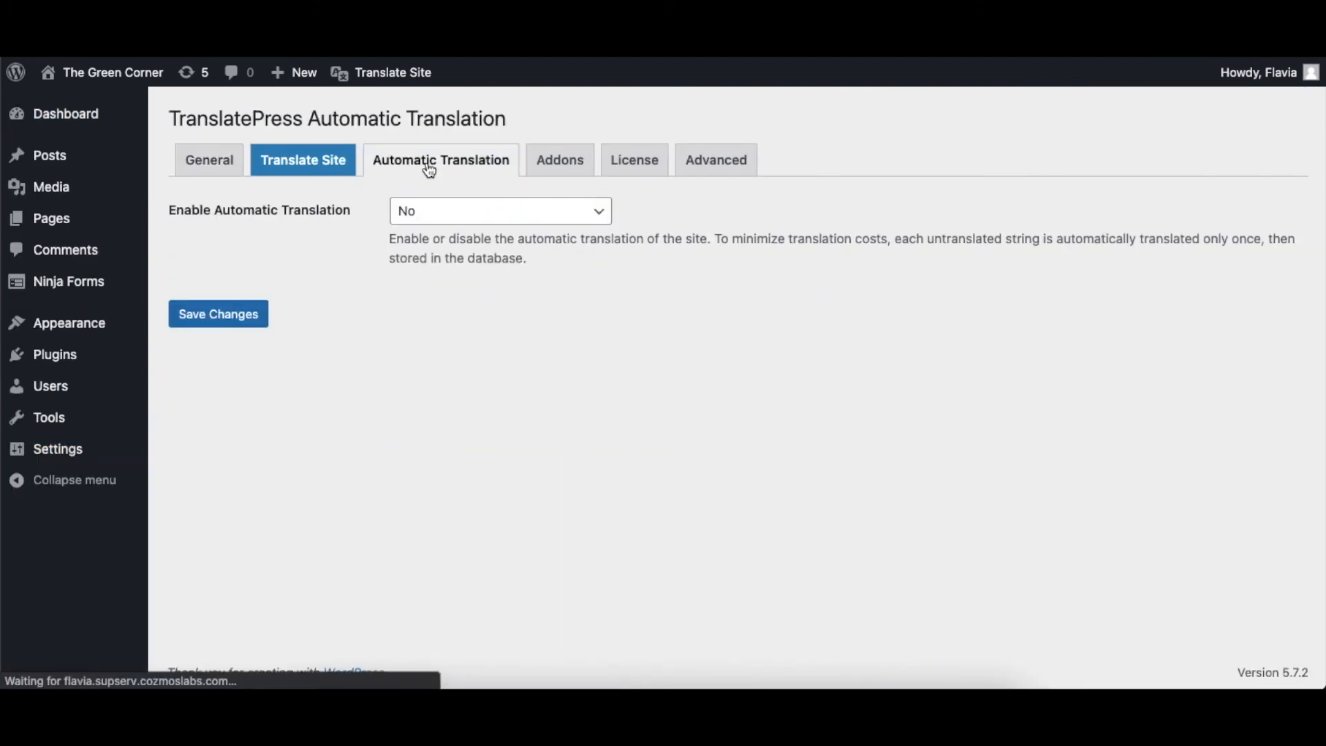
click(499, 210)
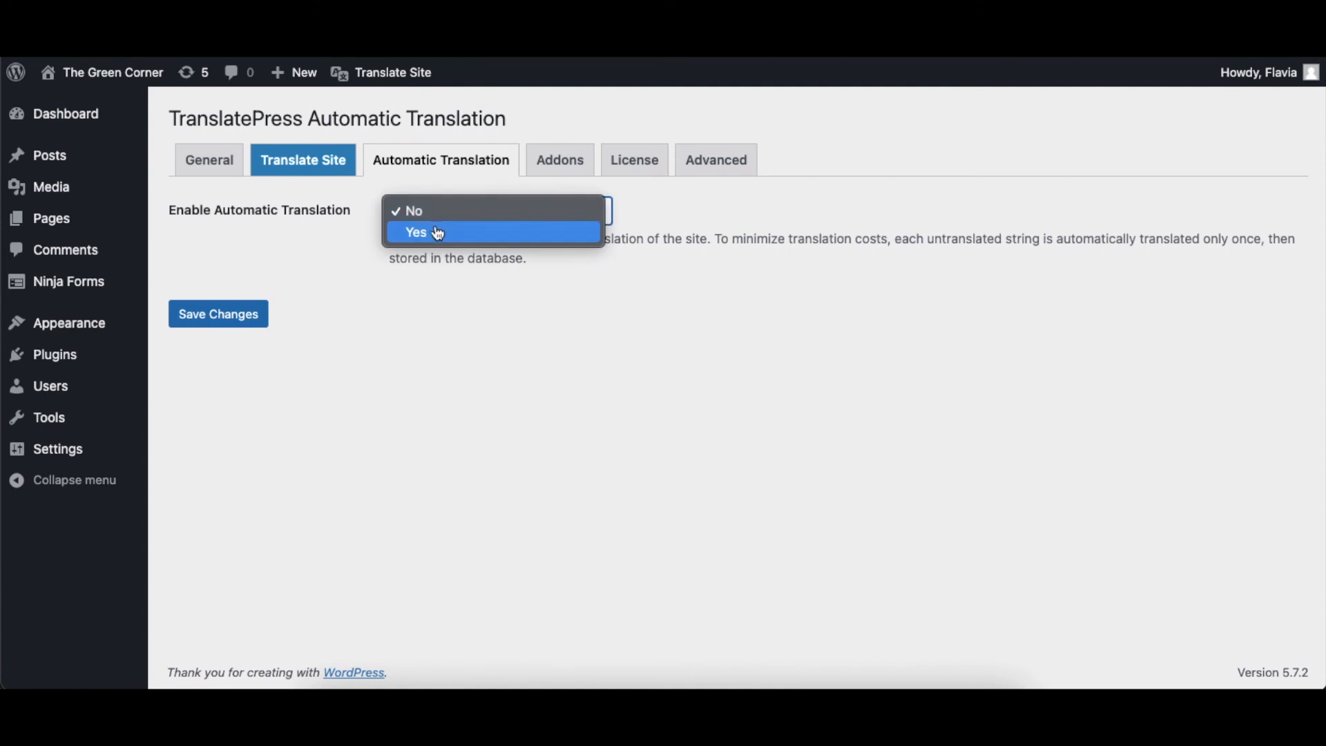
click(416, 232)
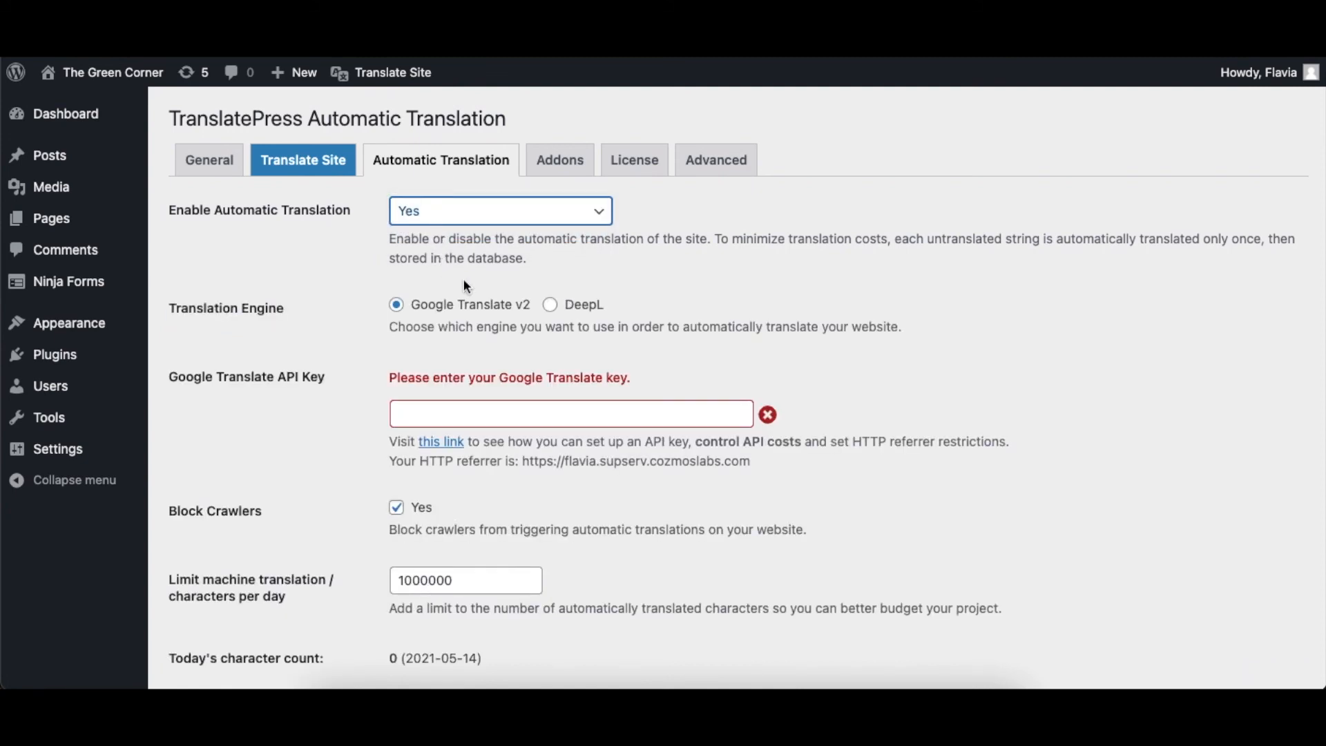
Compare DeepL, keep Google Translate v2 as the engine, and view the site in English
click(549, 304)
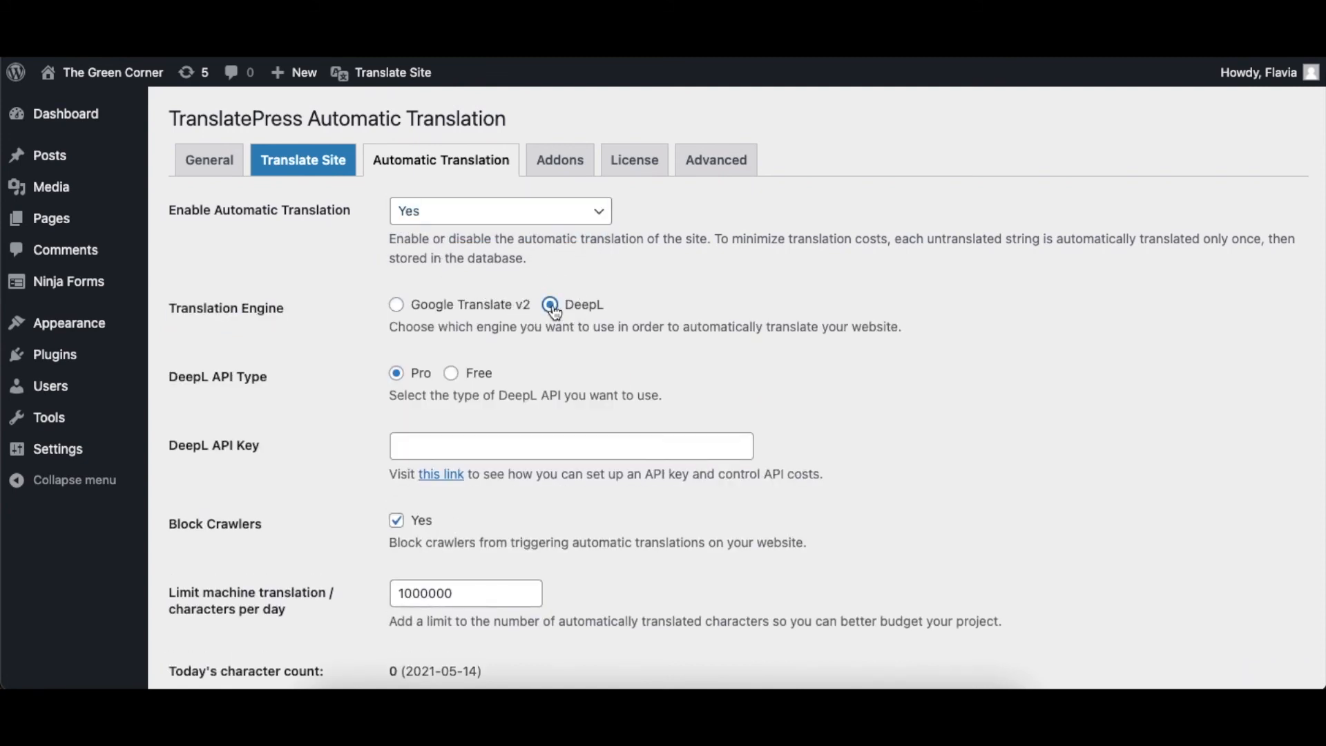
click(397, 304)
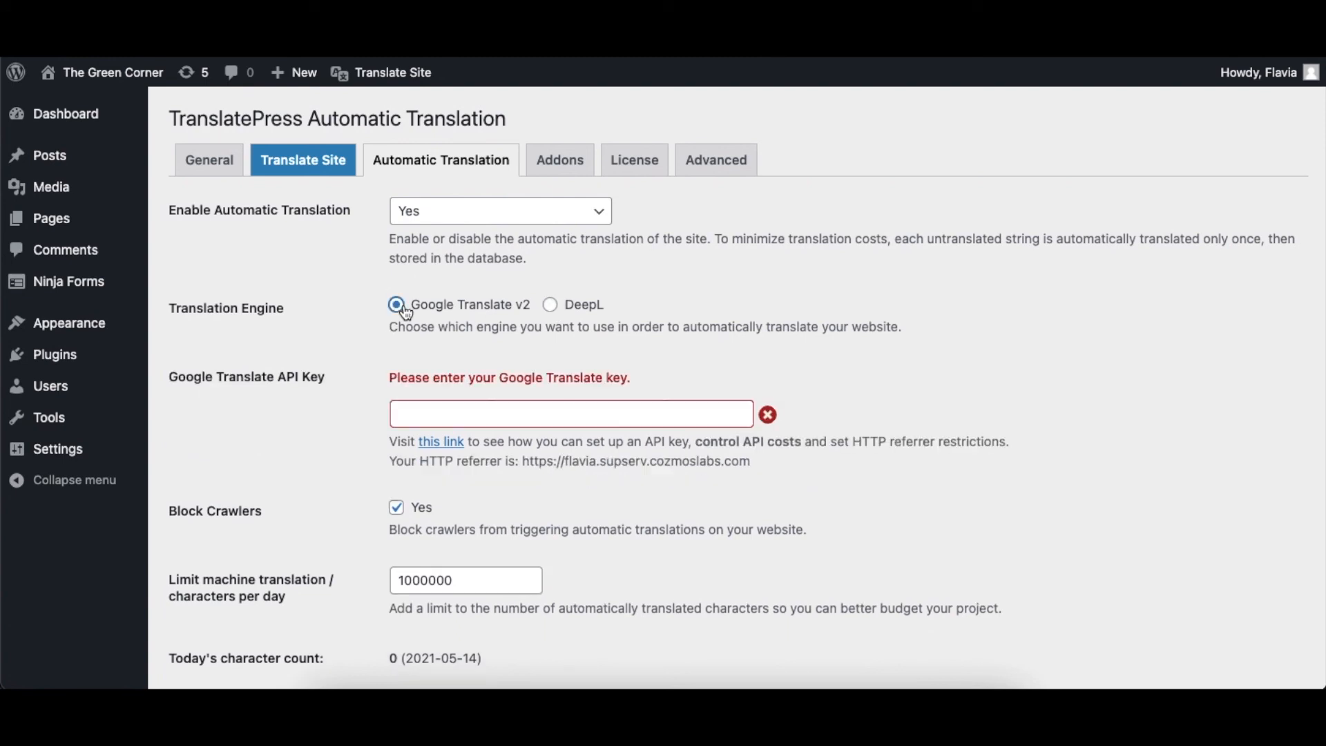
scroll(down, 3)
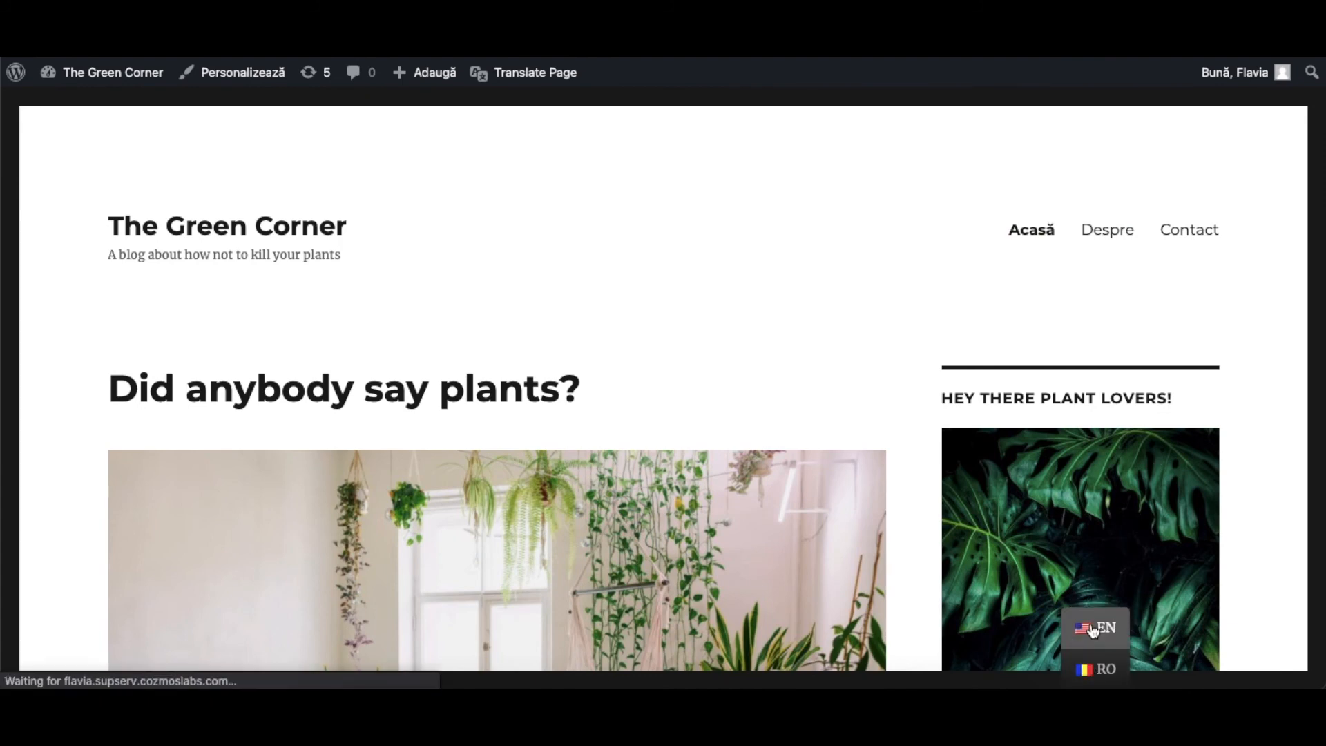
click(1106, 627)
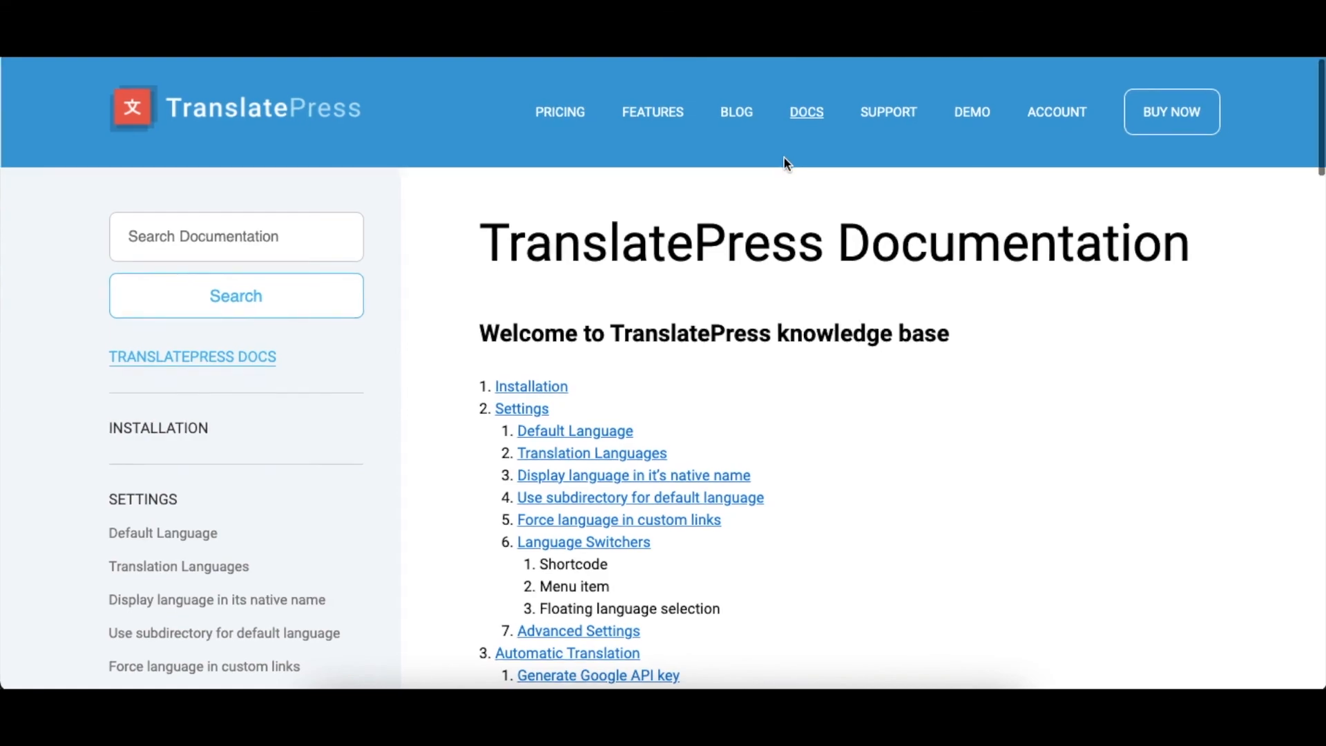
scroll(down, 3)
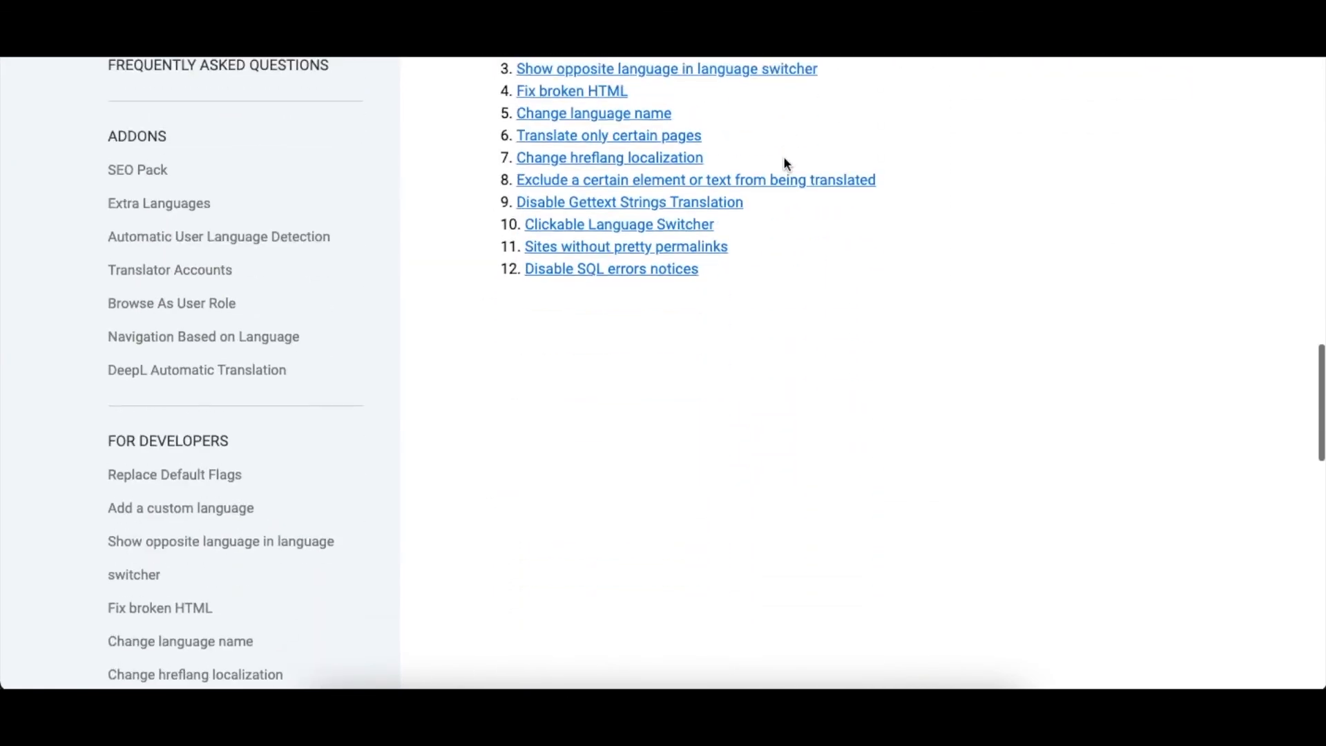
scroll(up, 3)
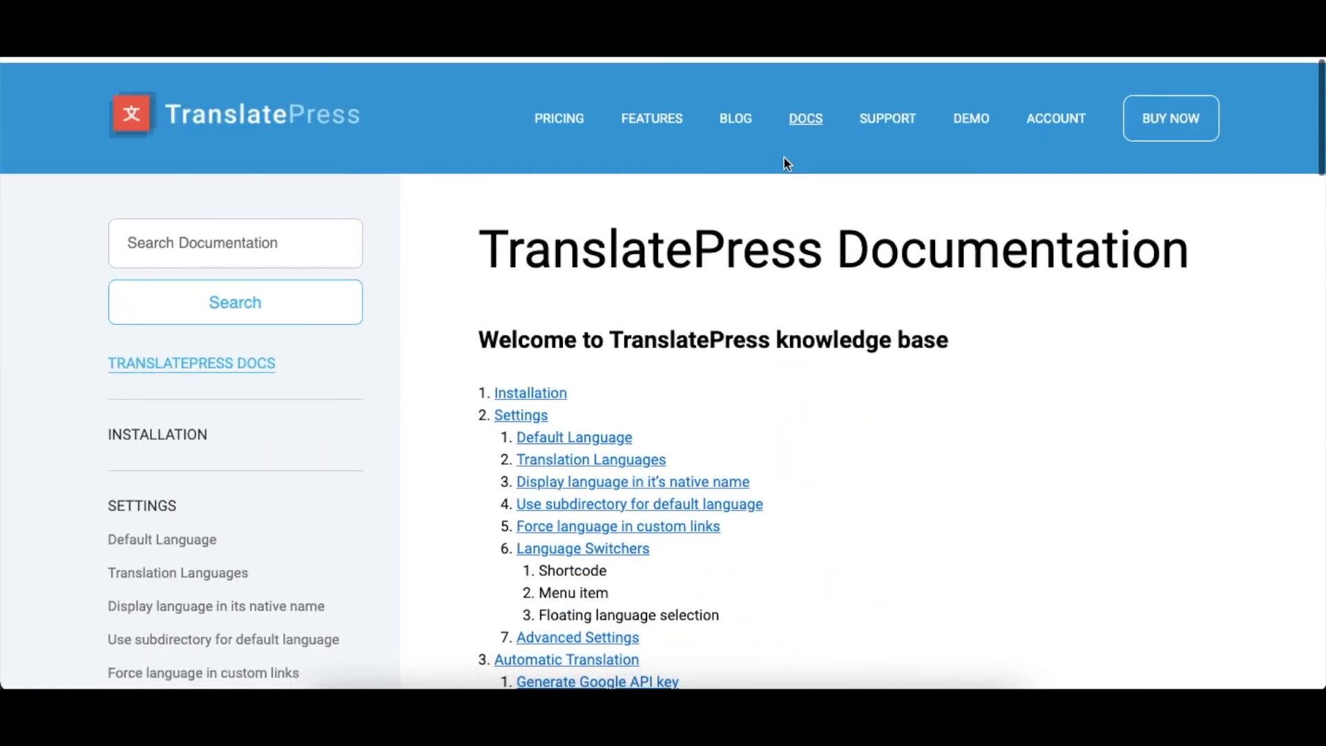